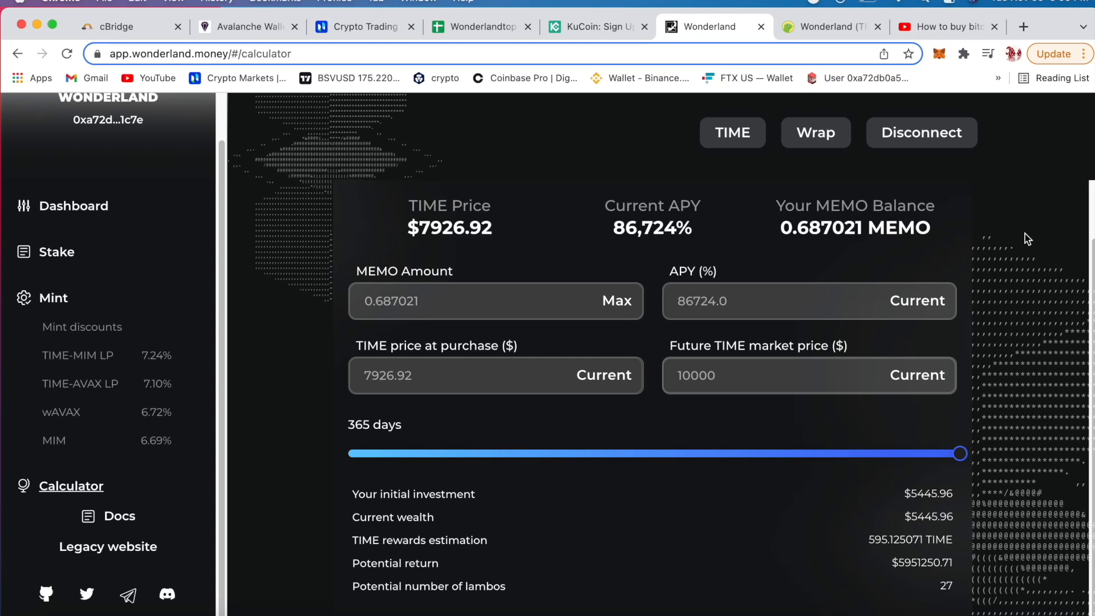
mouse_move(651, 351)
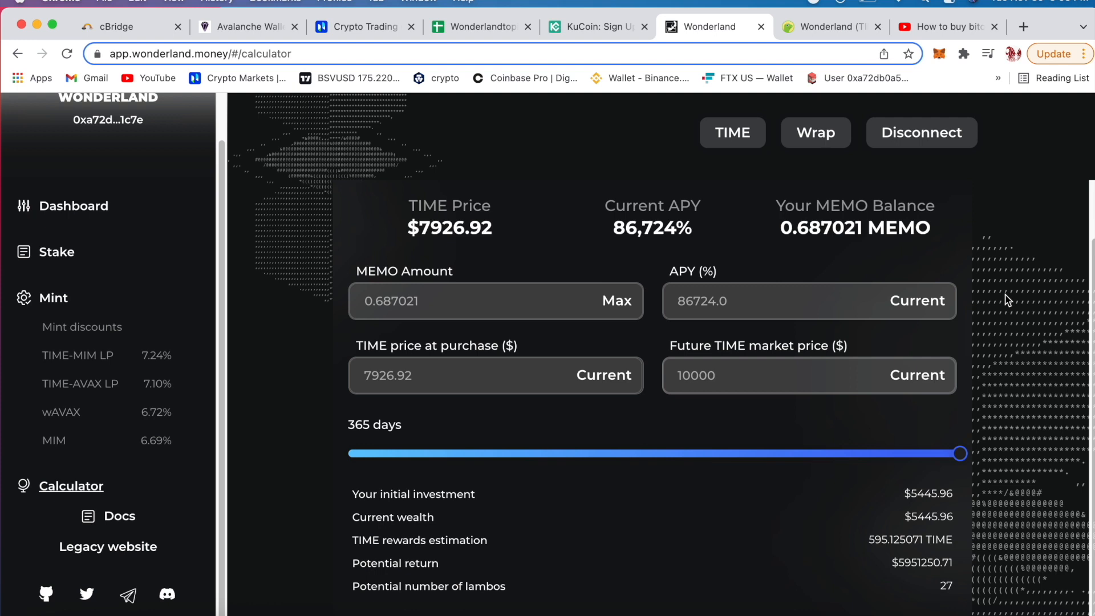
mouse_move(1002, 197)
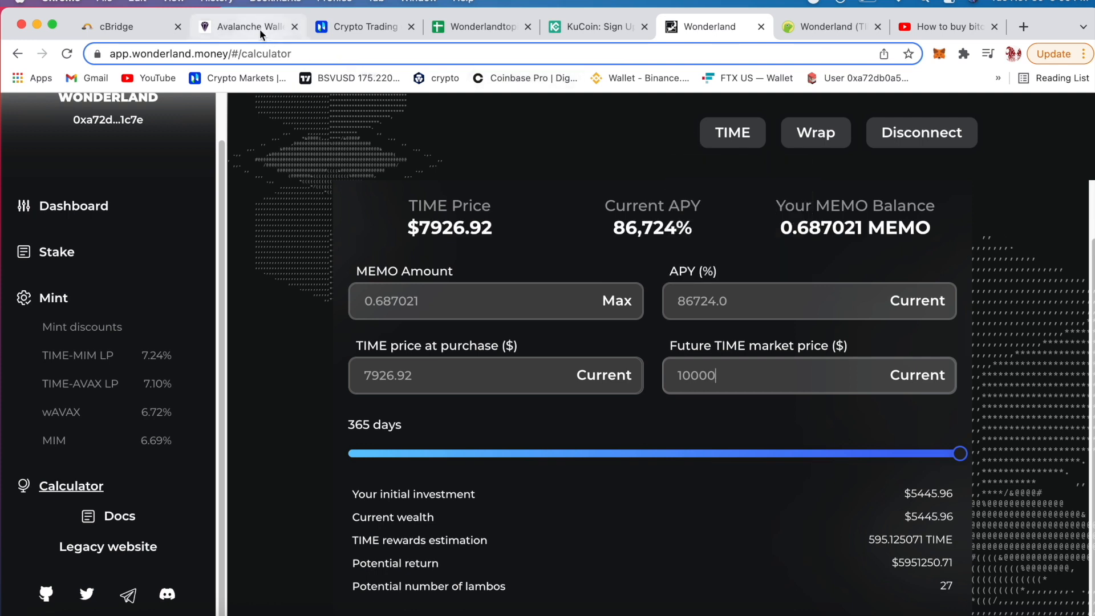
Step: Switch to the Avalanche Wallet tab to show its private key, mnemonic, keystore and Ledger access options
click(245, 27)
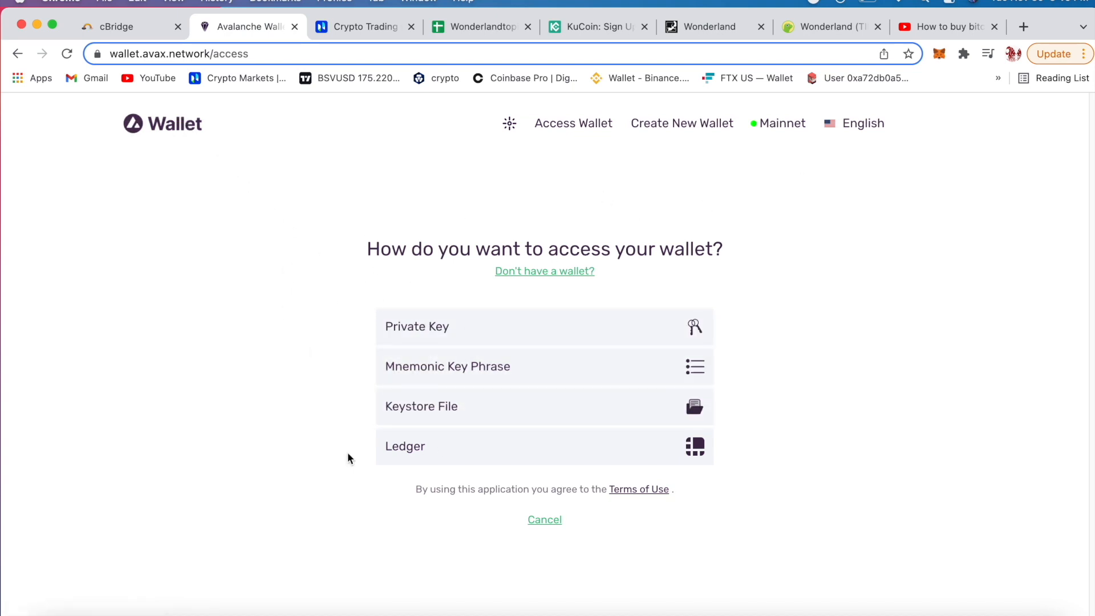
mouse_move(440, 84)
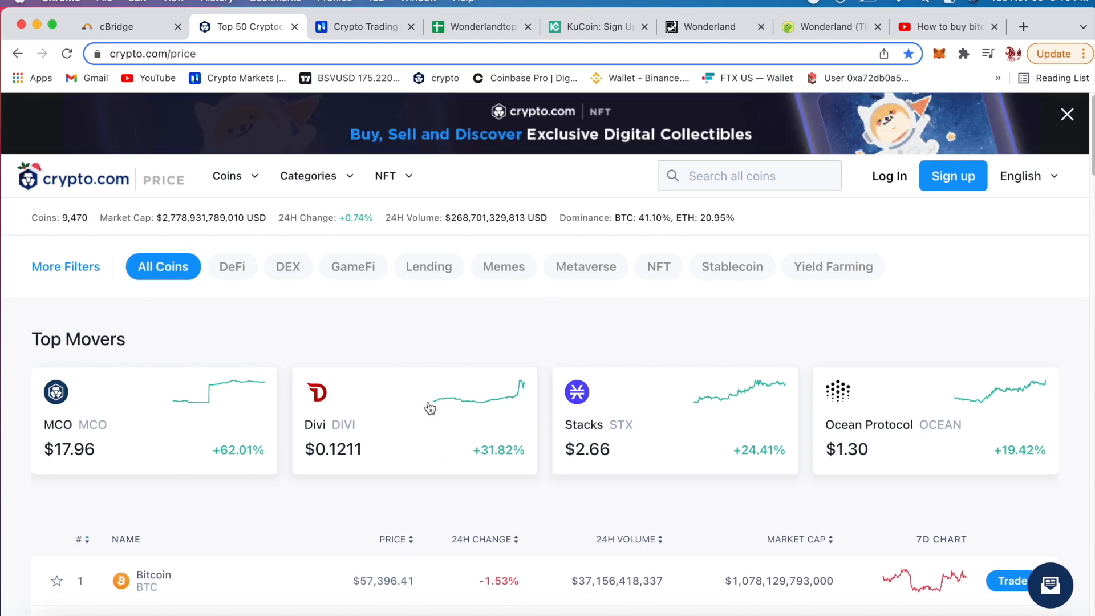
mouse_move(441, 358)
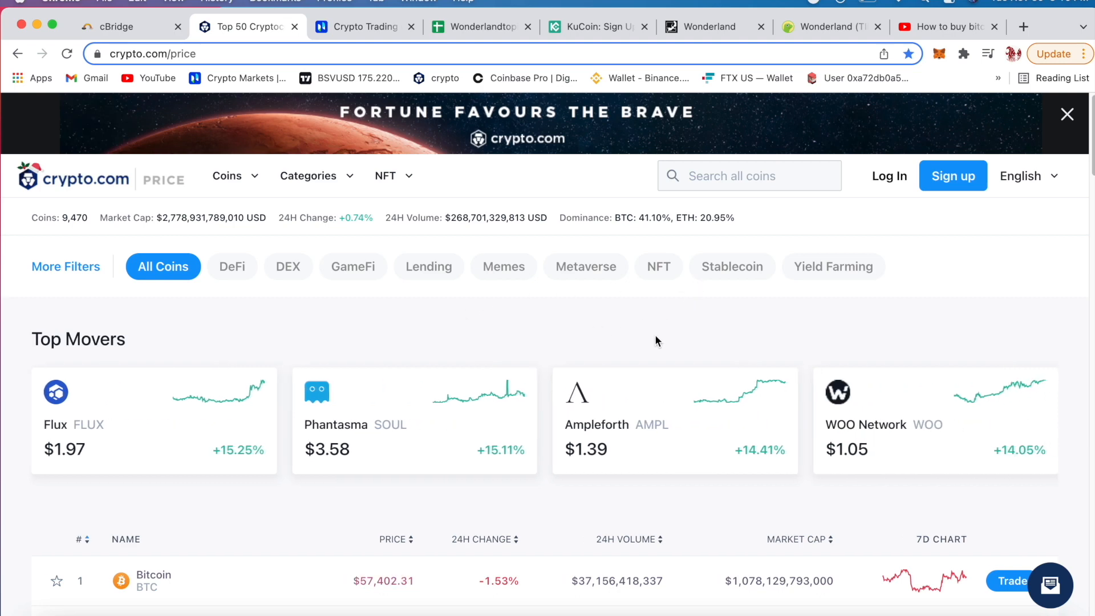
mouse_move(317, 347)
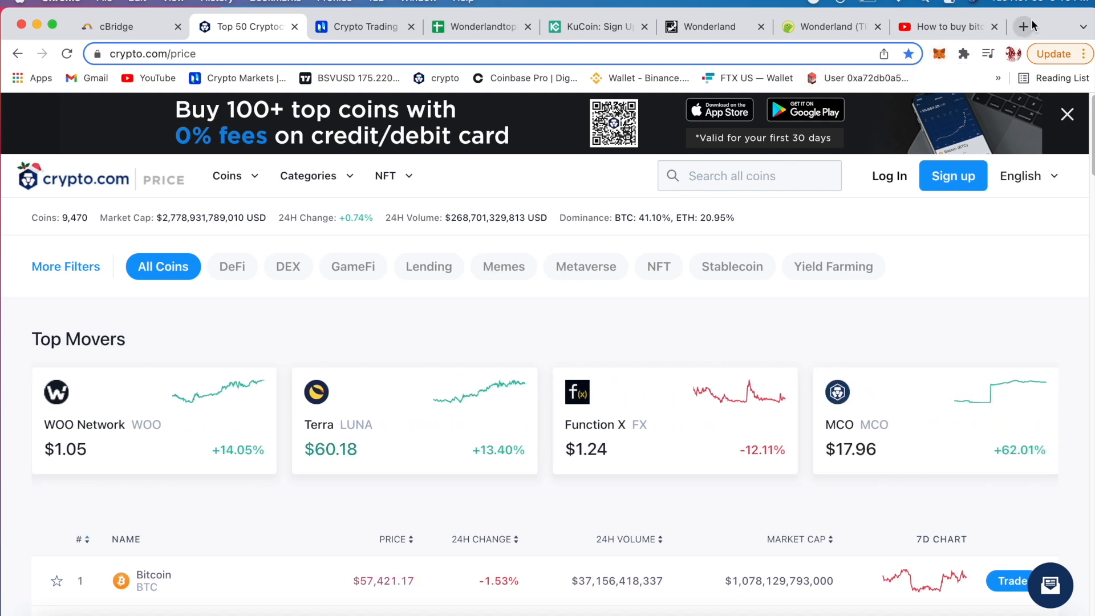
mouse_move(614, 257)
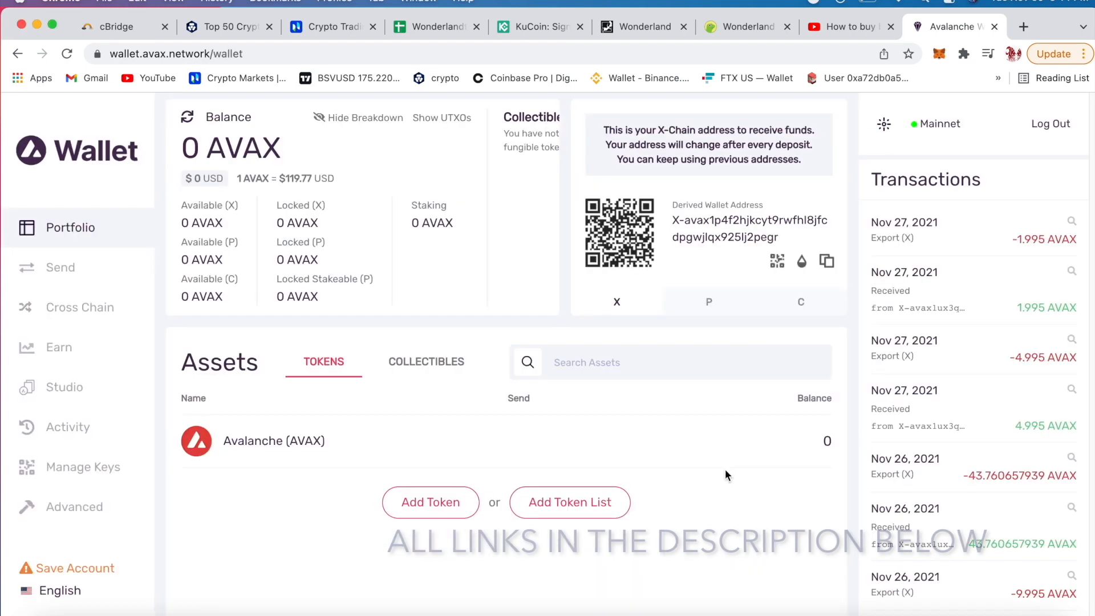
mouse_move(683, 438)
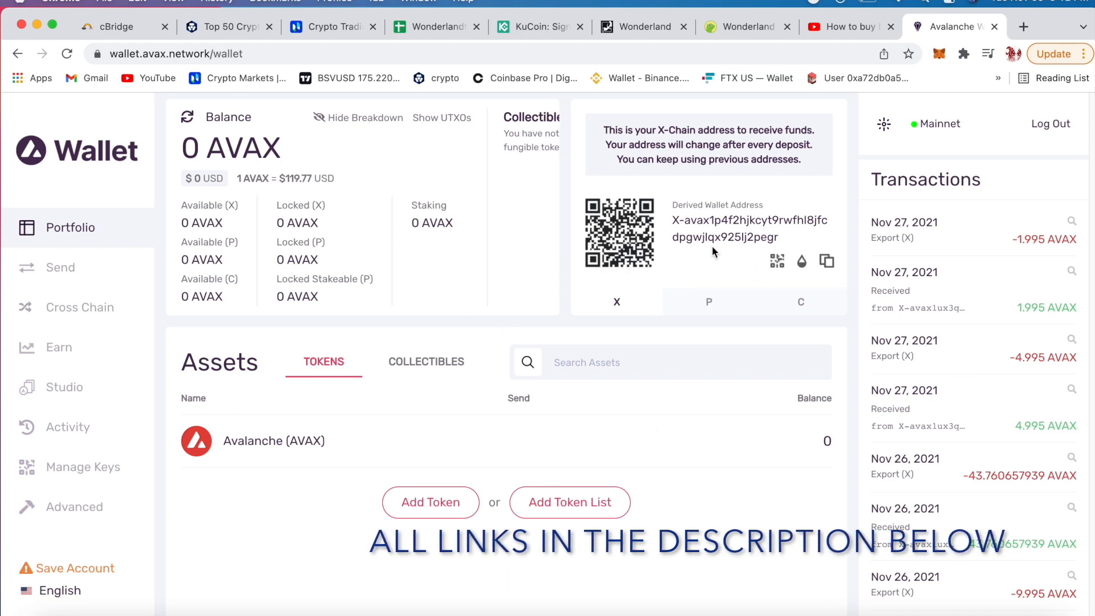
Step: View the wallet Portfolio with its X-Chain receive address and 0 AVAX balance
click(938, 54)
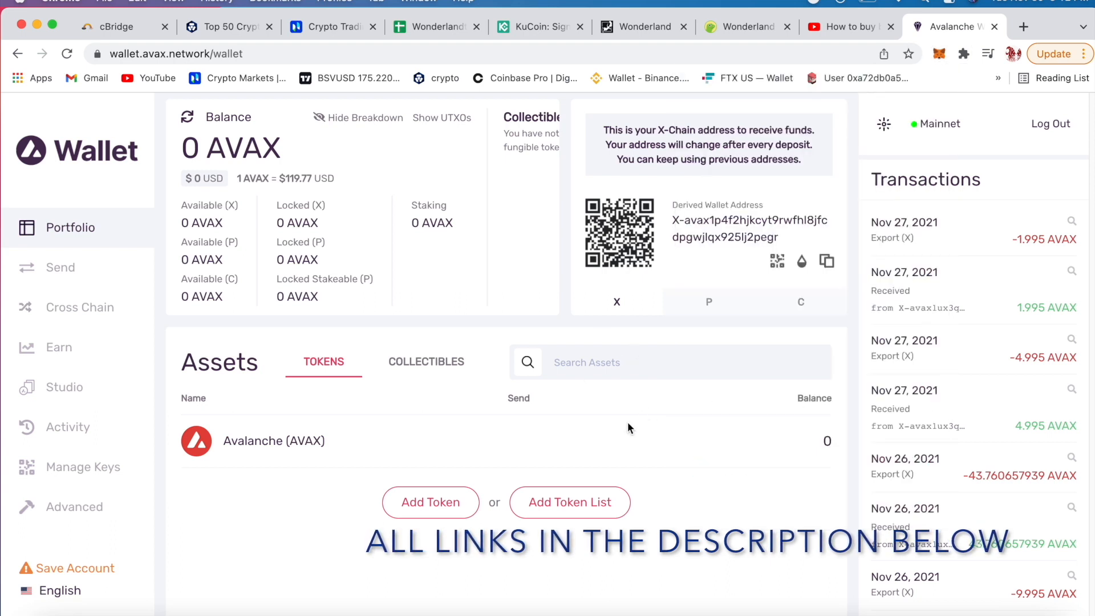
mouse_move(709, 301)
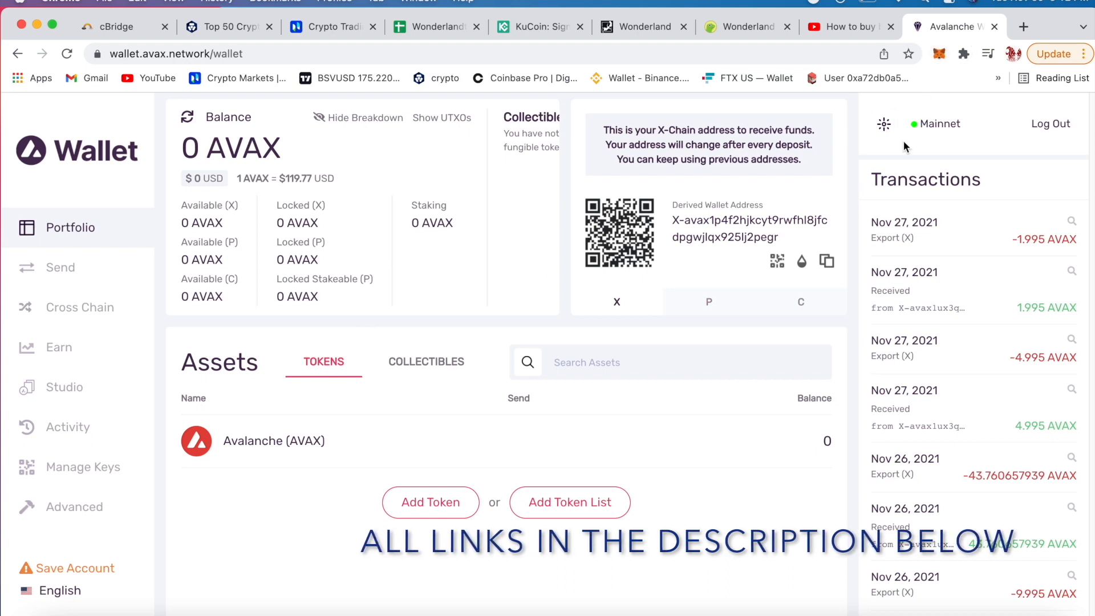
mouse_move(382, 240)
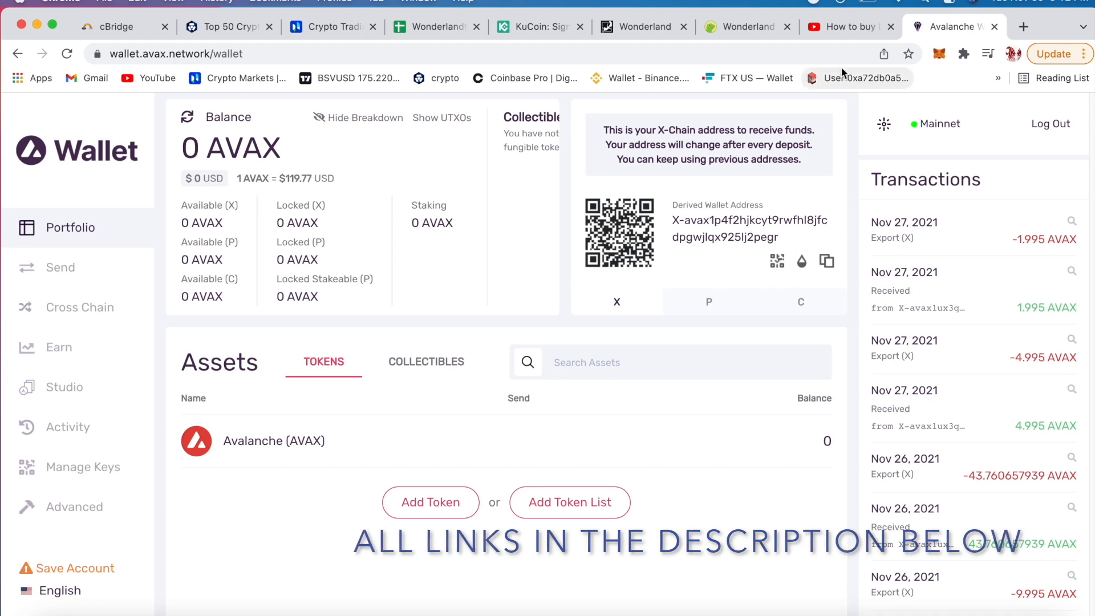
mouse_move(635, 431)
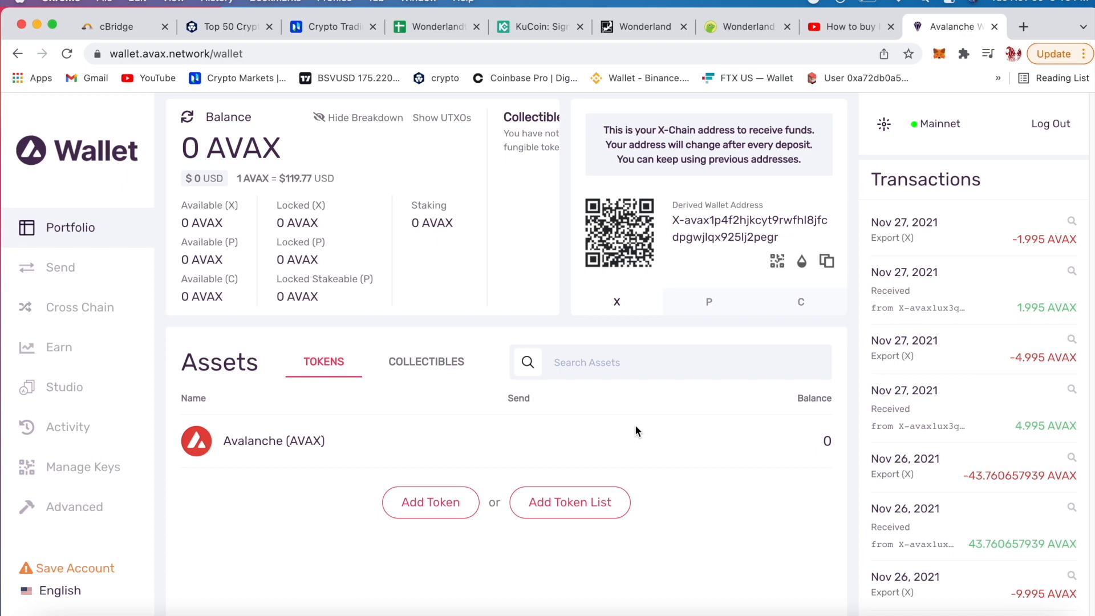
mouse_move(719, 466)
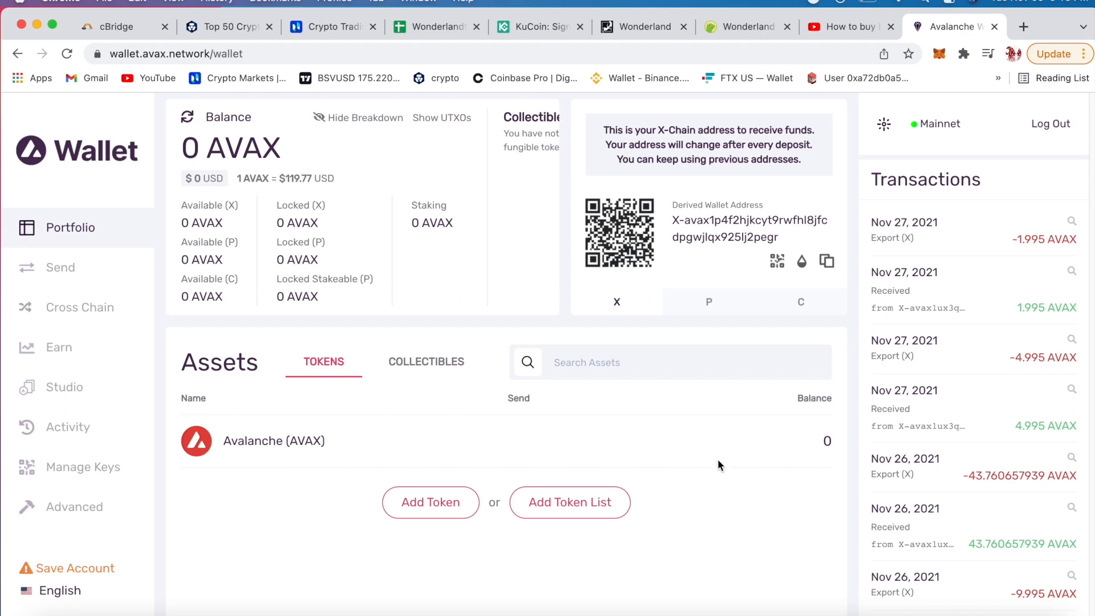
mouse_move(681, 432)
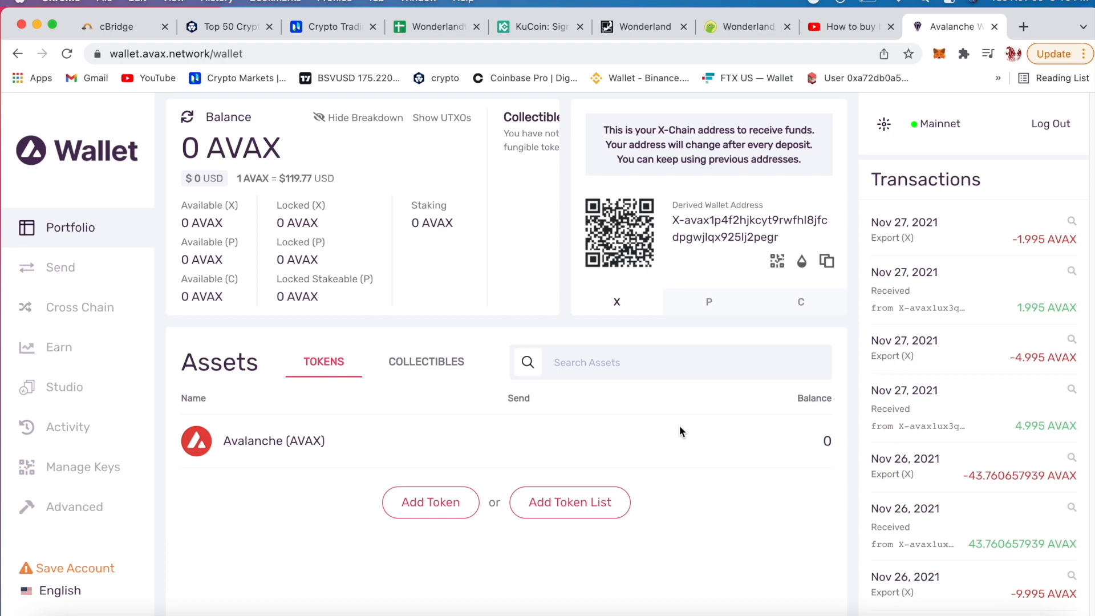
mouse_move(677, 466)
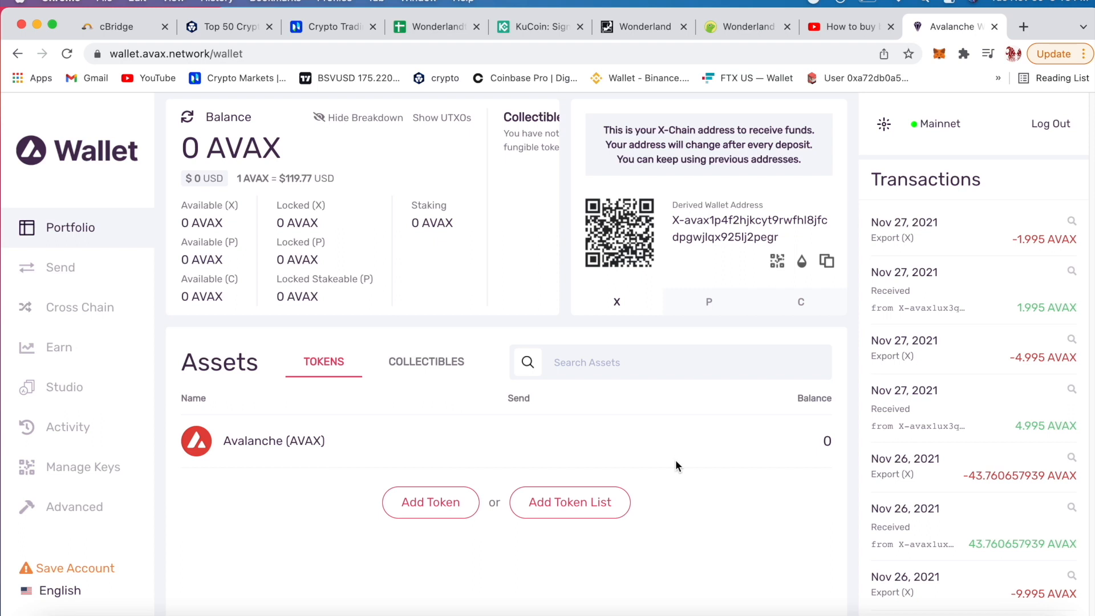
mouse_move(623, 478)
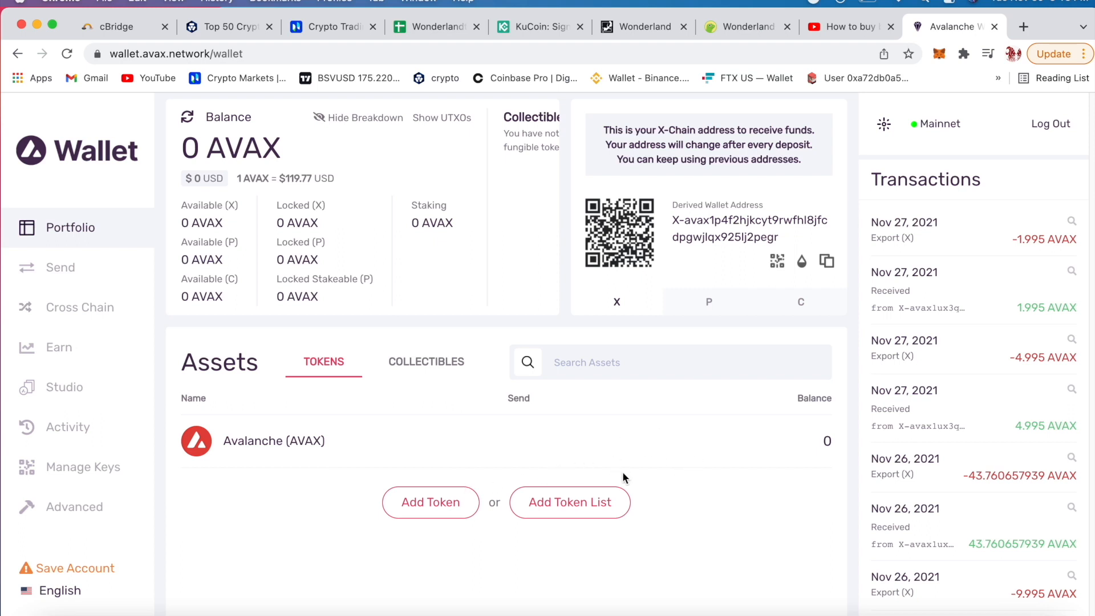
mouse_move(562, 461)
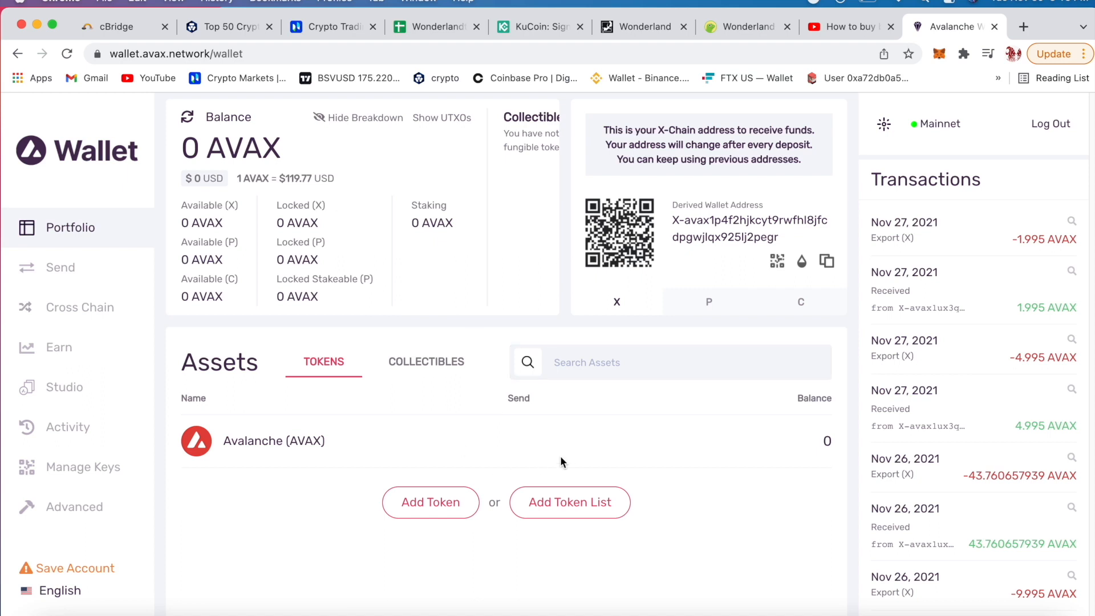
mouse_move(678, 455)
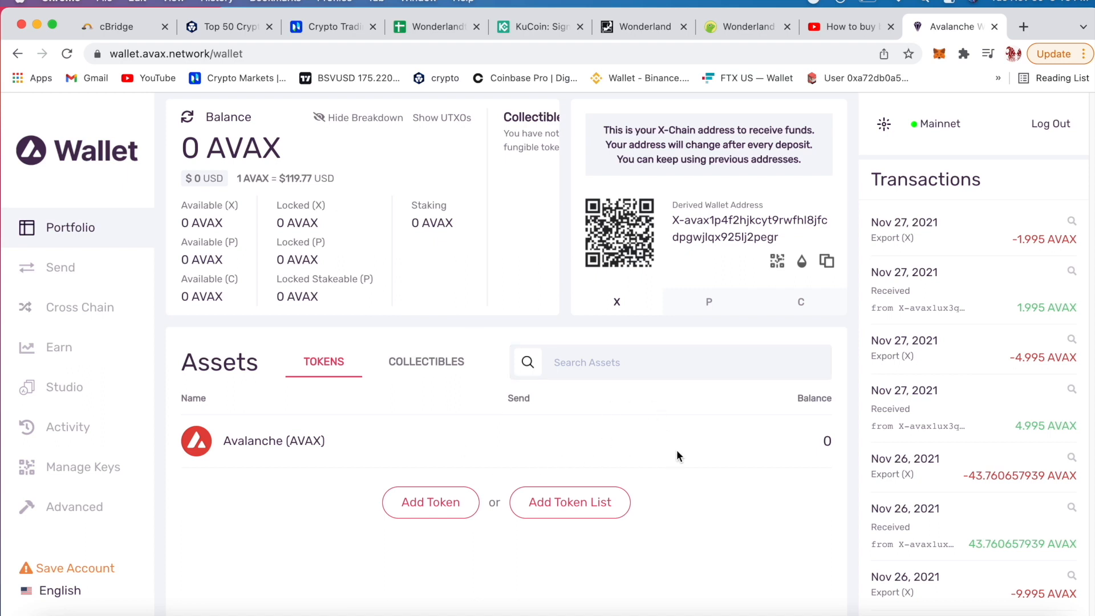
mouse_move(454, 425)
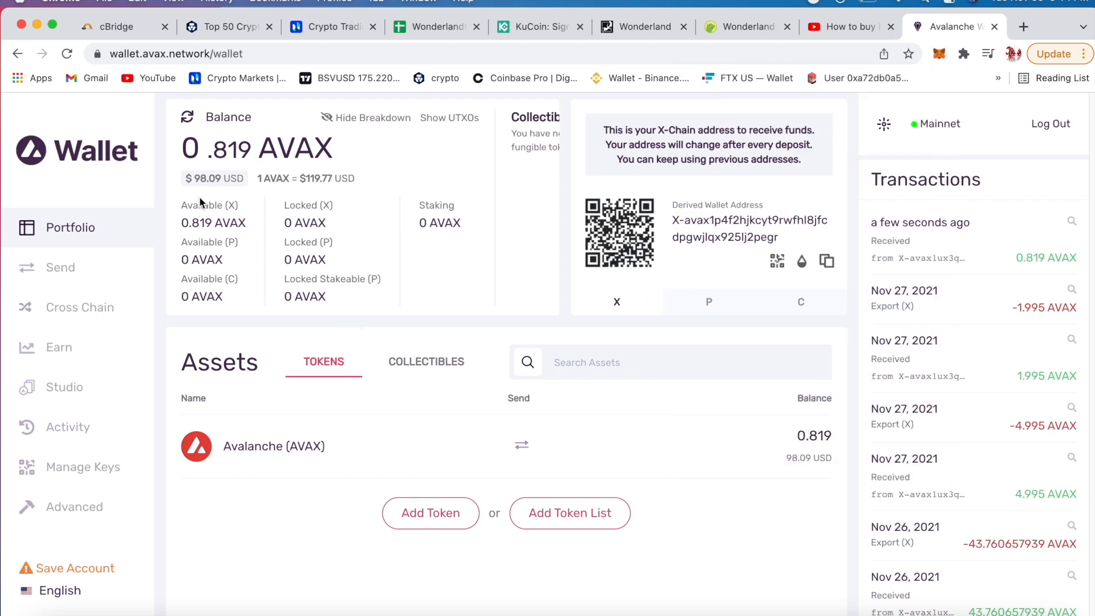
mouse_move(468, 365)
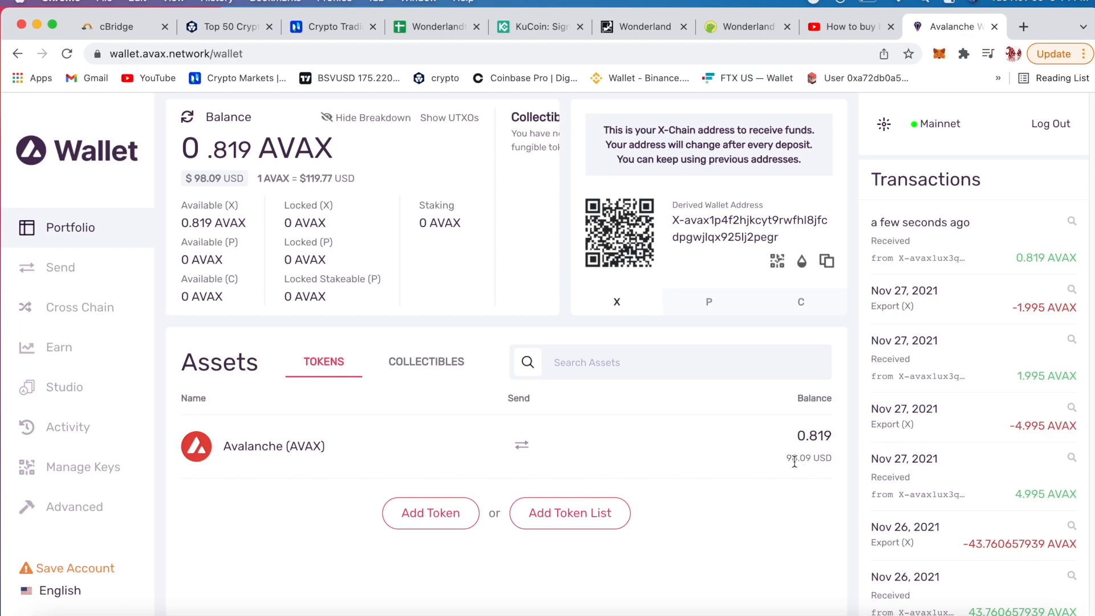
mouse_move(689, 470)
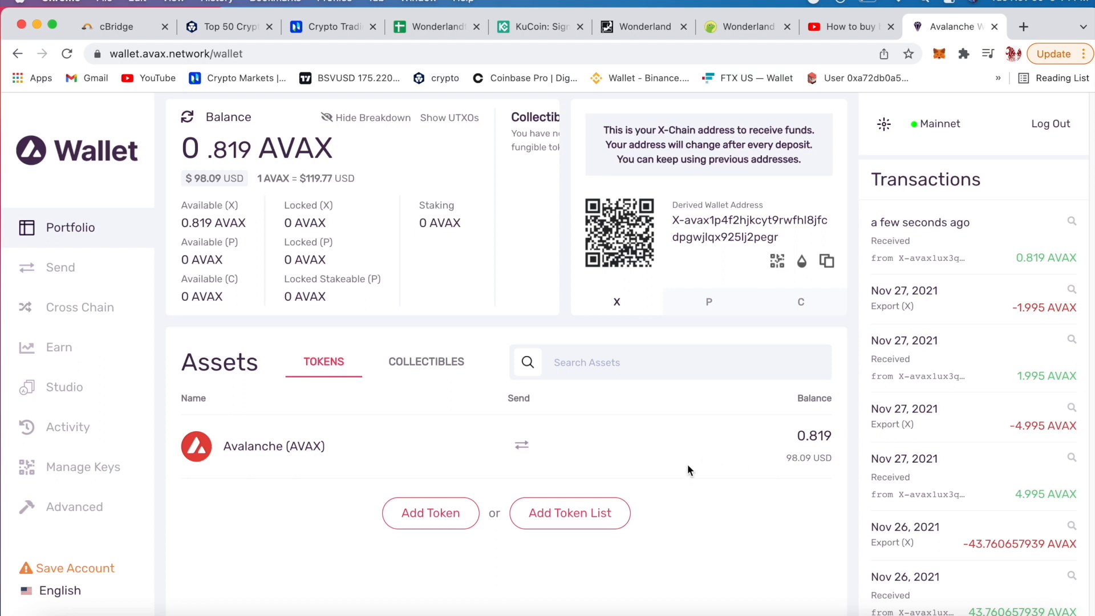
mouse_move(402, 453)
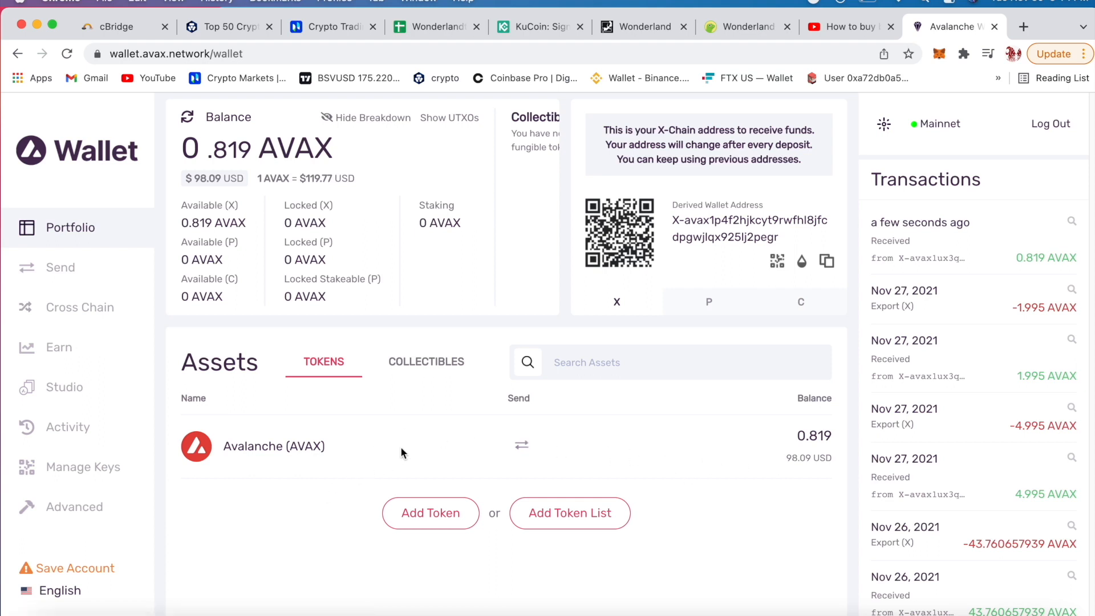
Step: Check the portfolio for the new 0.819 AVAX X-Chain deposit worth $98.09
click(670, 362)
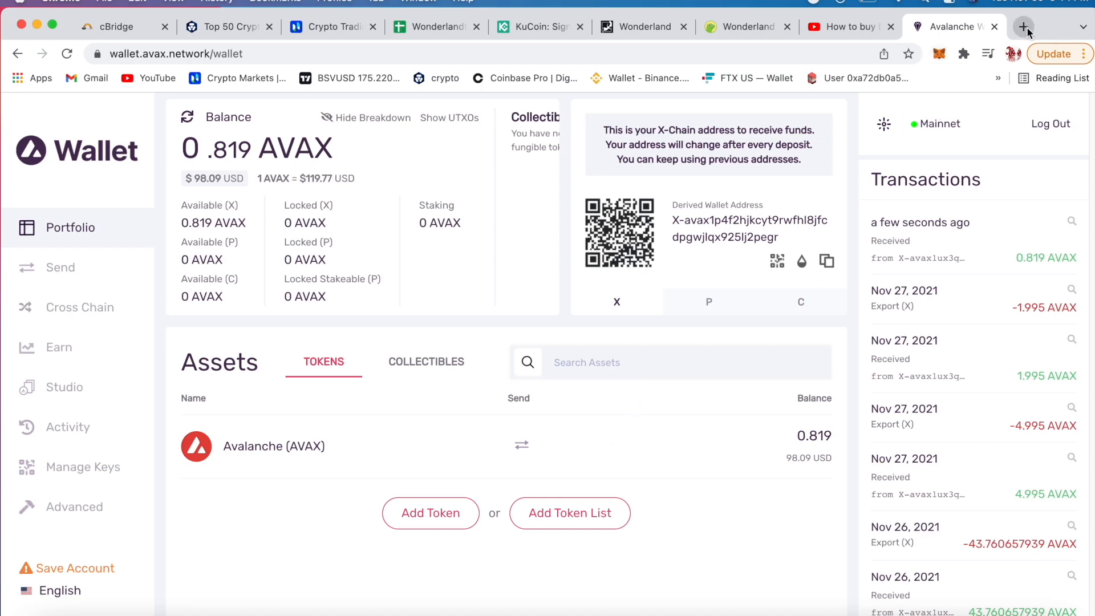
Step: Open a new browser tab showing the metamask.io homepage
click(1025, 27)
text(metamask.io)
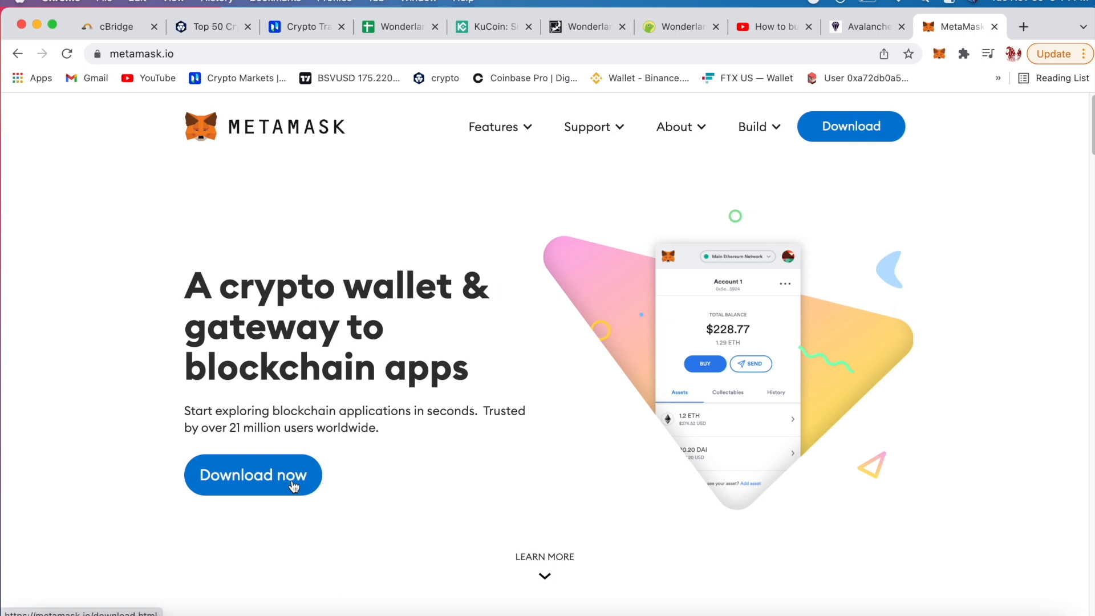
mouse_move(948, 62)
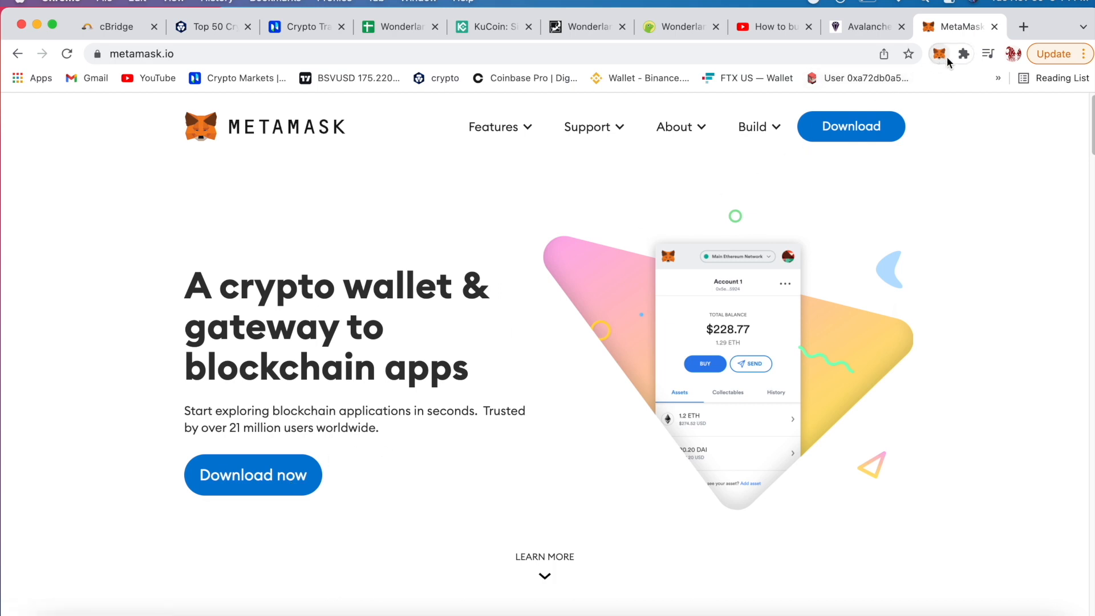
mouse_move(352, 451)
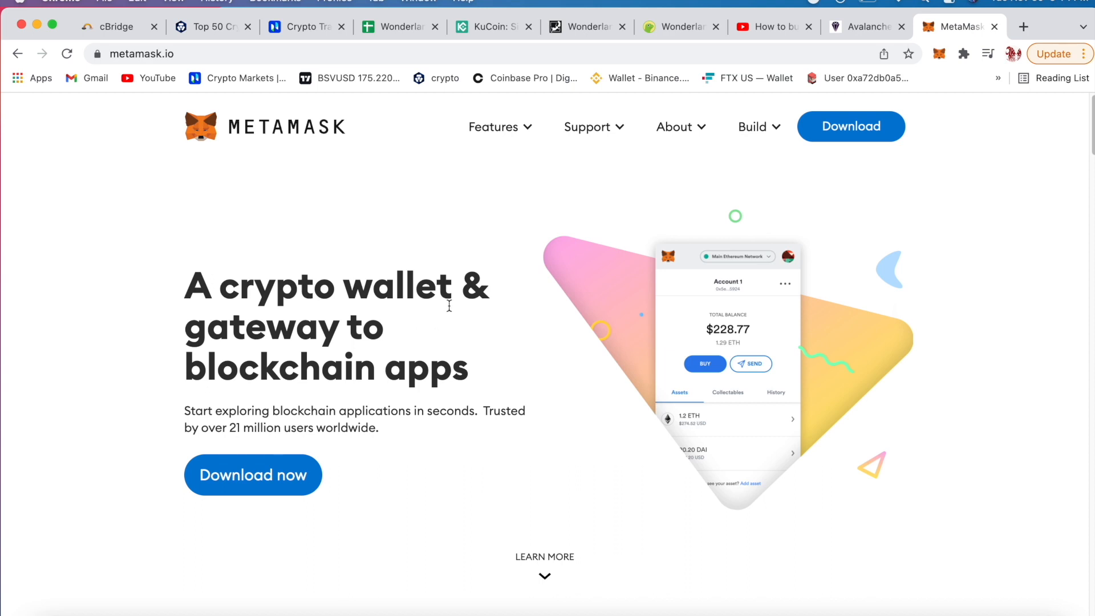
mouse_move(426, 485)
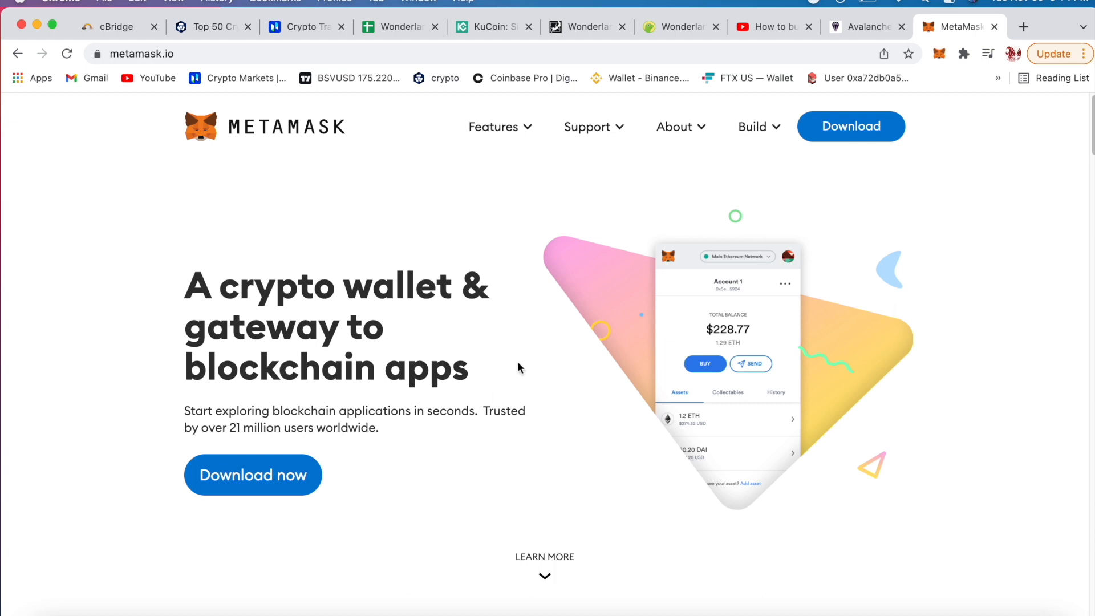
mouse_move(379, 380)
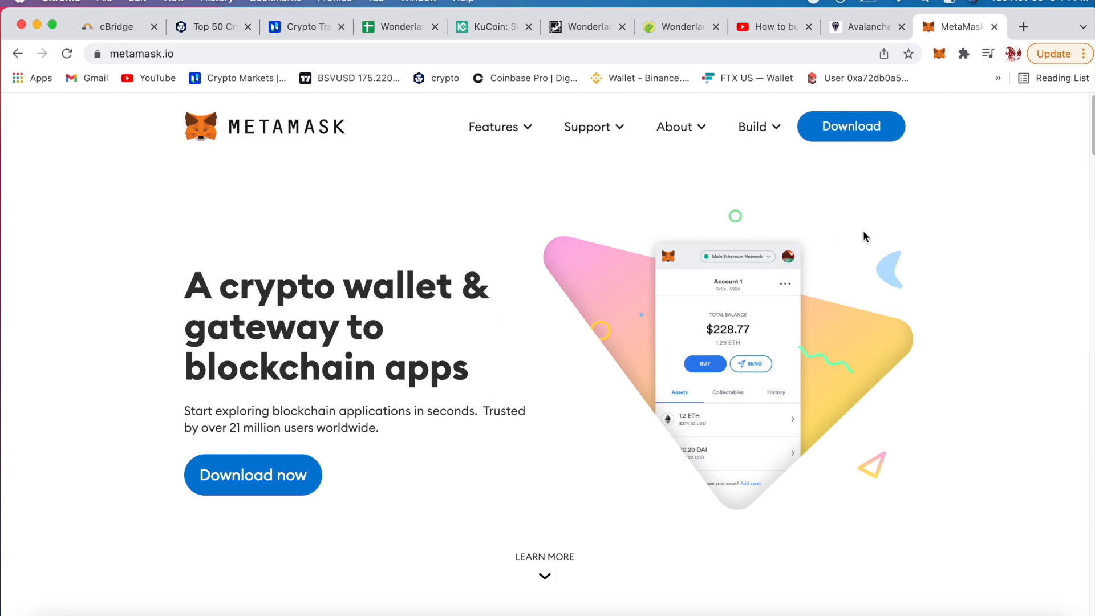
mouse_move(955, 189)
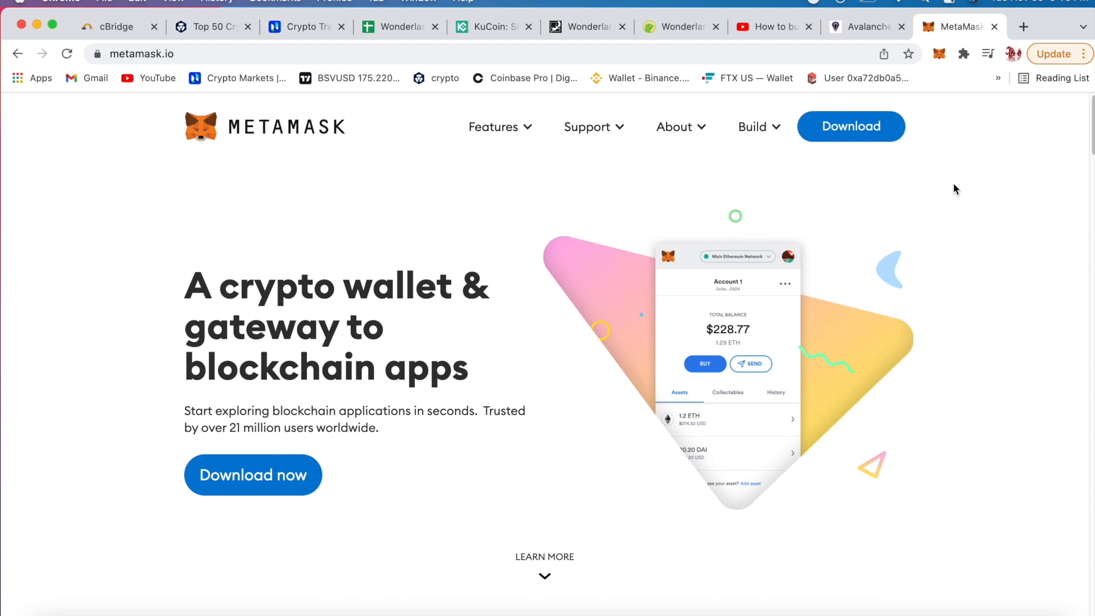
mouse_move(977, 234)
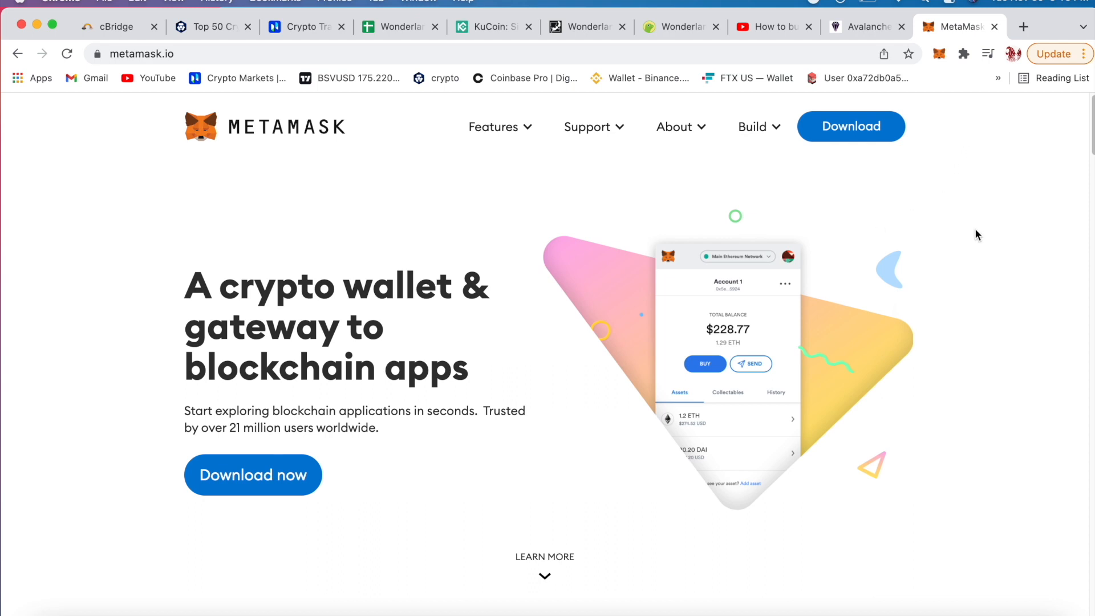
mouse_move(960, 27)
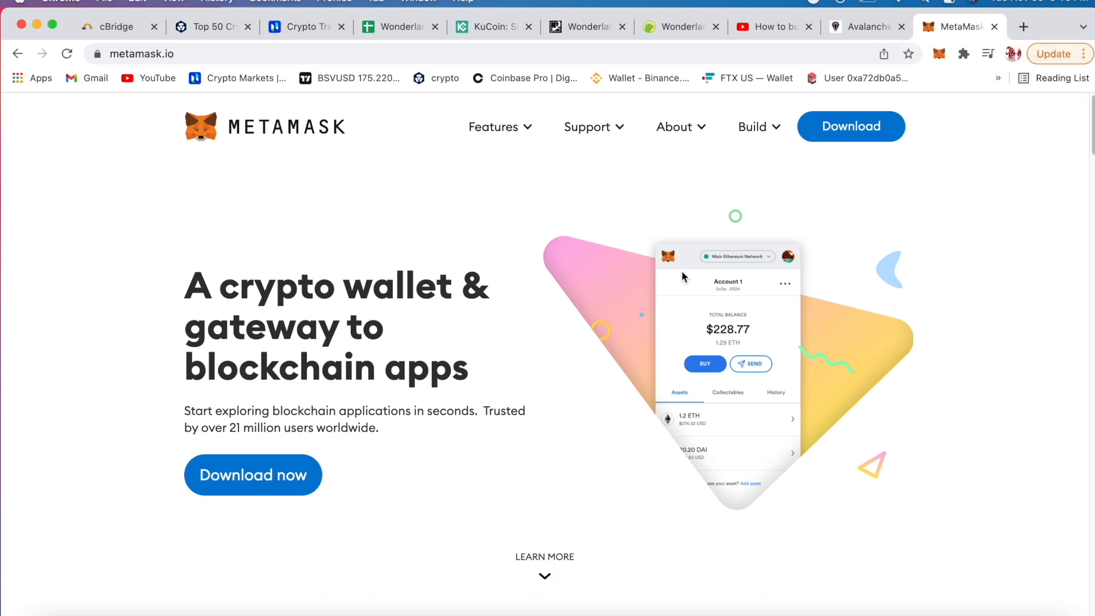
mouse_move(959, 81)
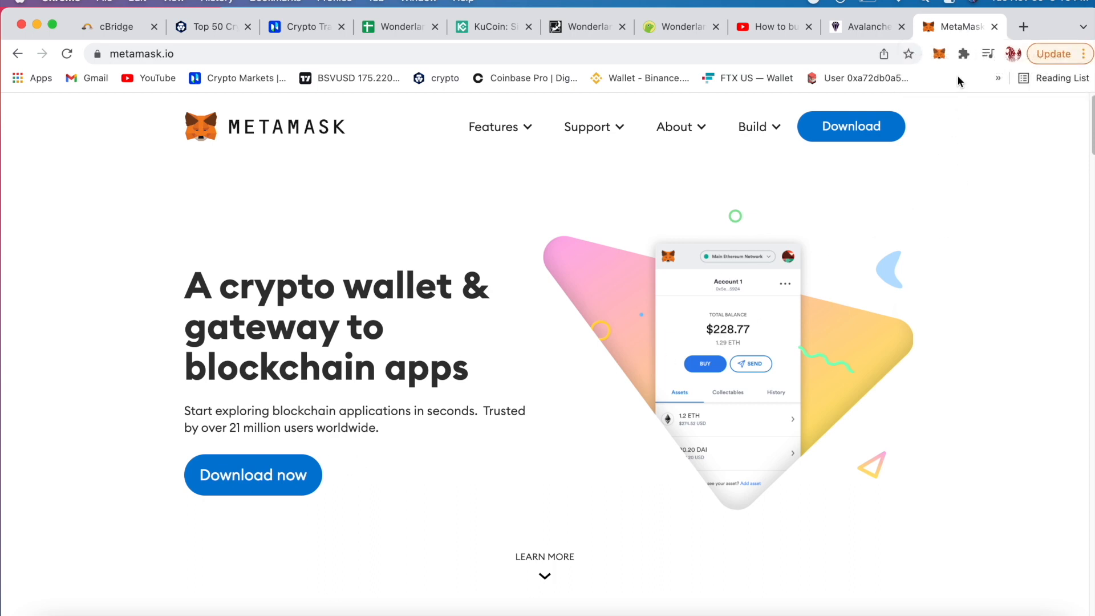
mouse_move(958, 99)
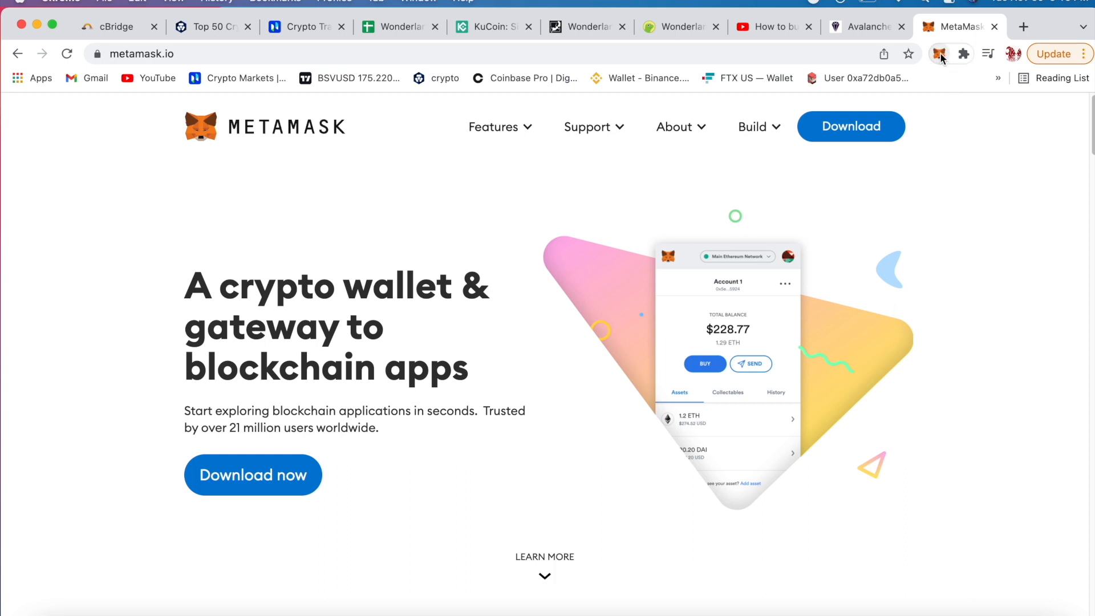
Step: Check MetaMask's 0.0003 AVAX Avalanche Network balance and network list, then return to Wonderland
click(939, 54)
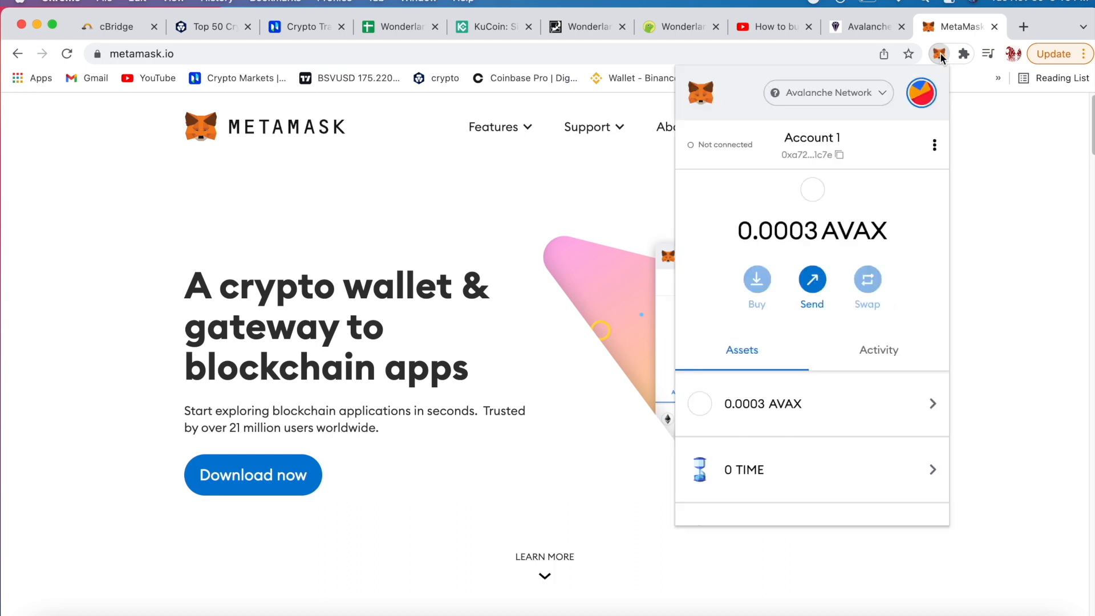
mouse_move(935, 74)
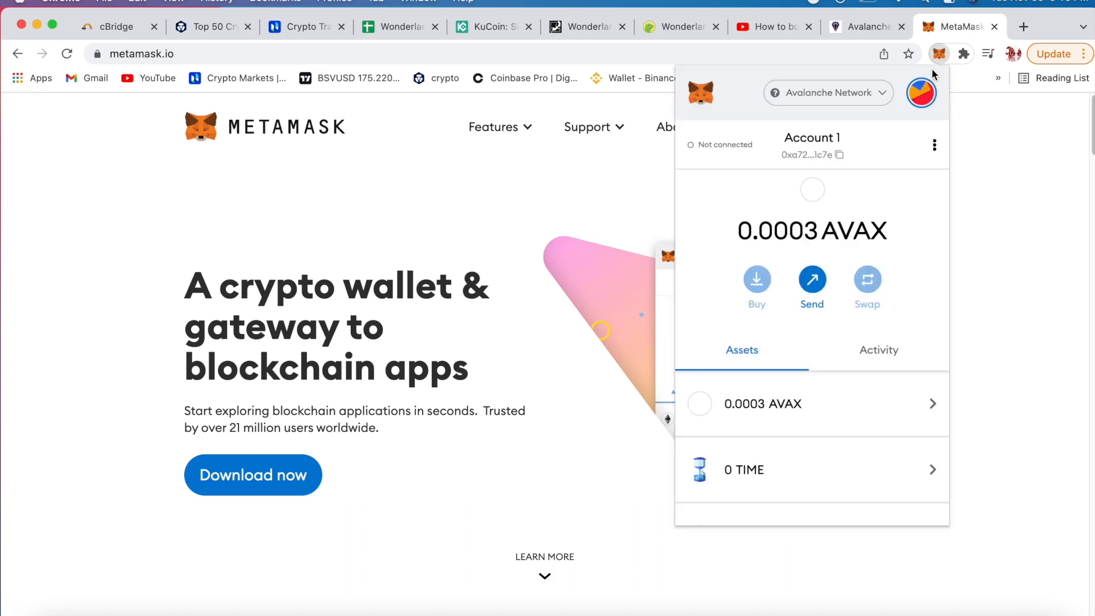
mouse_move(806, 212)
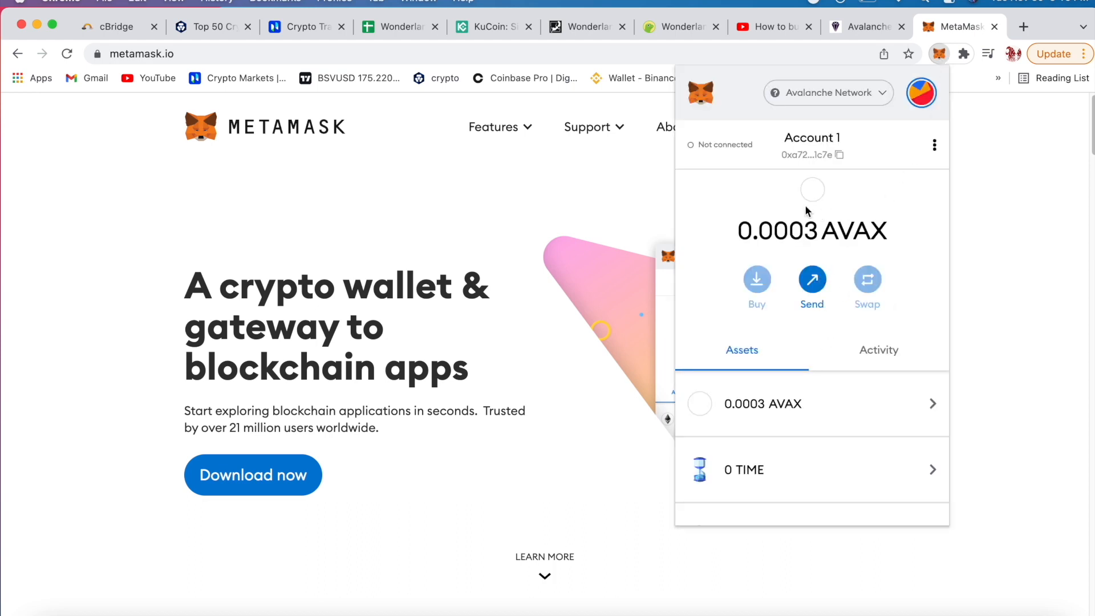
click(939, 53)
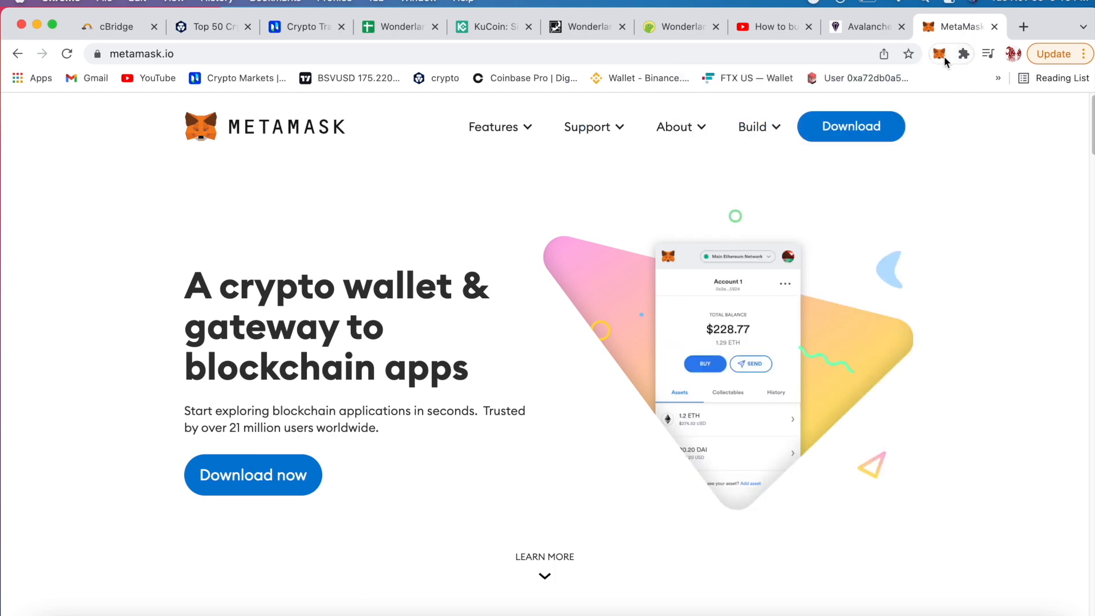
click(939, 53)
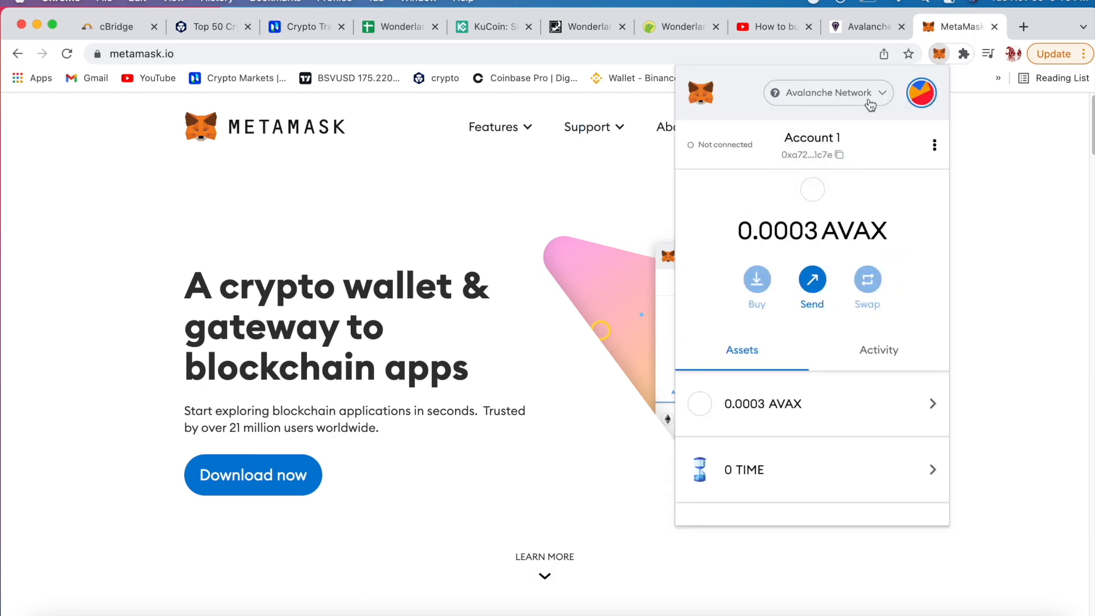
click(827, 92)
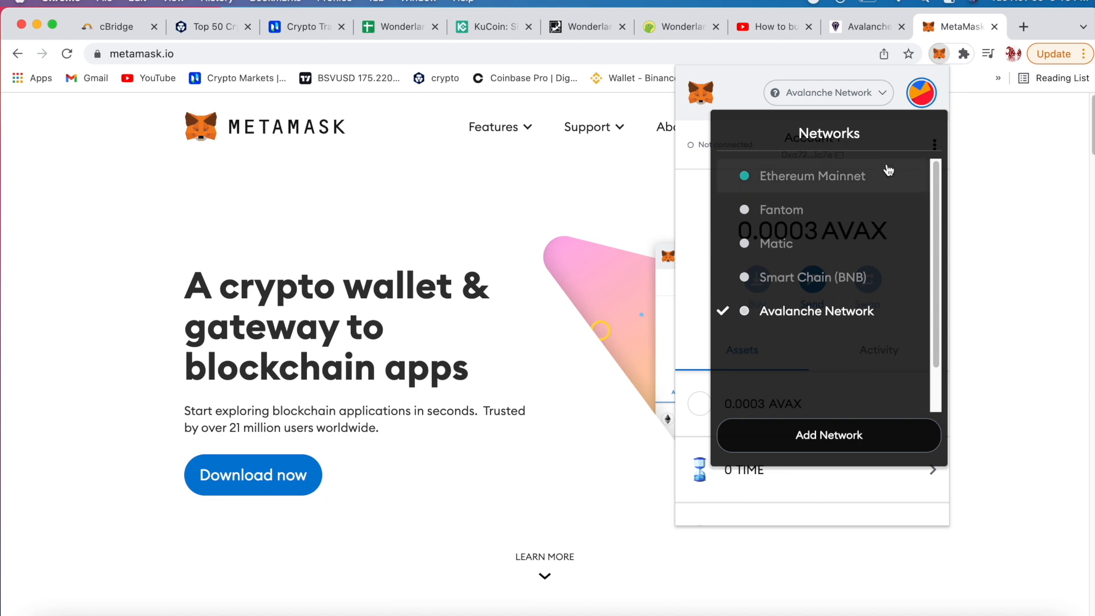
mouse_move(814, 411)
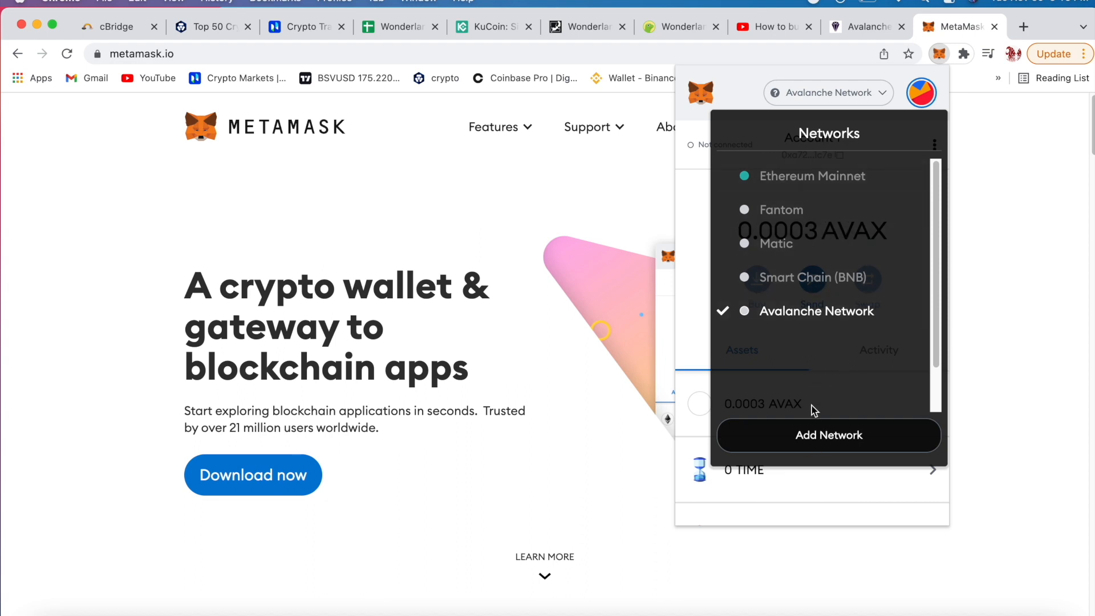
mouse_move(1008, 281)
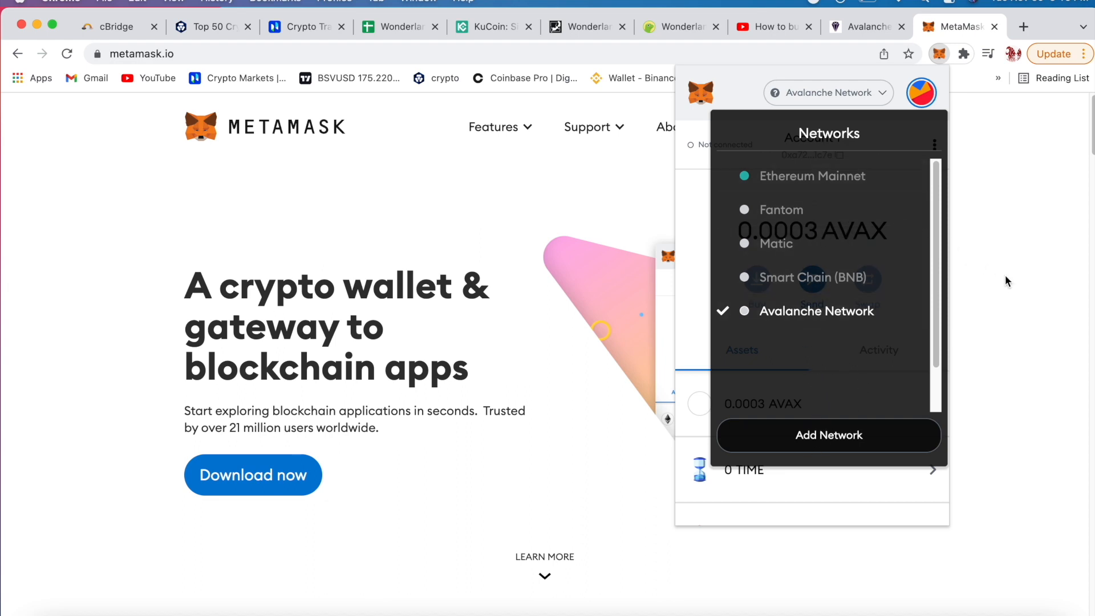
mouse_move(985, 330)
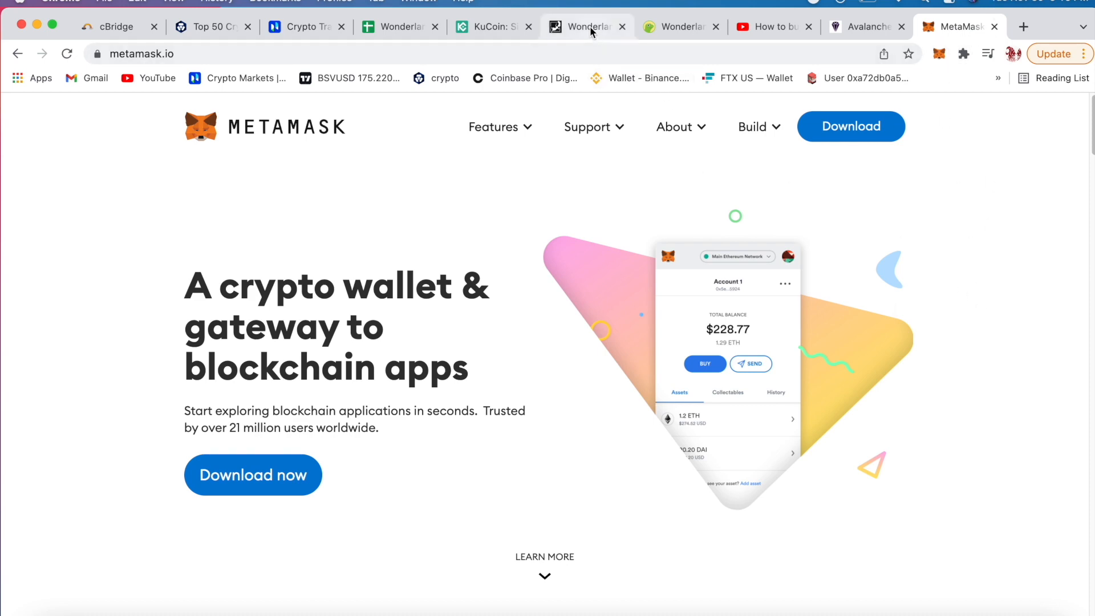
click(587, 27)
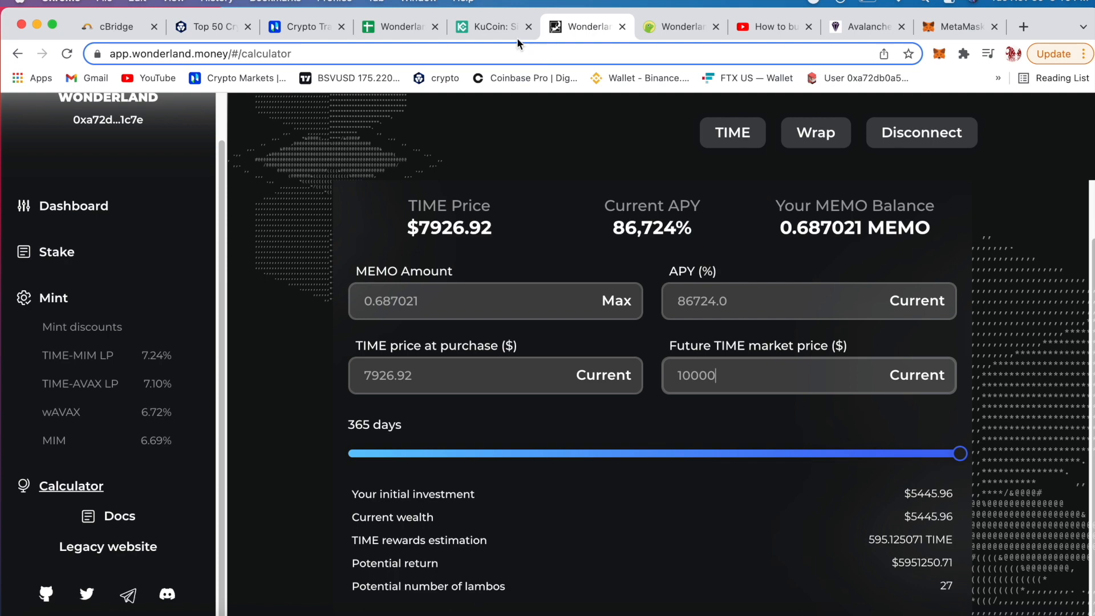
mouse_move(881, 42)
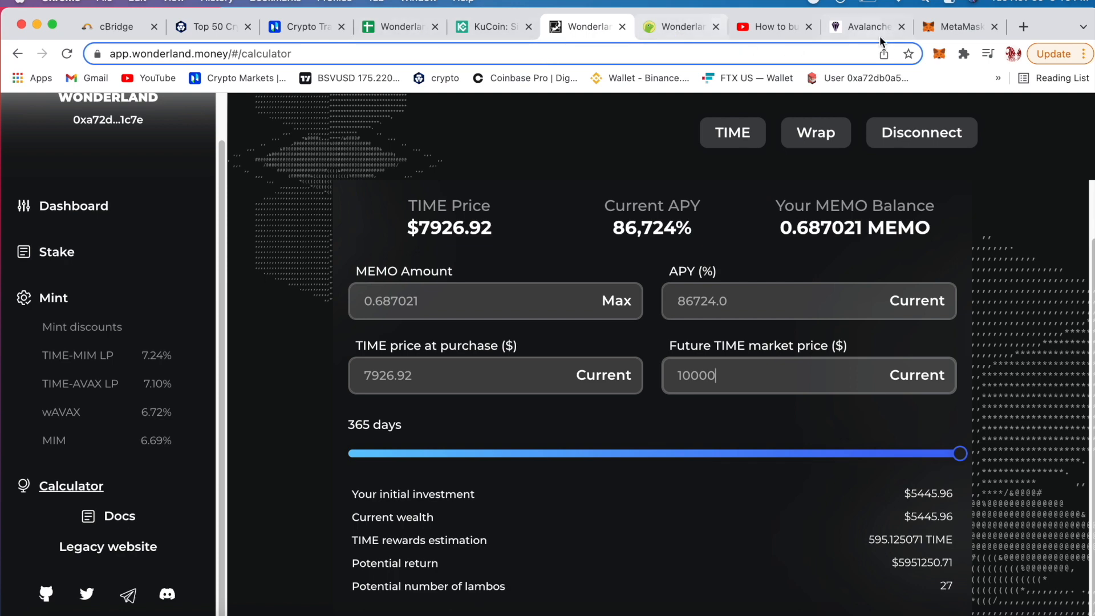
Step: Return to the Avalanche Wallet portfolio holding 0.819 AVAX ($98.09) on the X-Chain
click(865, 27)
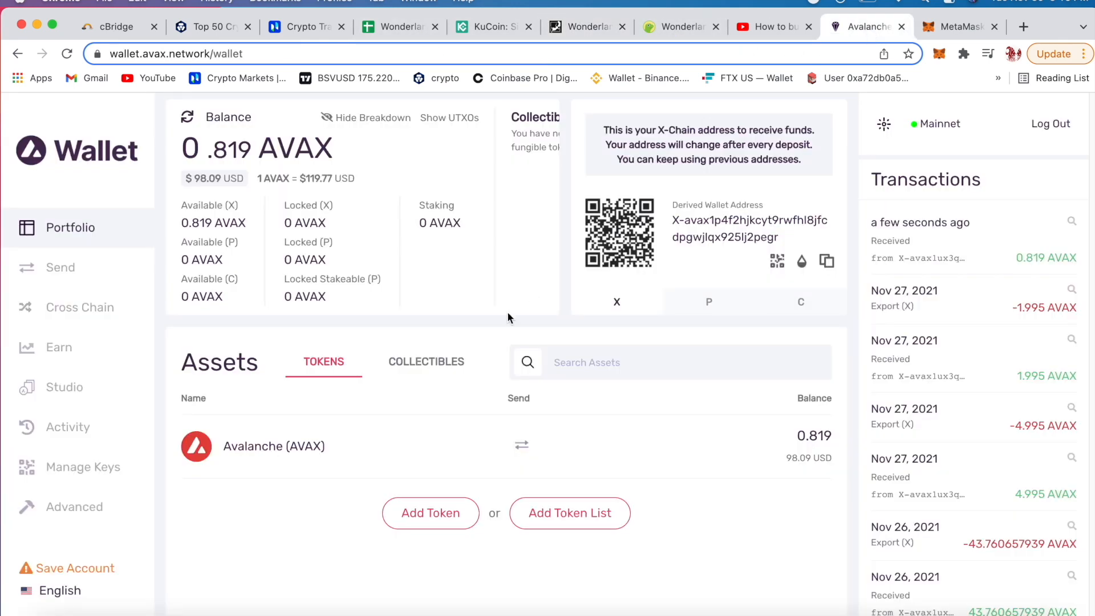
click(666, 361)
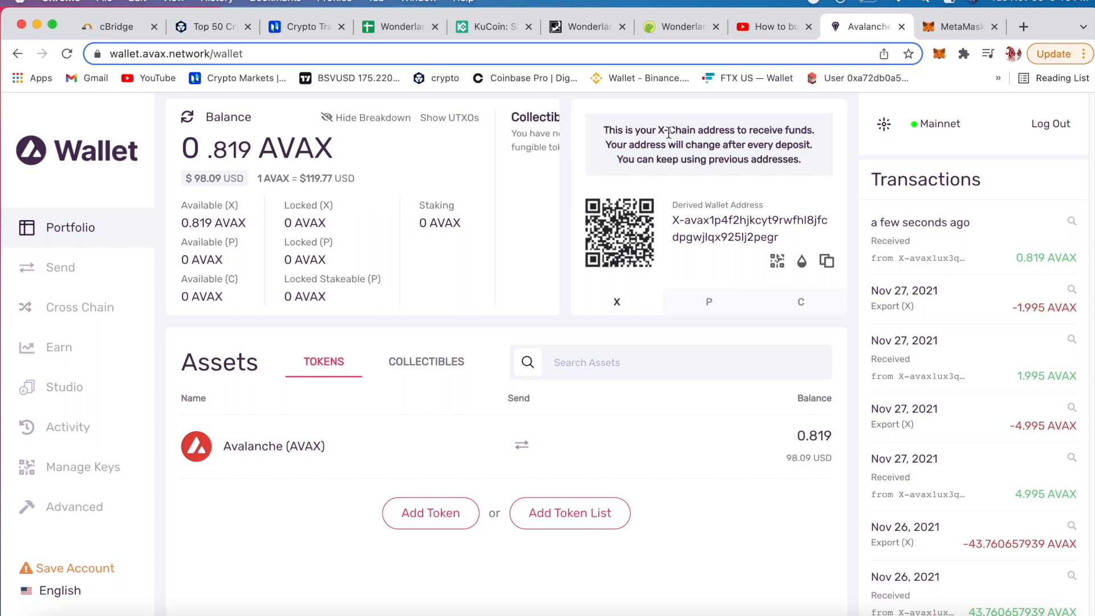
mouse_move(611, 157)
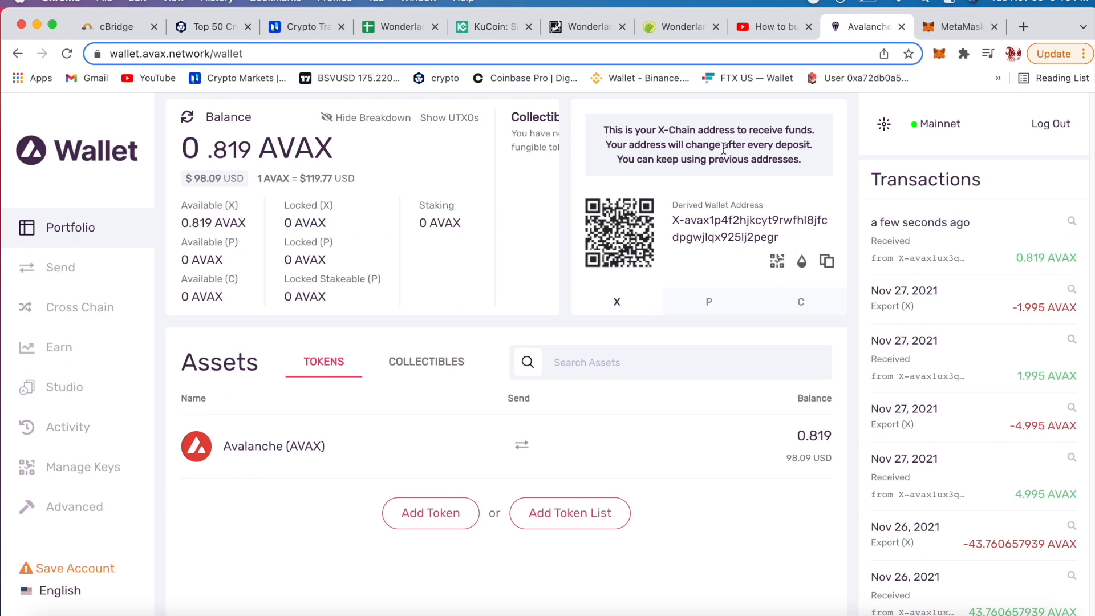
mouse_move(706, 175)
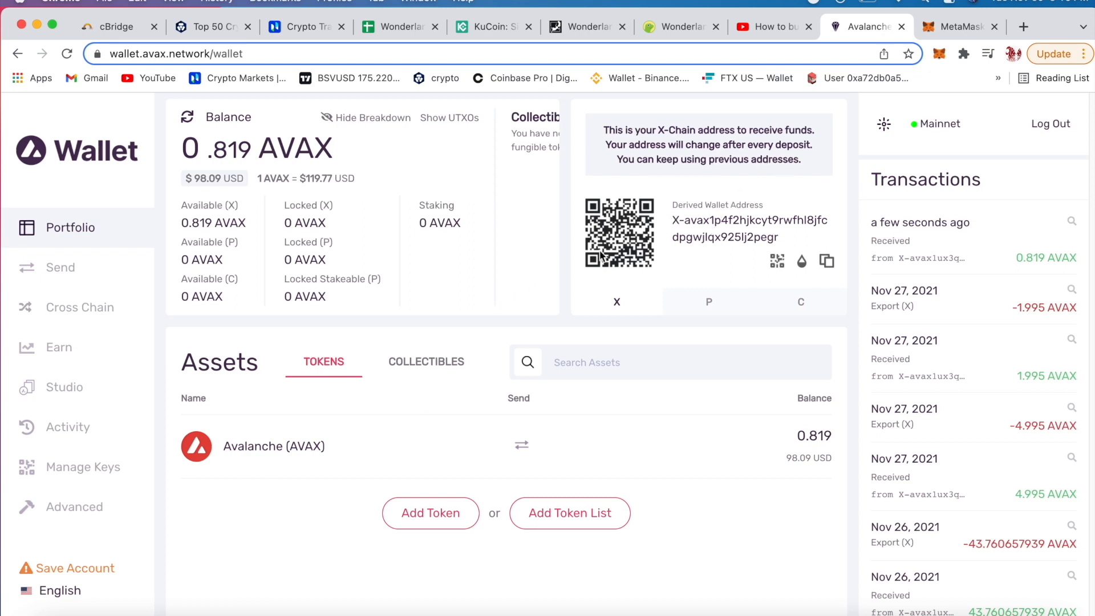
mouse_move(553, 252)
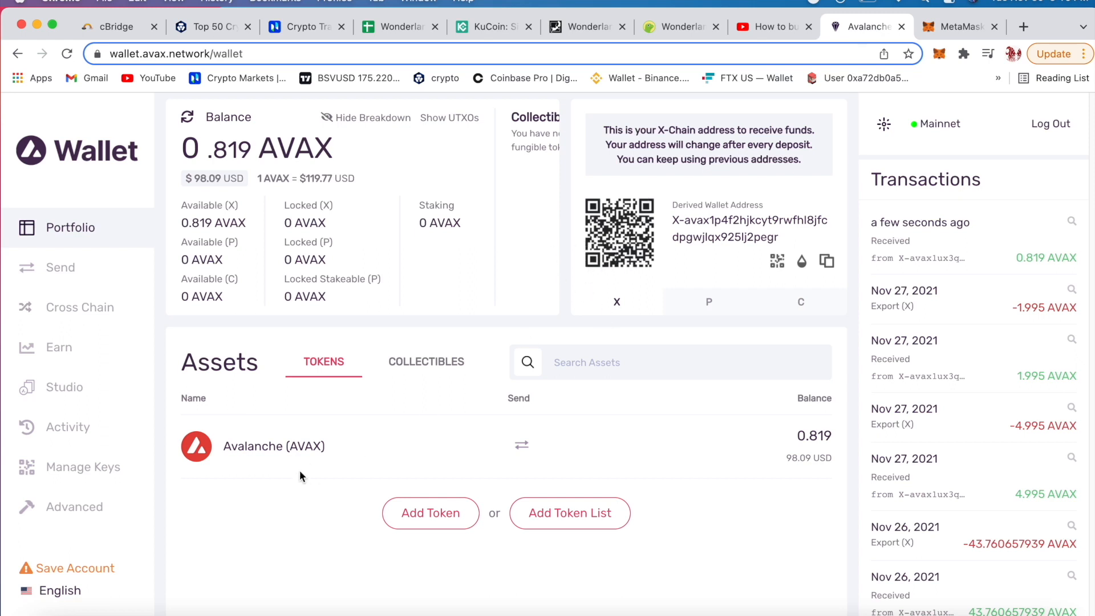
mouse_move(321, 470)
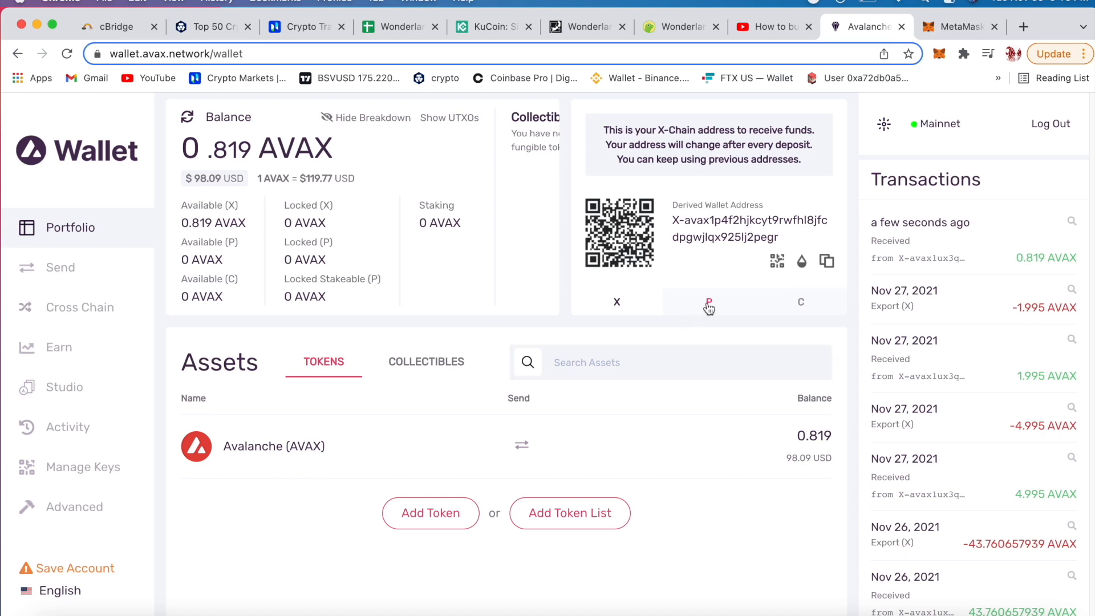
Step: Switch the displayed address to the C-Chain EVM address
click(709, 301)
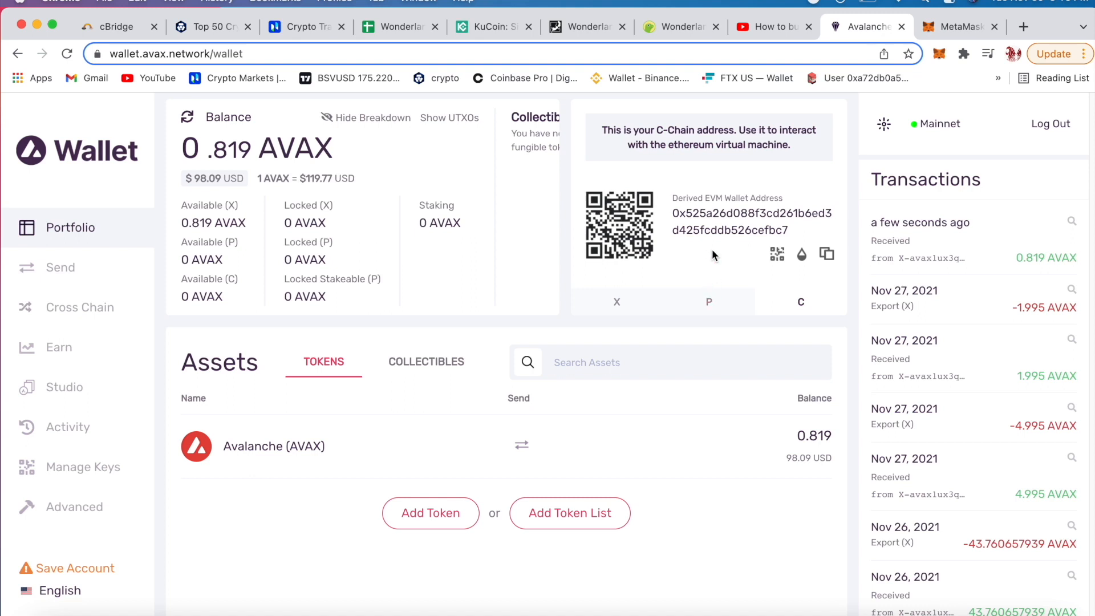
mouse_move(697, 148)
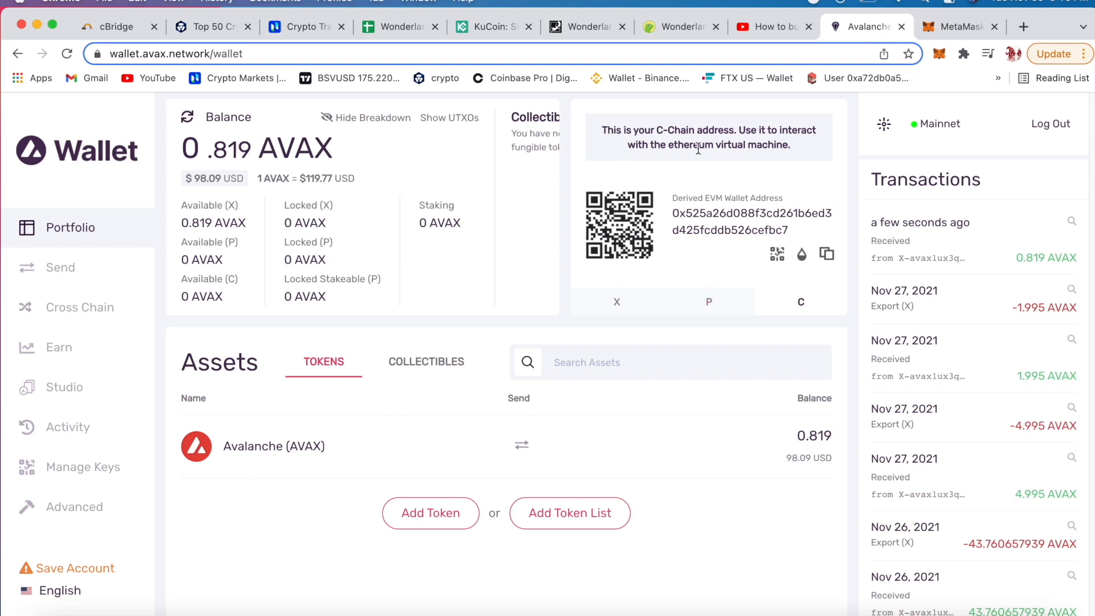
mouse_move(794, 153)
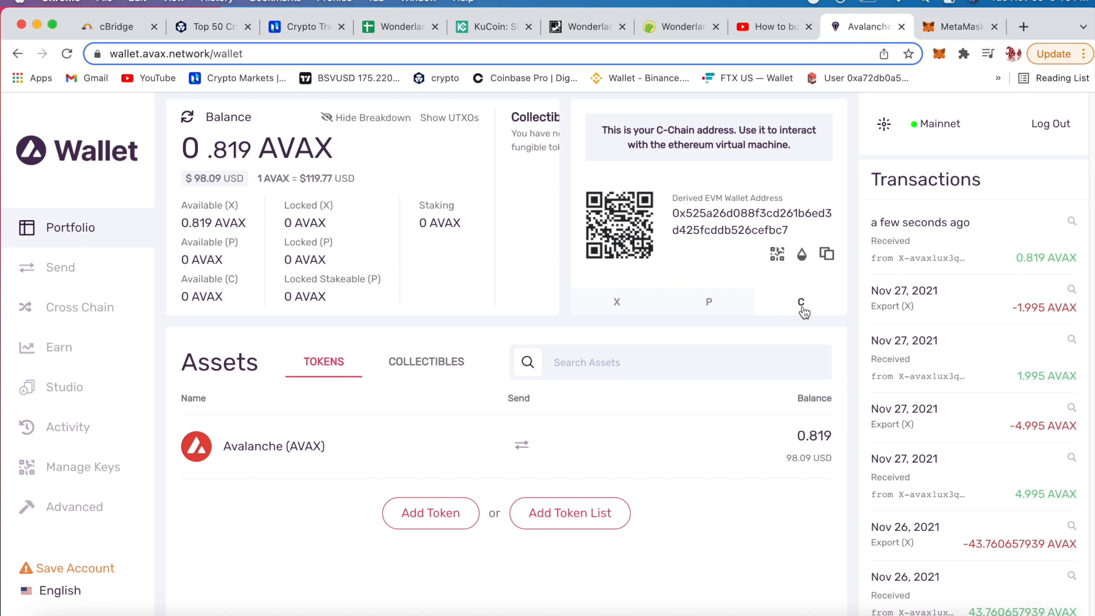
mouse_move(794, 313)
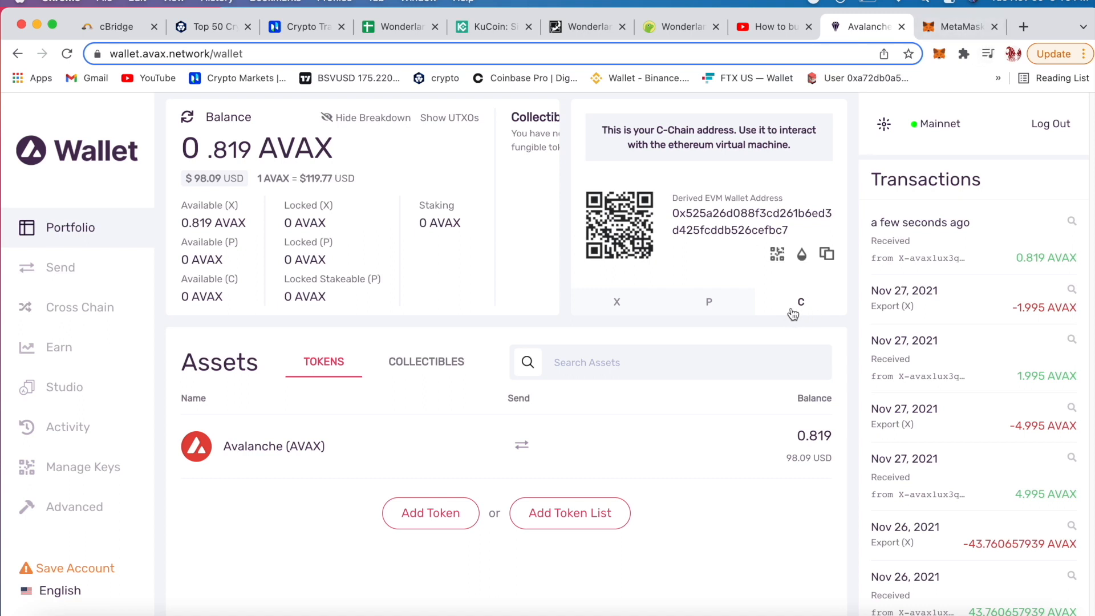
mouse_move(254, 393)
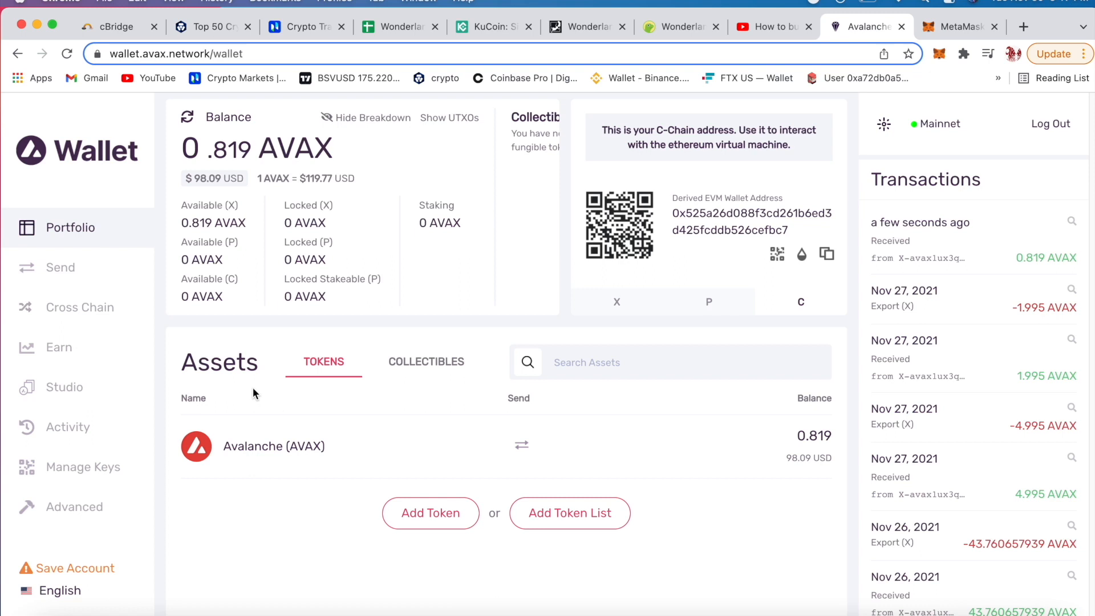
mouse_move(77, 315)
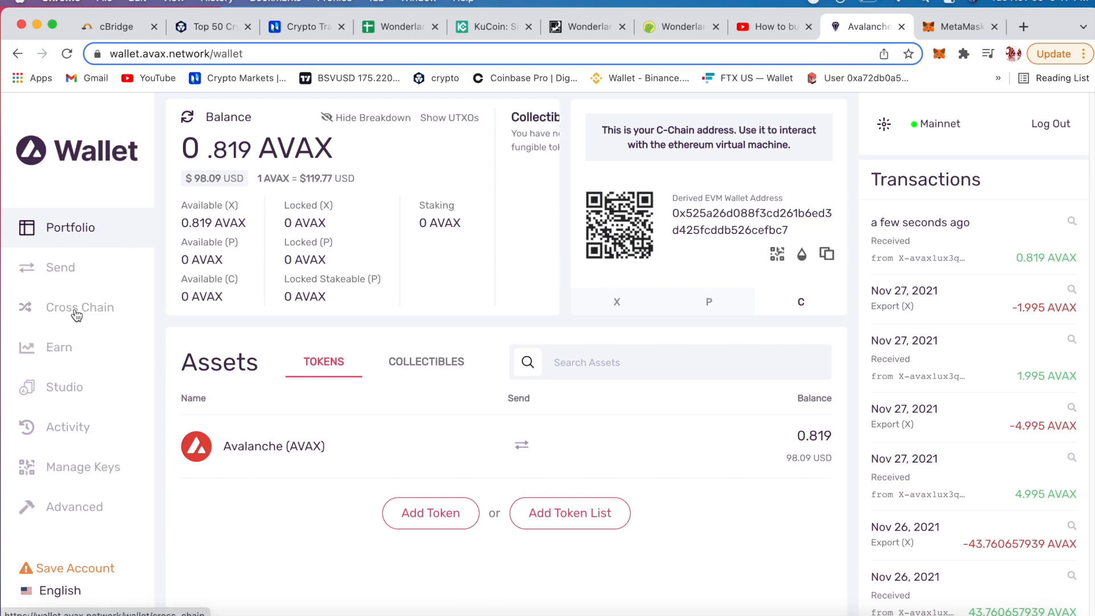
Step: Fill the Cross Chain form: X Chain to C Chain, MAX 0.817 AVAX, 0.002 AVAX fee
click(80, 307)
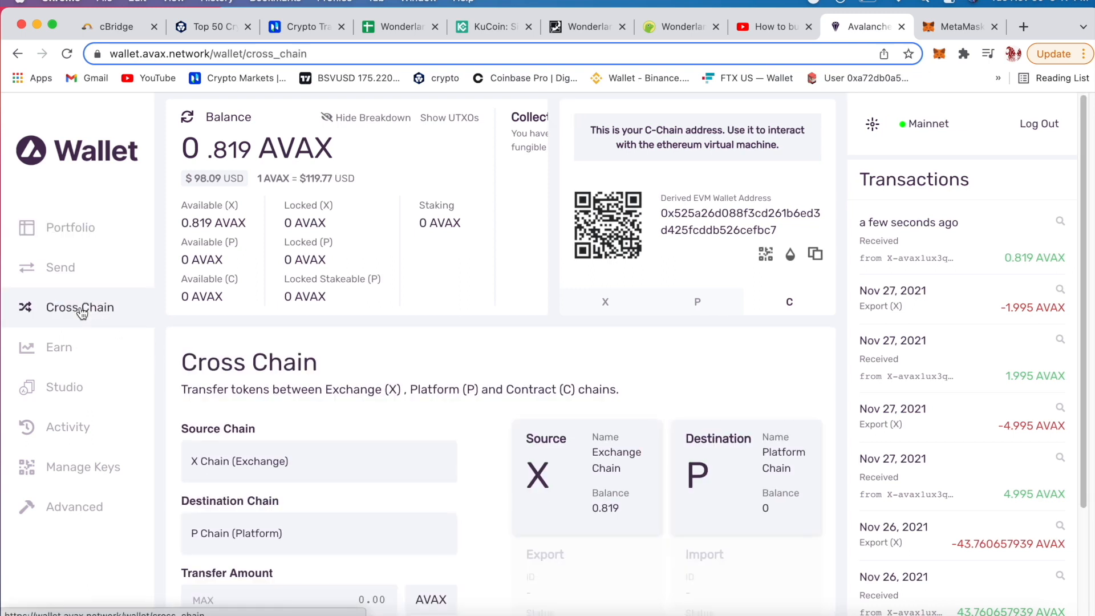
scroll(down, 3)
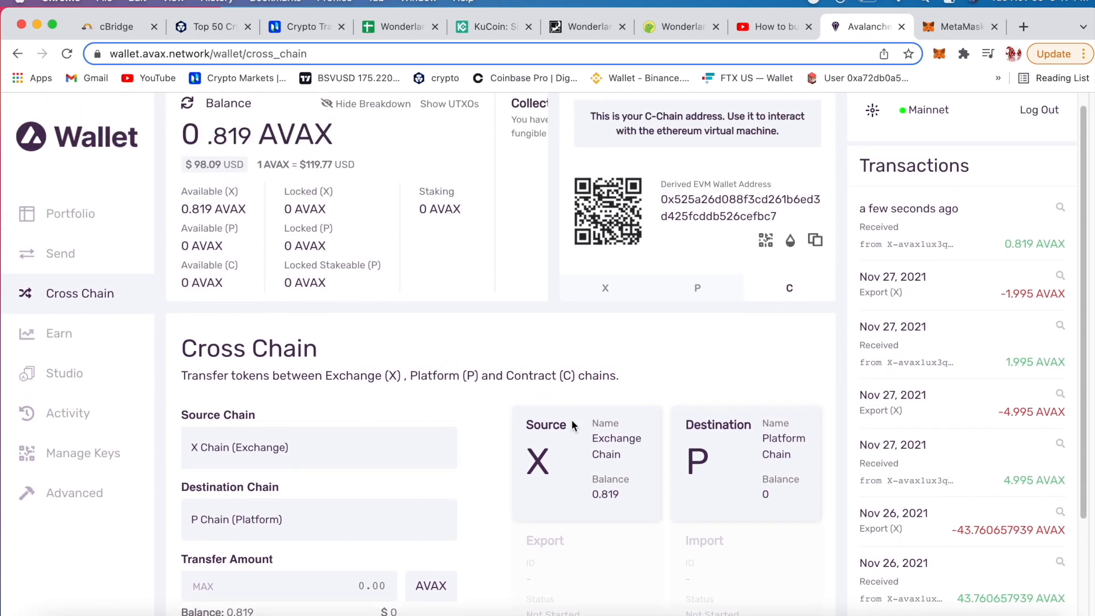
scroll(down, 3)
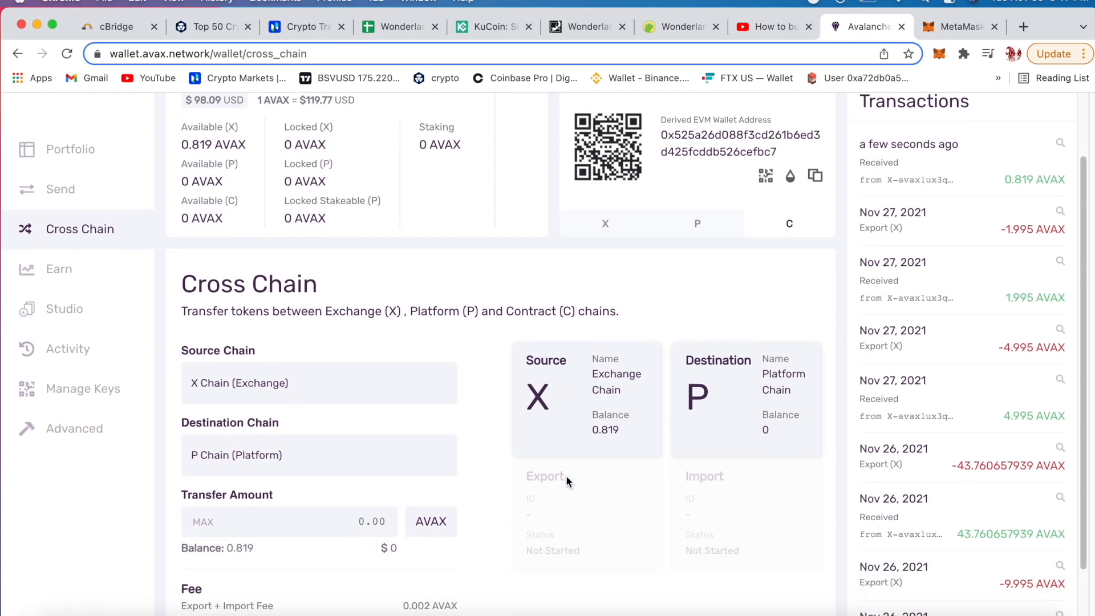
scroll(down, 3)
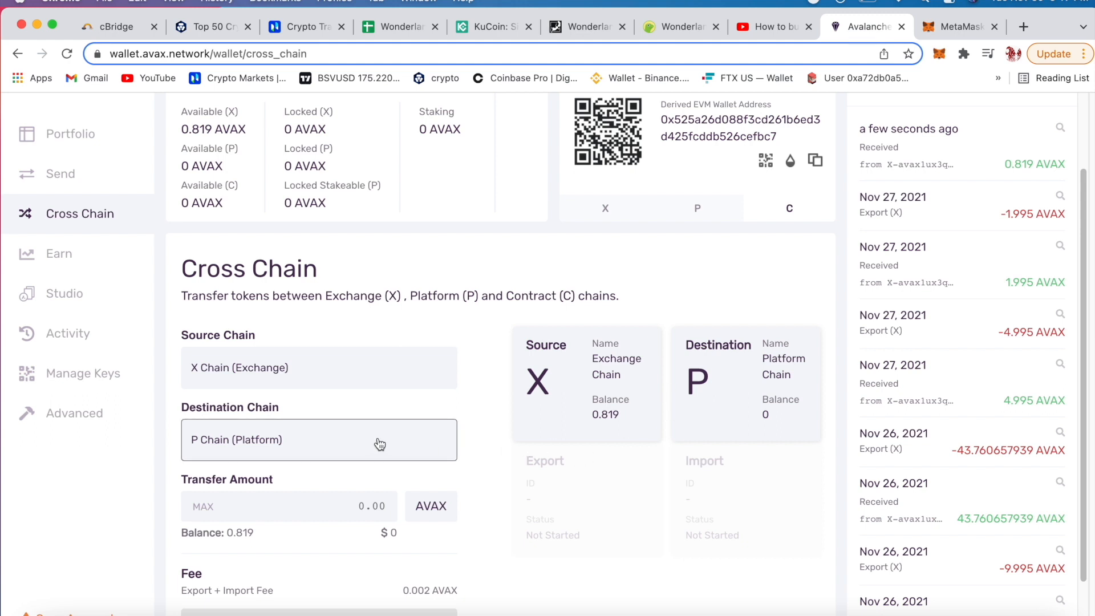
click(318, 439)
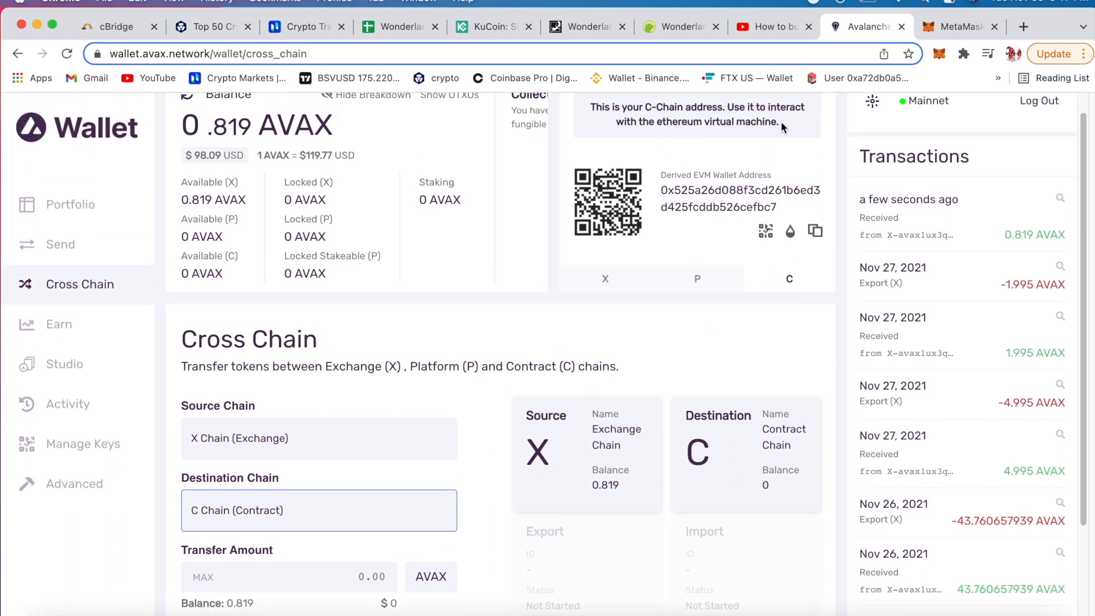
scroll(down, 3)
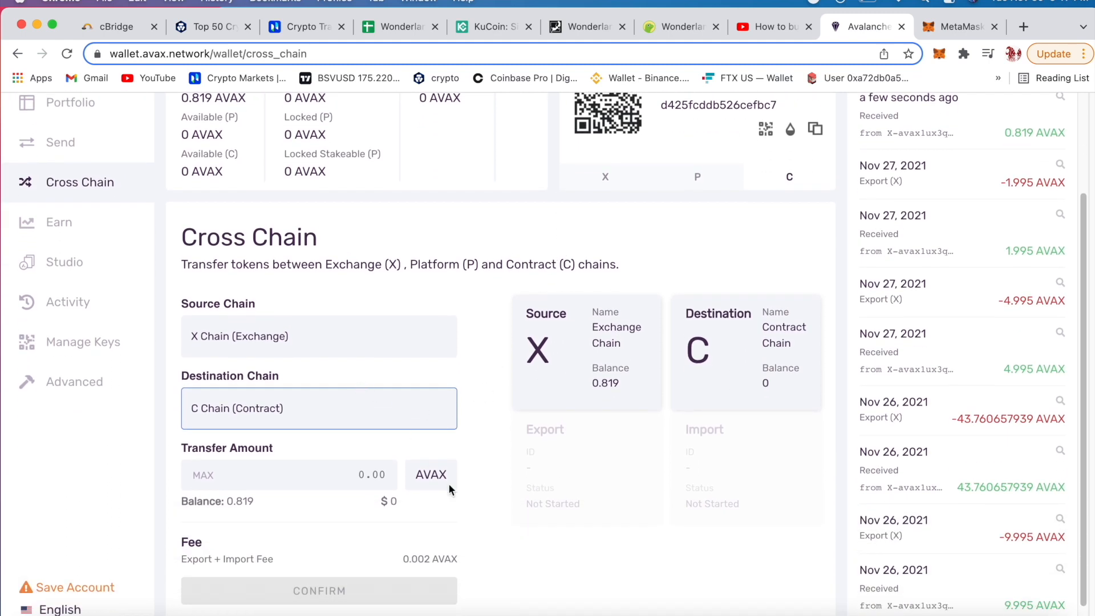
scroll(down, 3)
text(0.817)
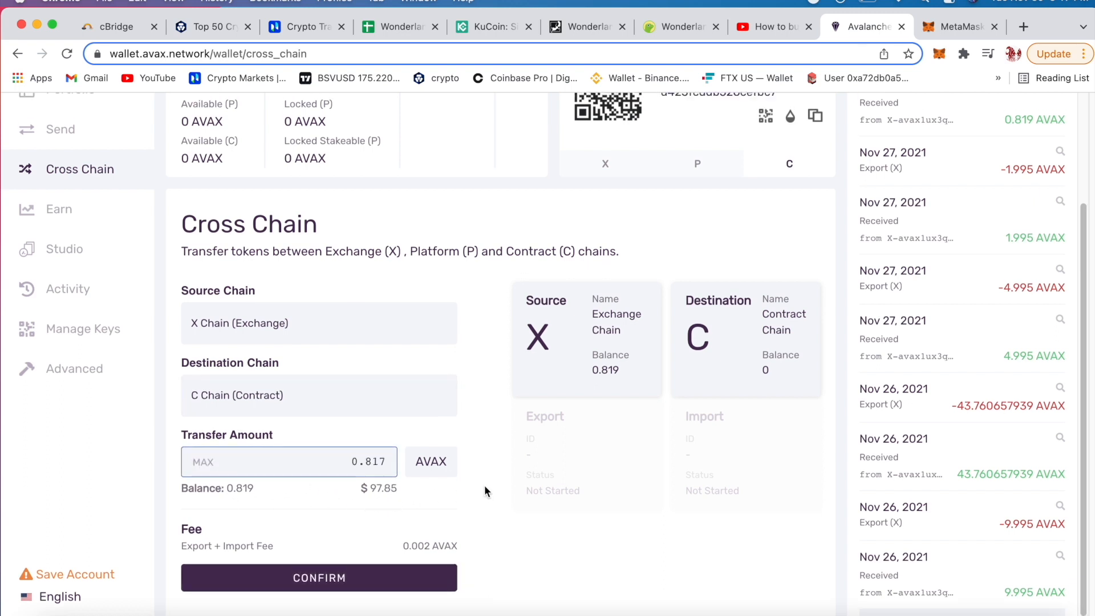
scroll(up, 3)
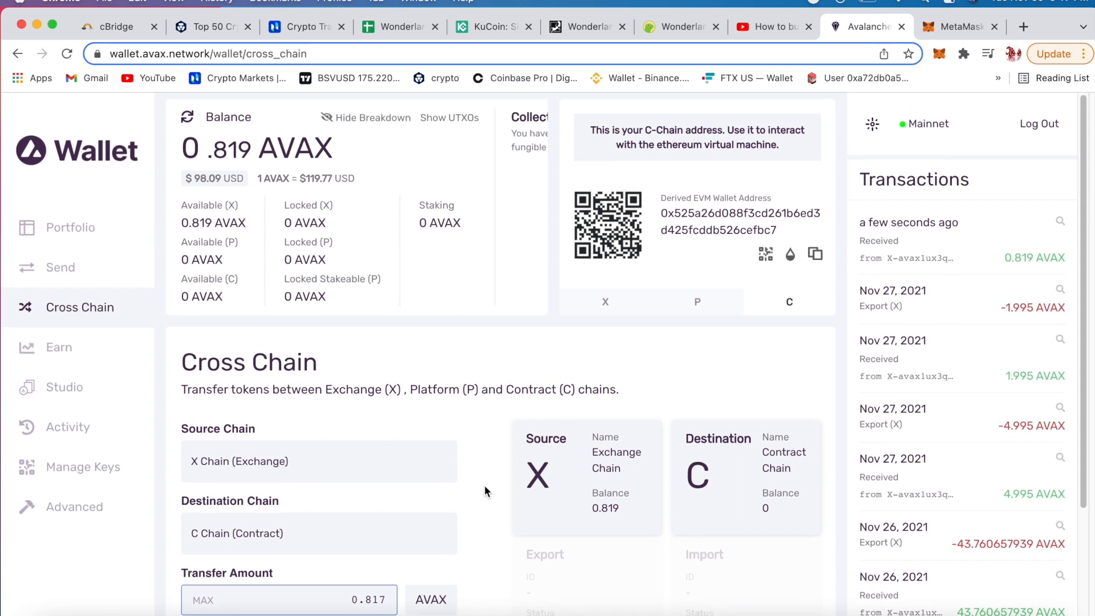
scroll(down, 3)
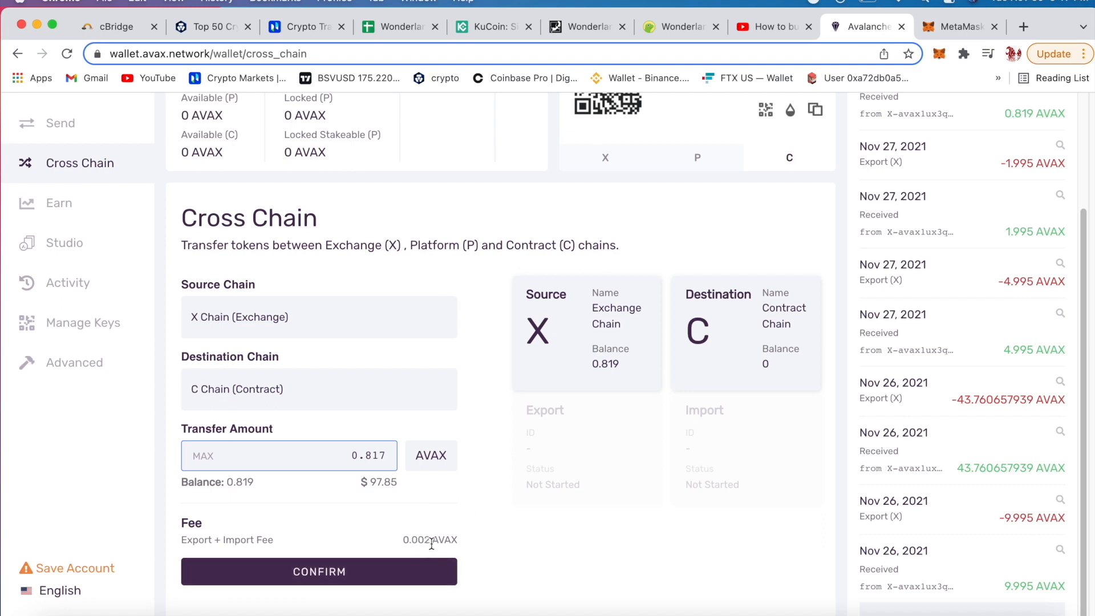
mouse_move(407, 531)
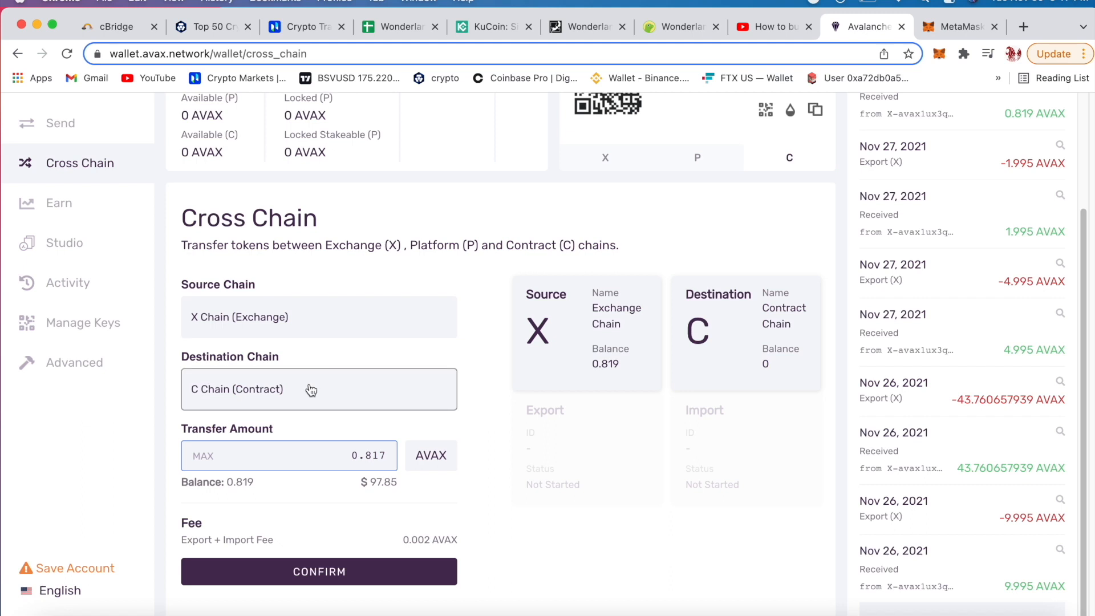
mouse_move(466, 478)
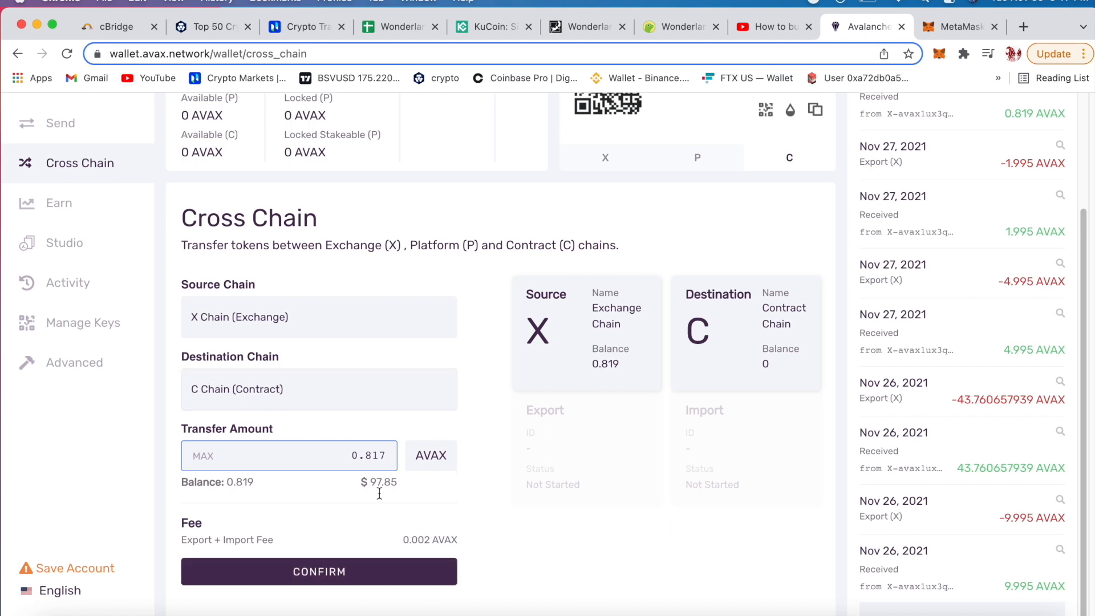
mouse_move(367, 578)
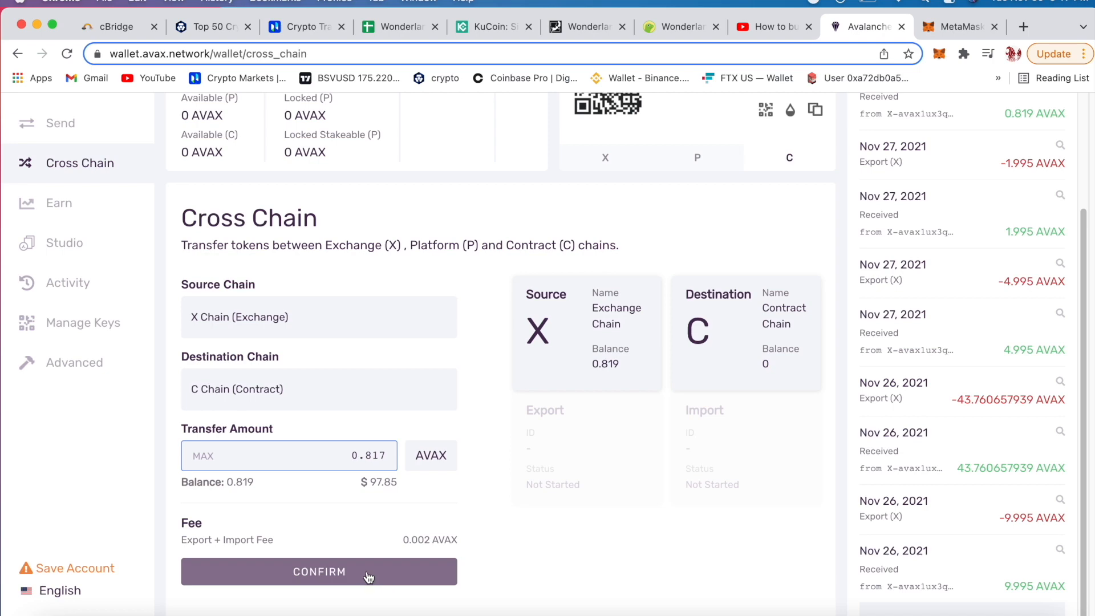
Step: Confirm the 0.817 AVAX transfer and wait for Export and Import check marks
click(318, 571)
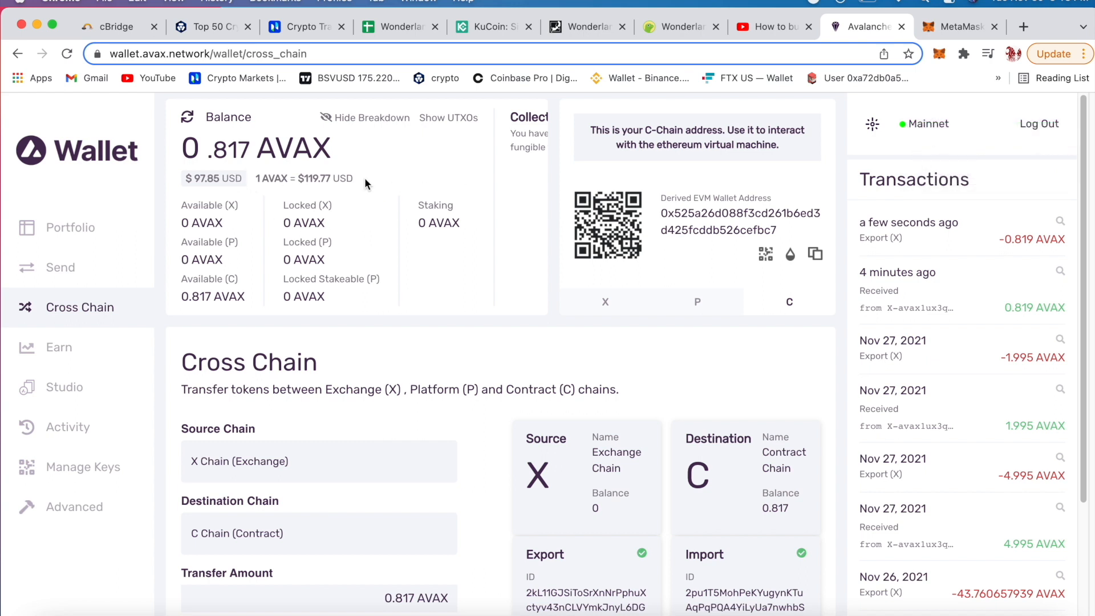
mouse_move(74, 227)
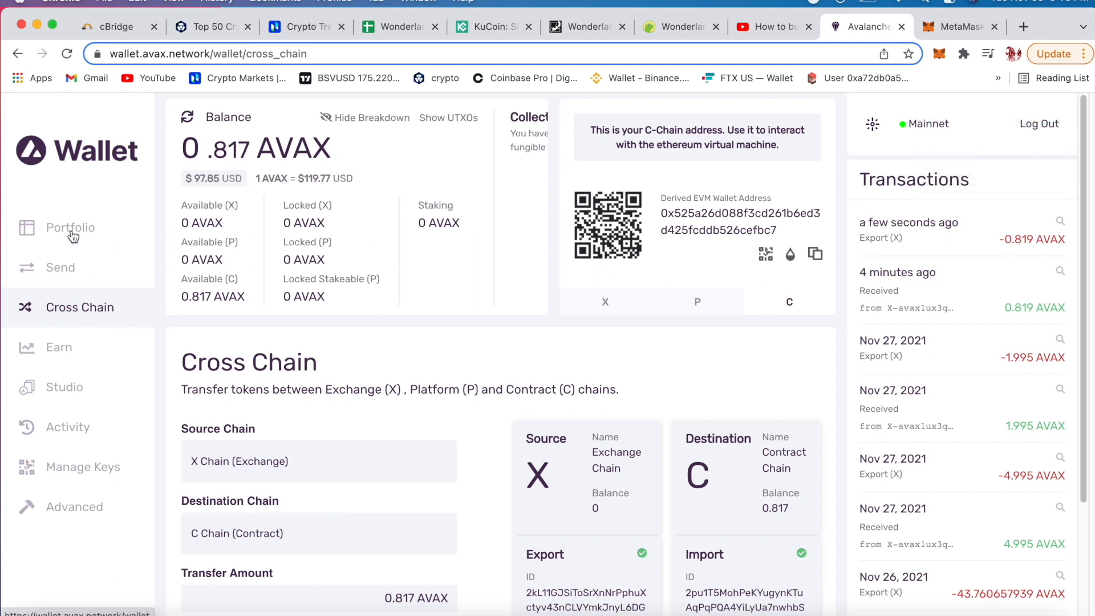
Step: Fill the Send form with C Chain as source and the maximum 0.816179 AVAX amount
click(61, 267)
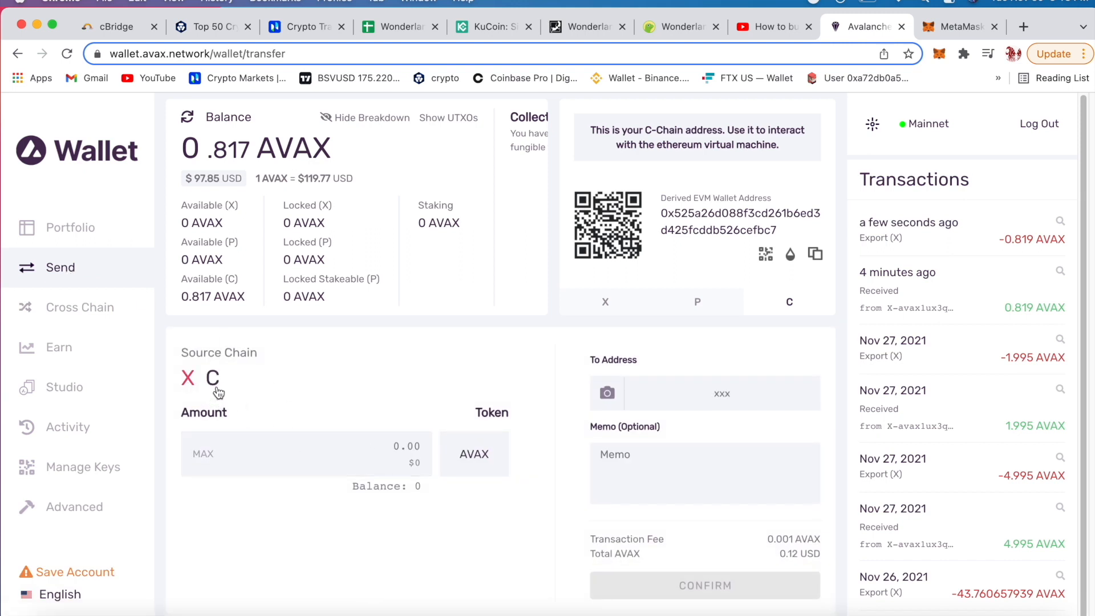
click(212, 377)
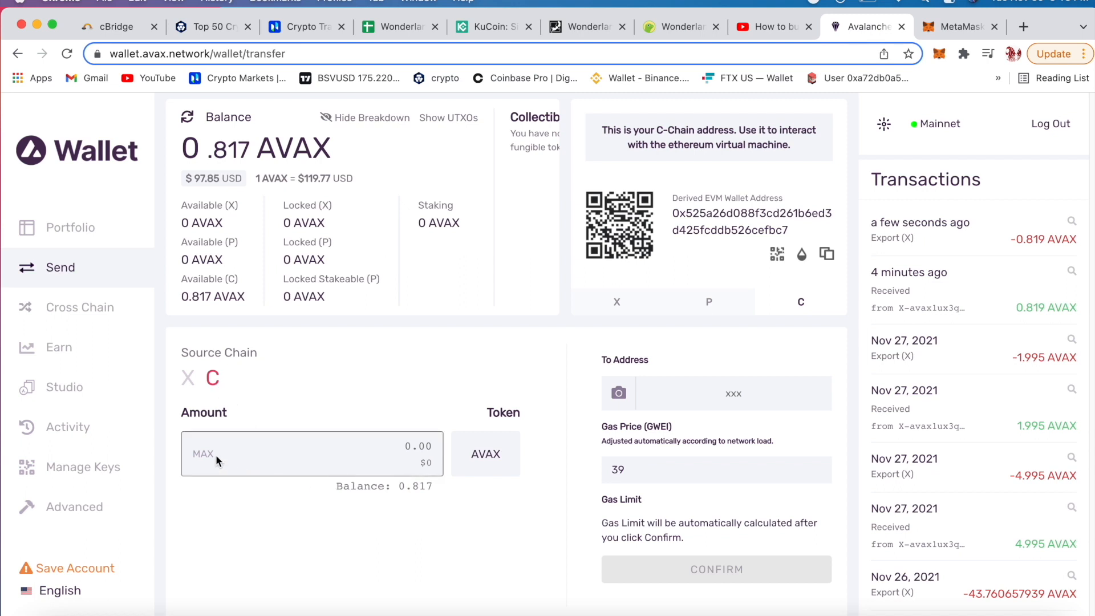
click(203, 454)
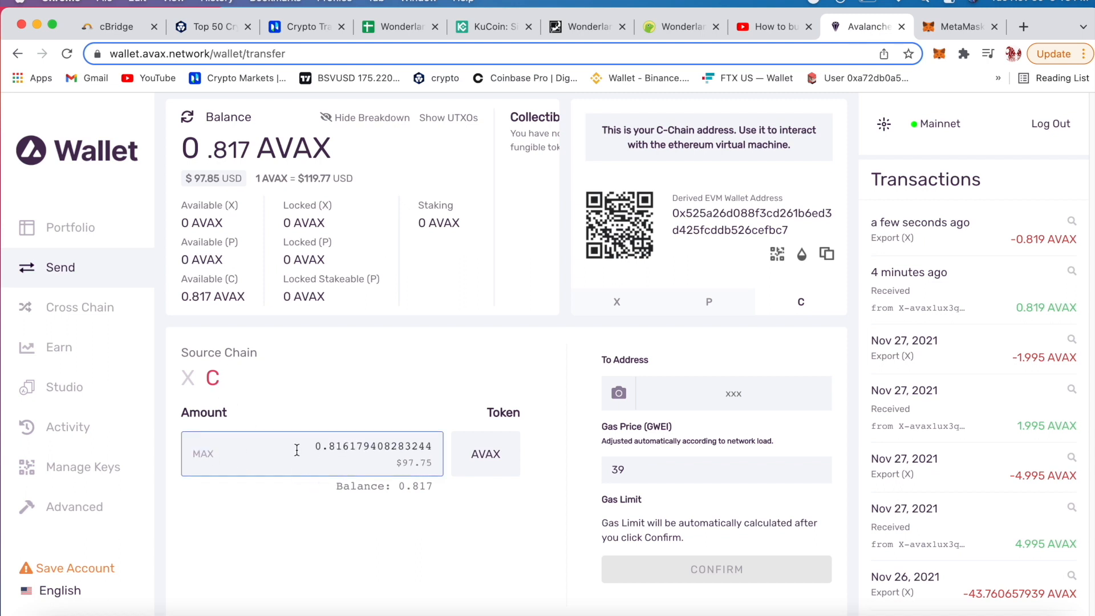
click(211, 378)
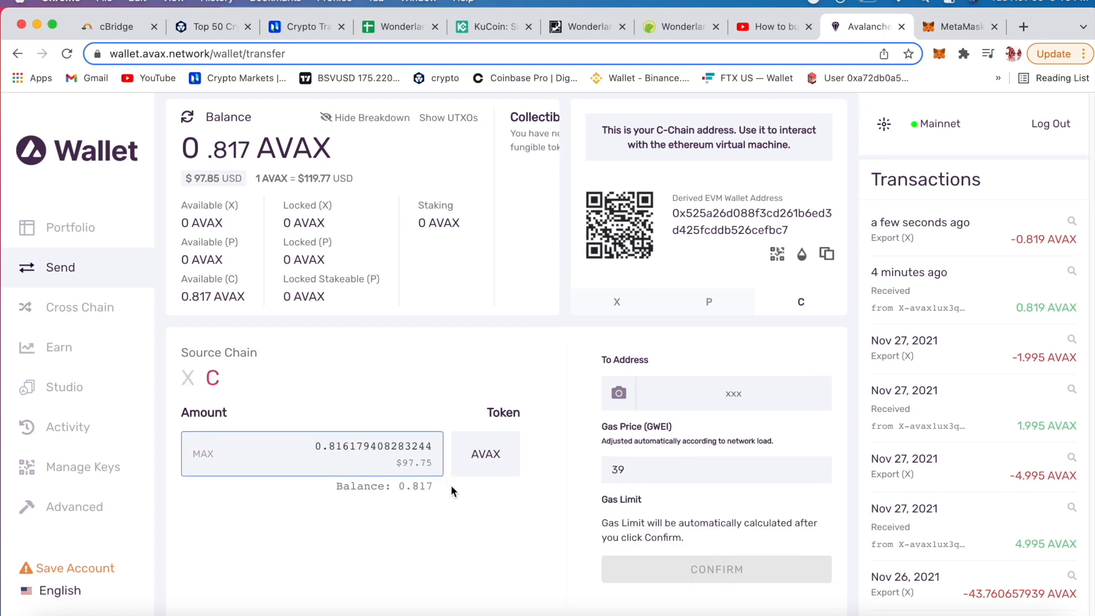
mouse_move(632, 389)
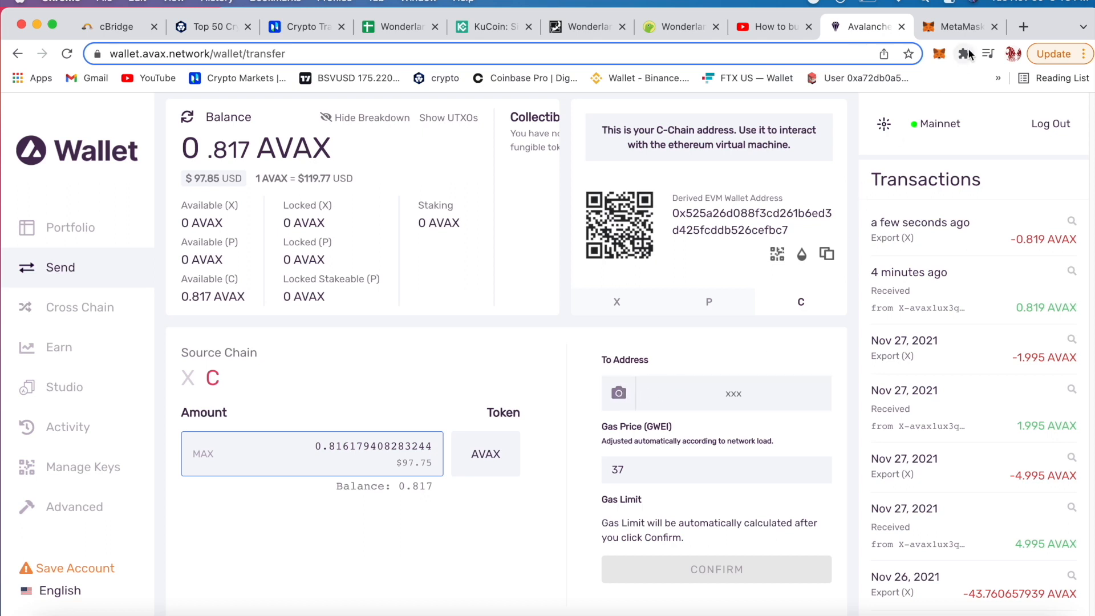
Step: Address the send to MetaMask 0xa72d…, yielding a 21000 gas limit and 0.00075 AVAX fee
click(939, 54)
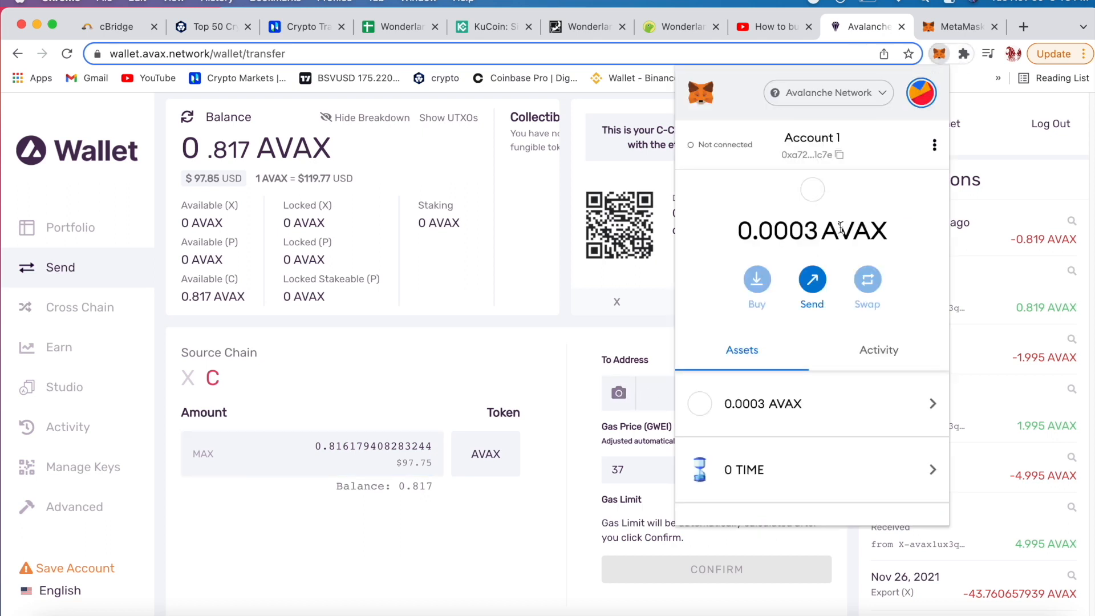
click(836, 155)
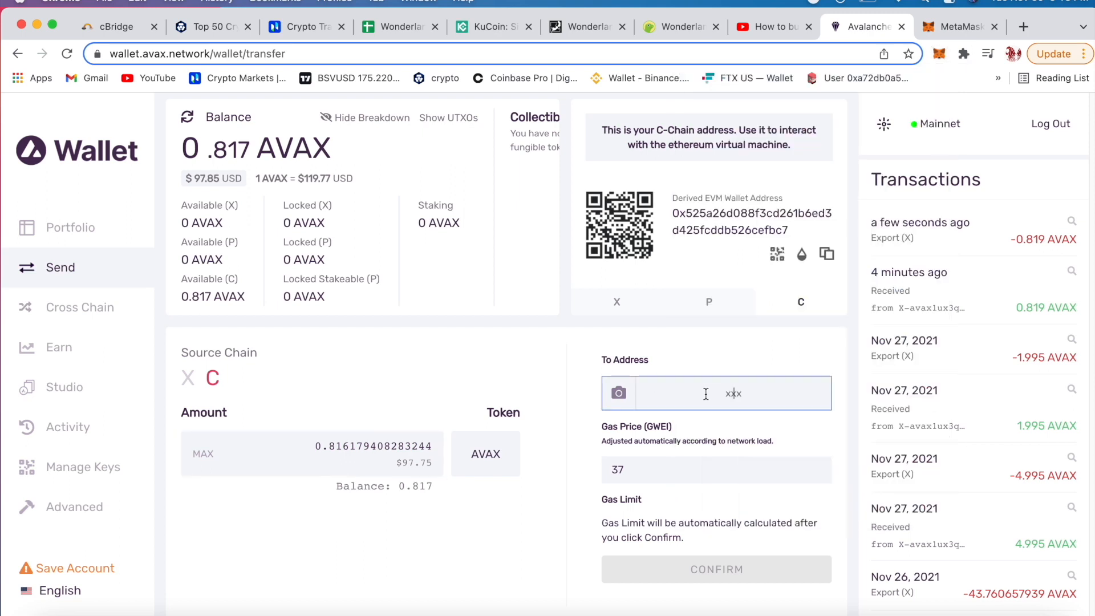
text(78912008A0cEF175b81ee3f969961c7d)
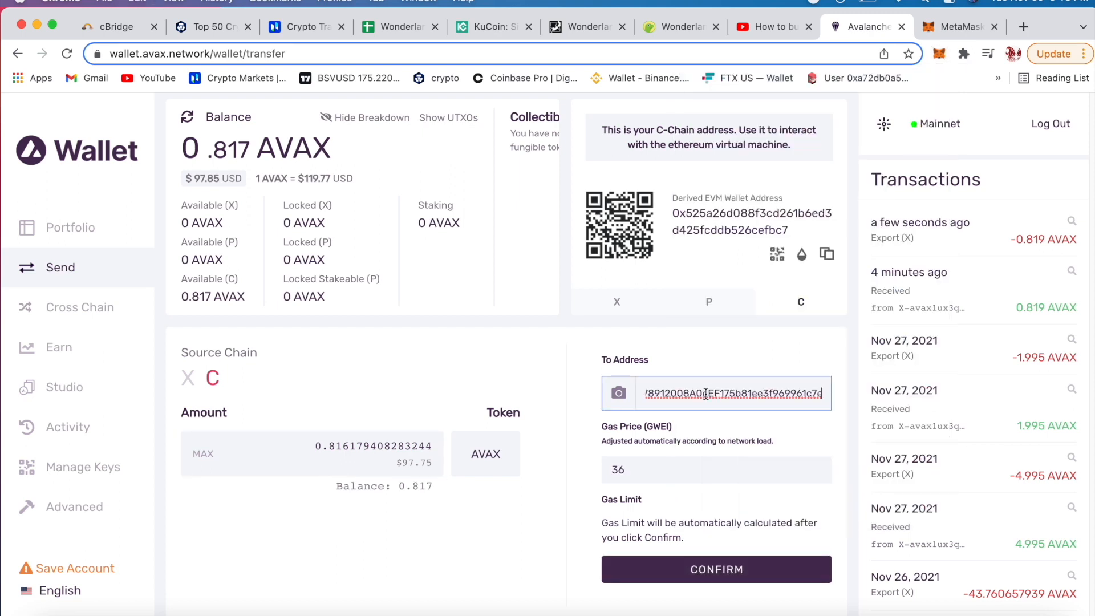
mouse_move(565, 553)
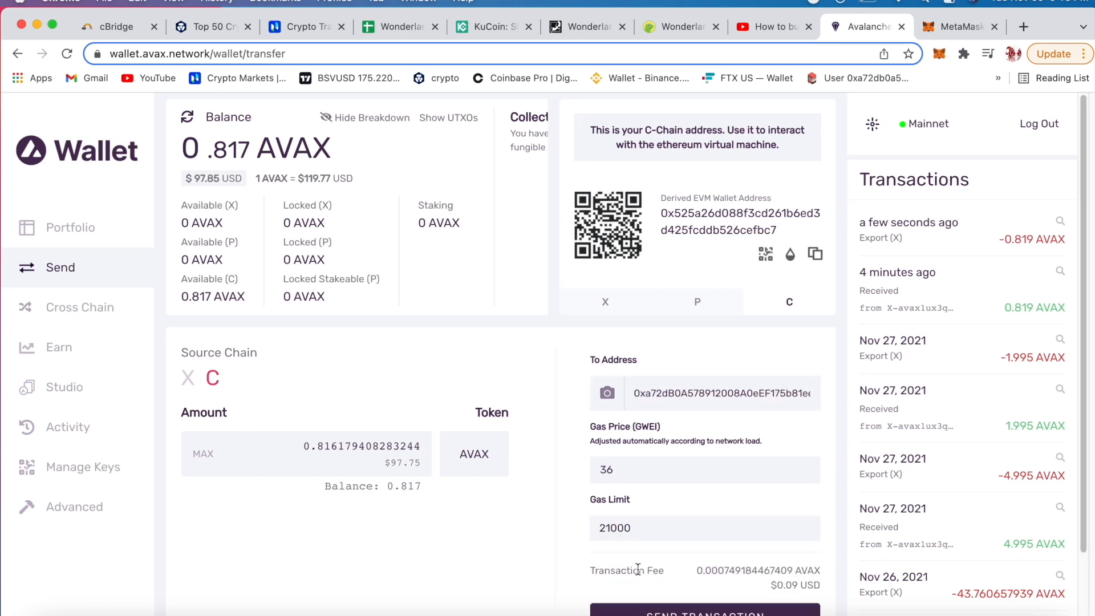
scroll(down, 3)
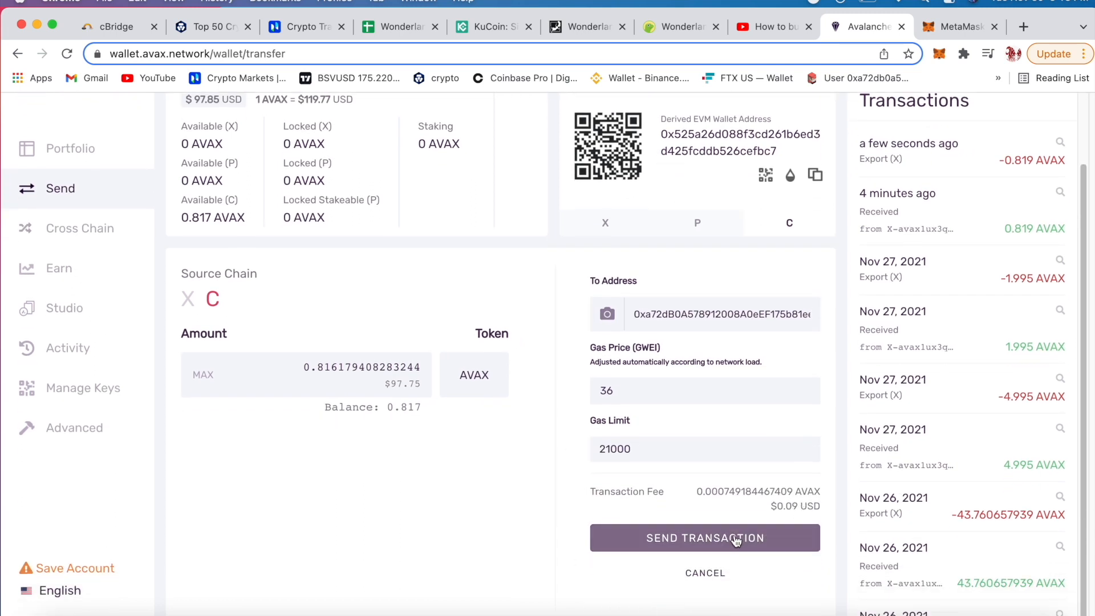
Step: Submit the 0.816 AVAX C-Chain transfer to MetaMask and get a transaction hash
click(703, 538)
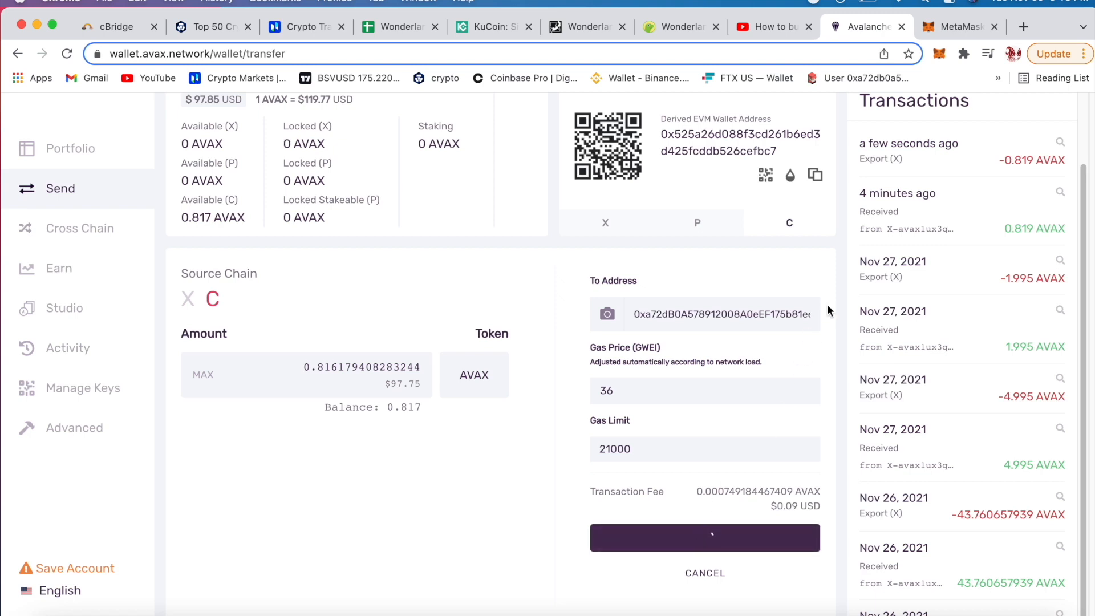
click(704, 537)
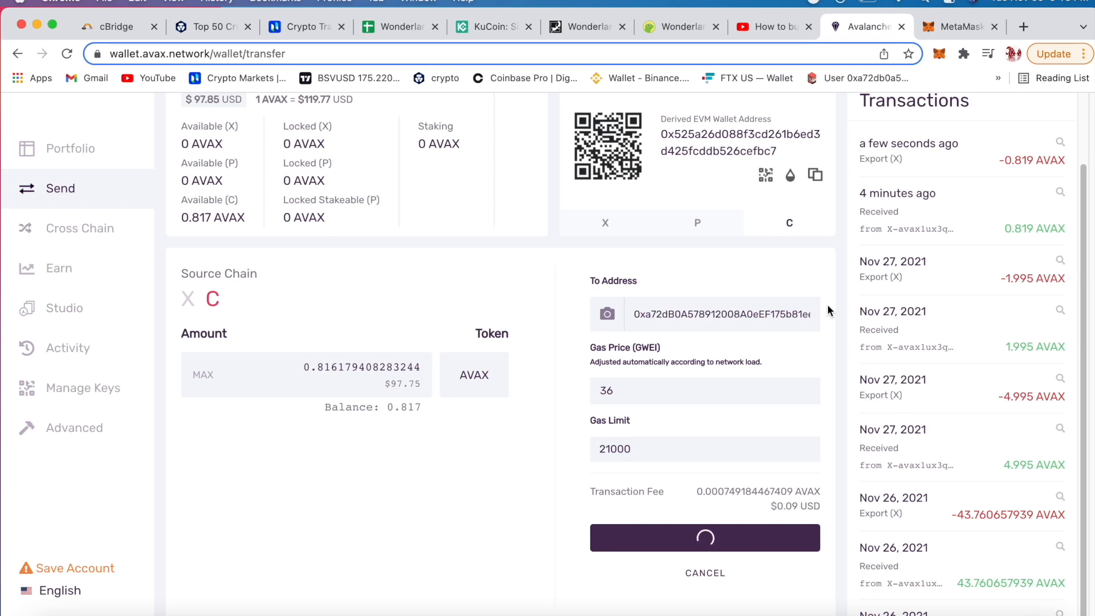
click(703, 537)
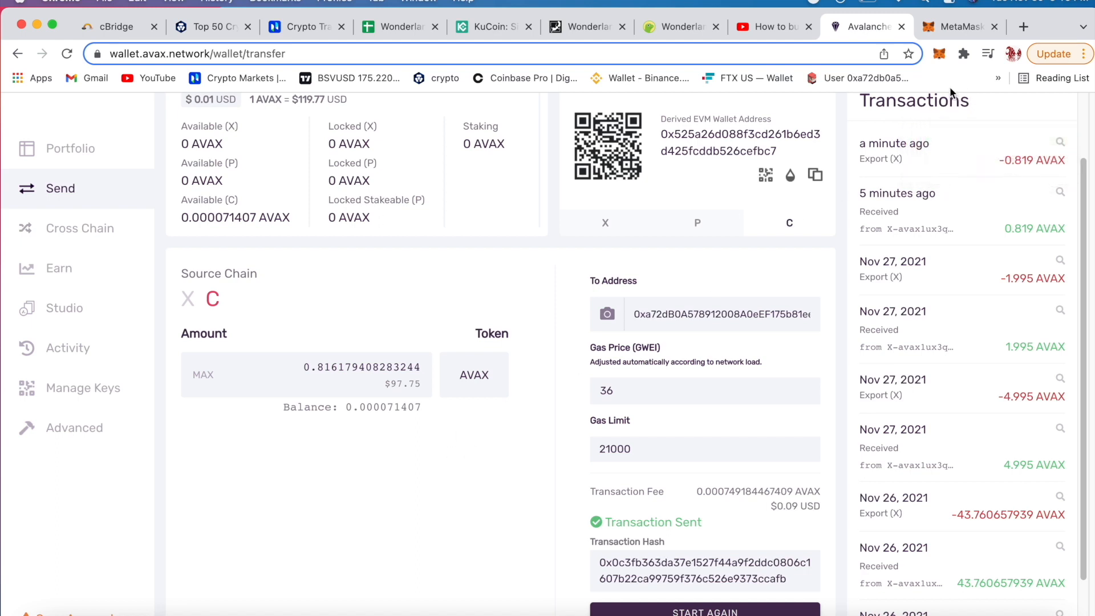
Step: Confirm MetaMask holds 0.8165 AVAX, then open Trader Joe's TIME/AVAX page from Wonderland
click(939, 54)
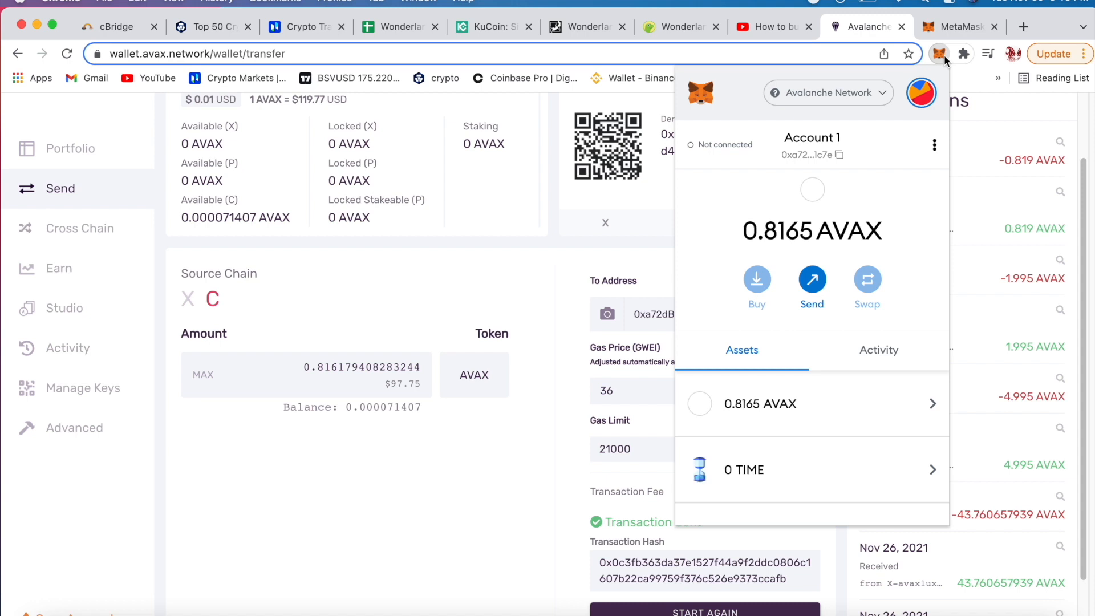
mouse_move(806, 234)
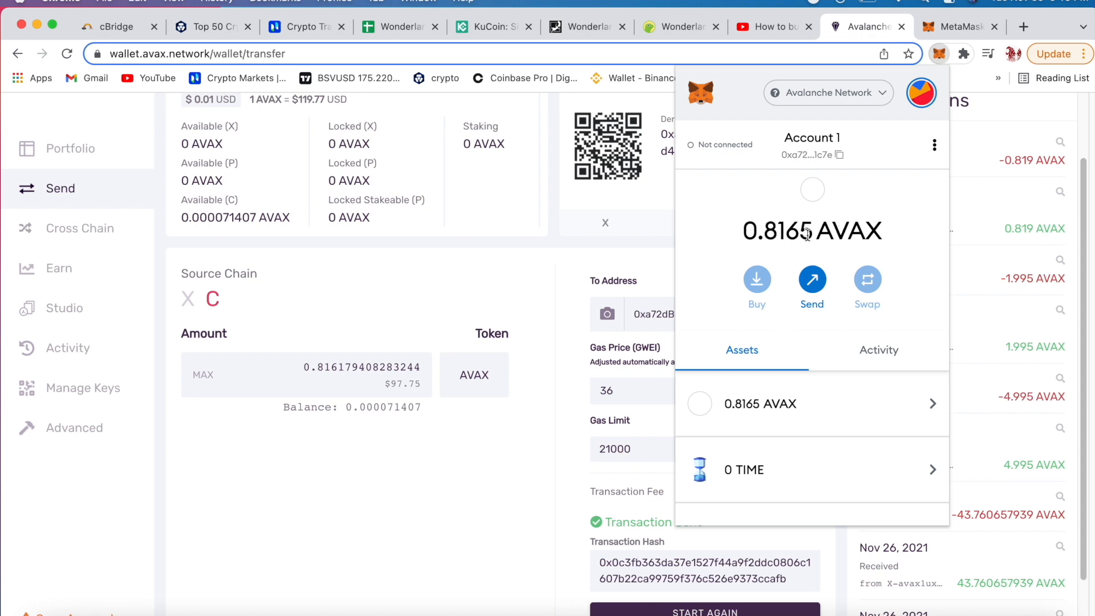
mouse_move(782, 240)
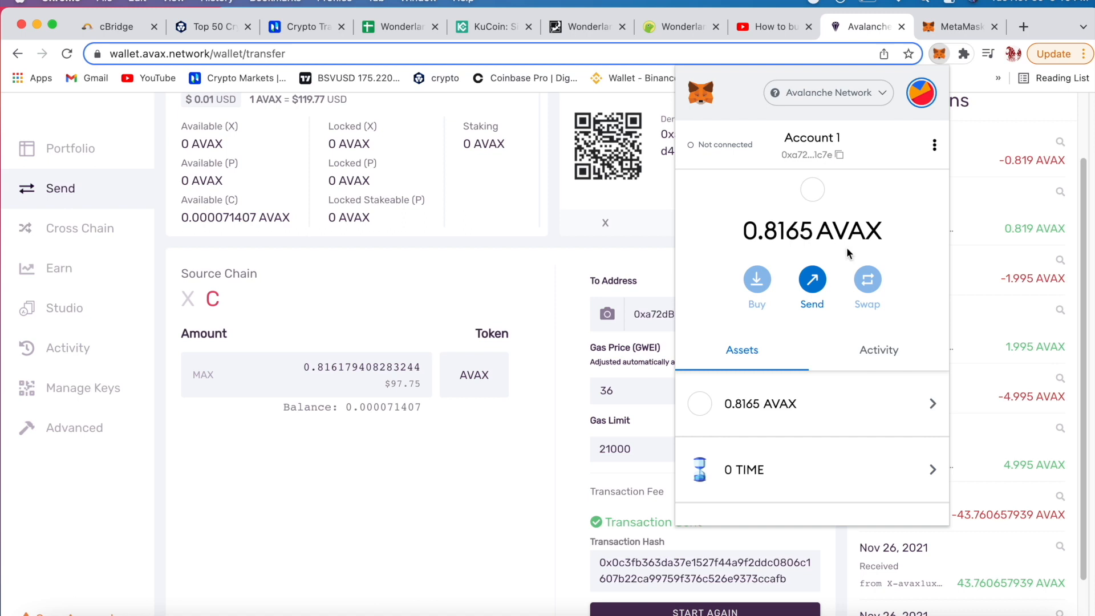
mouse_move(635, 253)
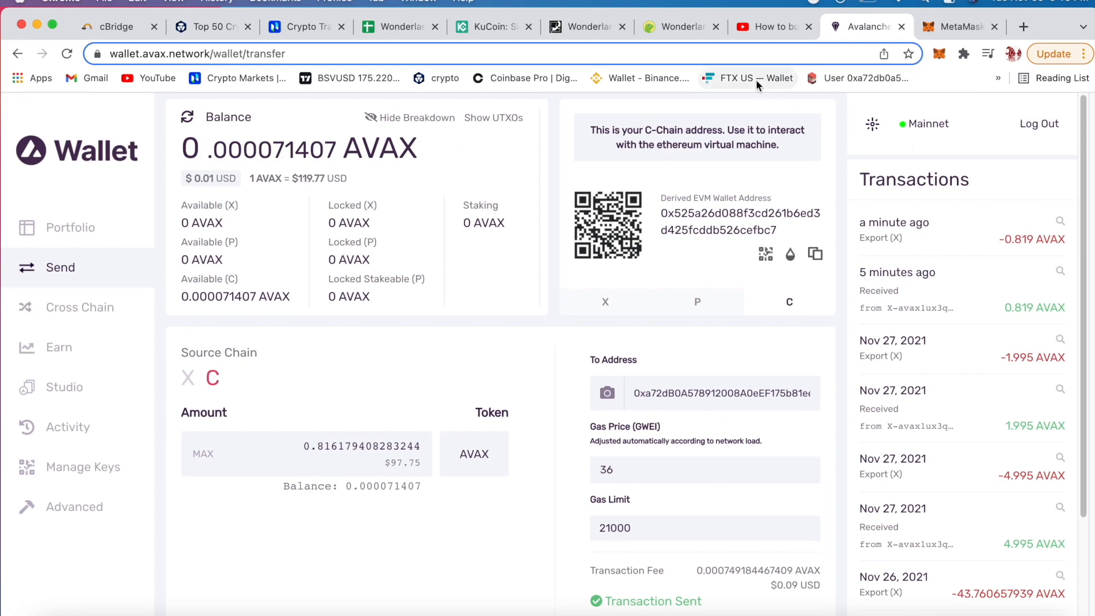
click(585, 27)
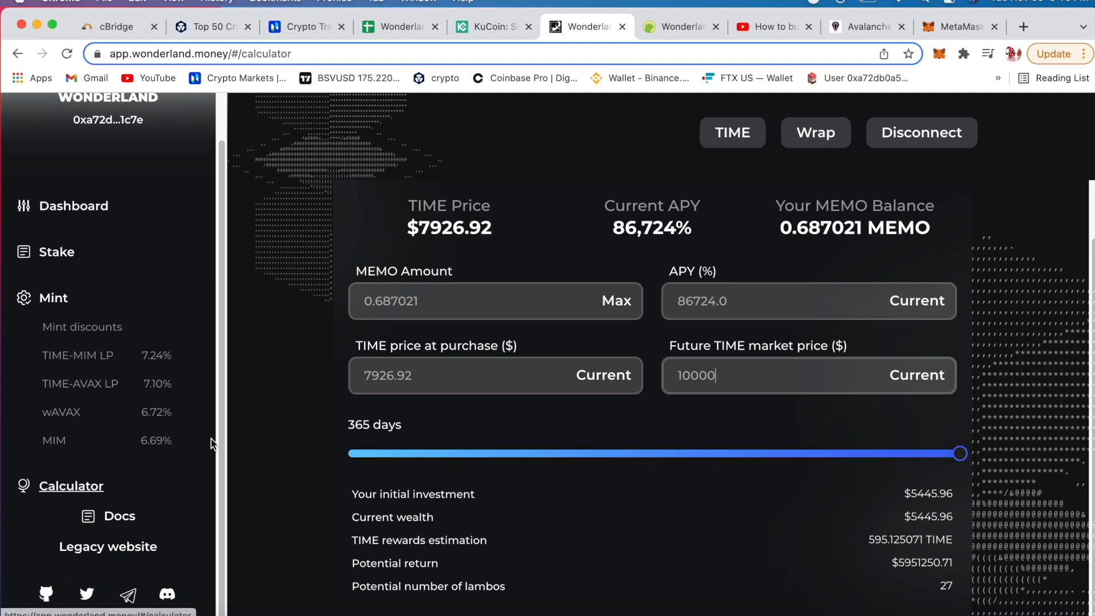
click(732, 133)
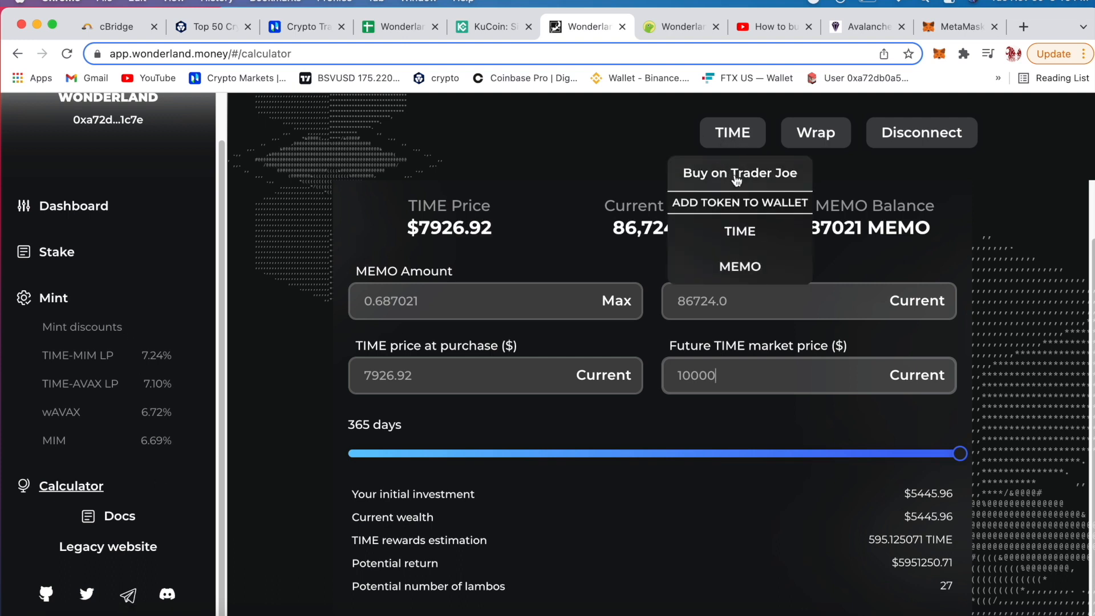
click(739, 172)
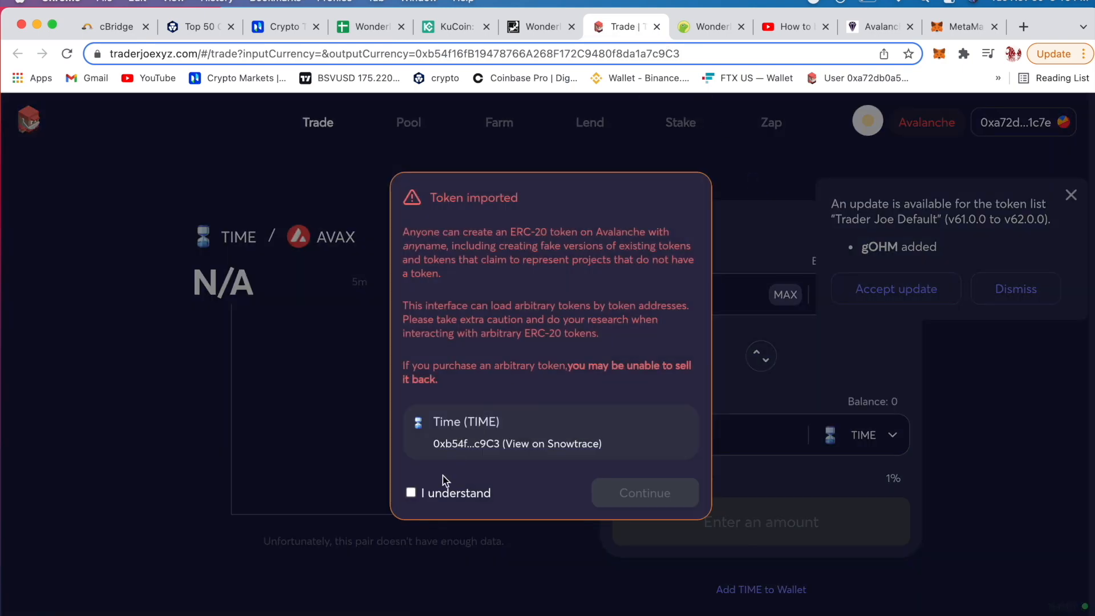
Step: Accept the token-import warning and enter about 0.8065 AVAX for roughly 0.0121898 TIME
click(410, 492)
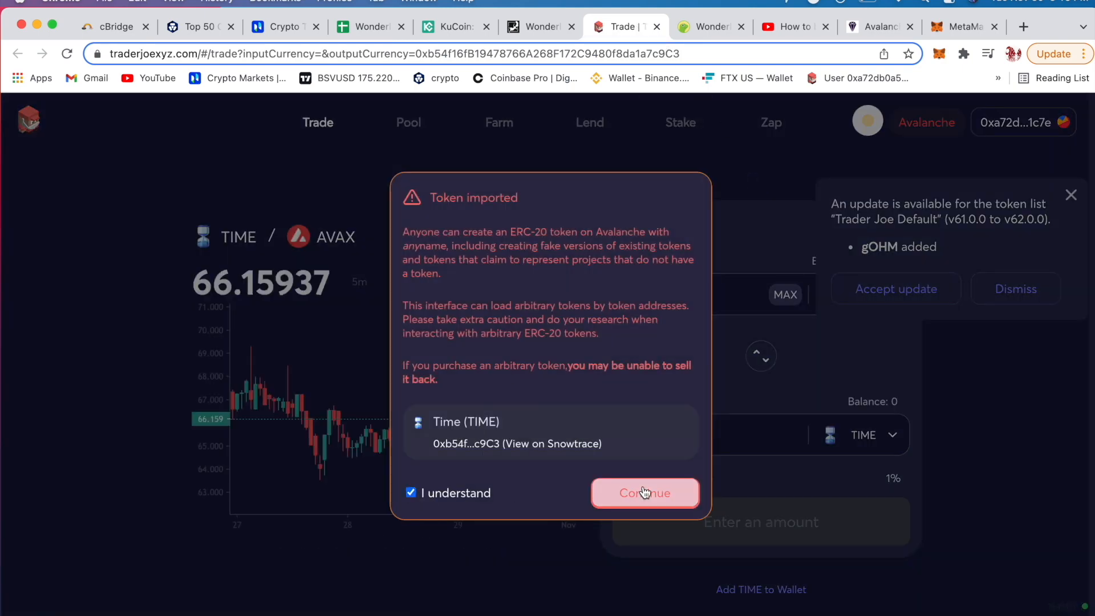
click(644, 492)
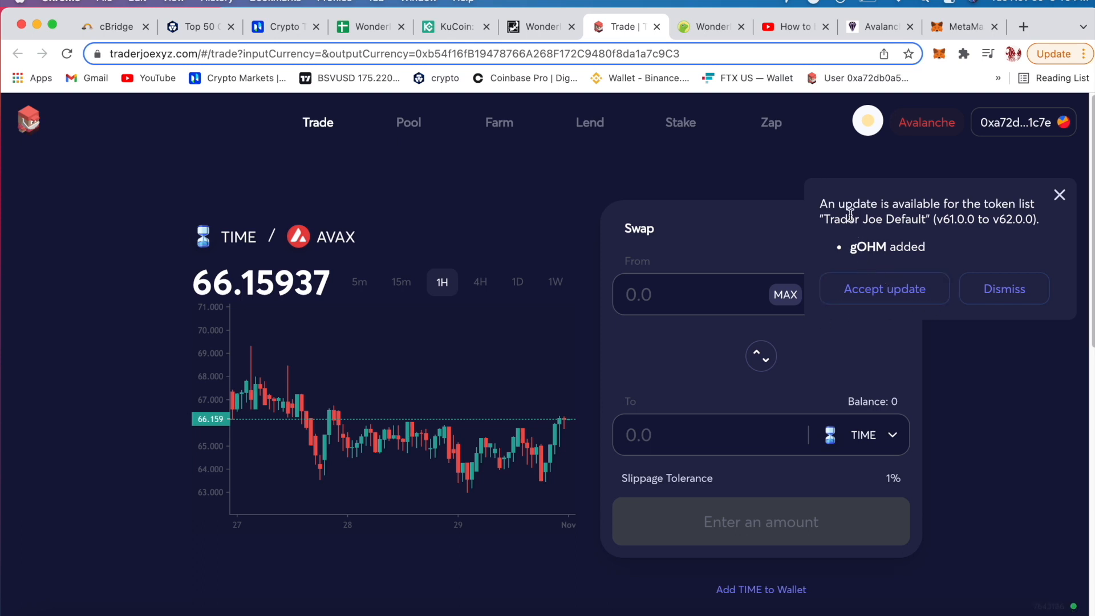
mouse_move(831, 309)
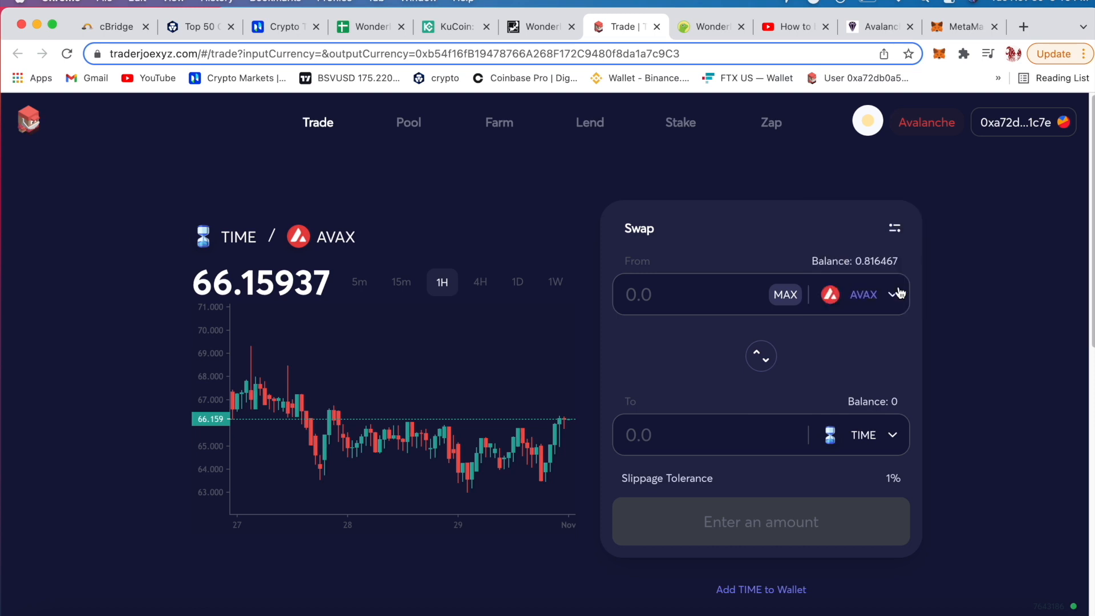
mouse_move(864, 273)
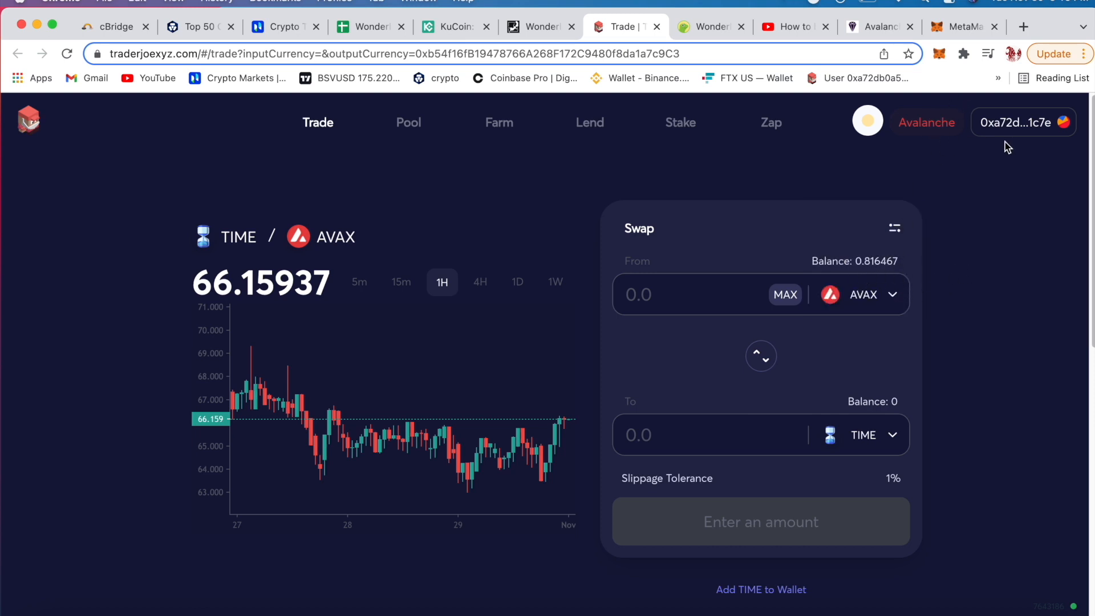
click(1021, 122)
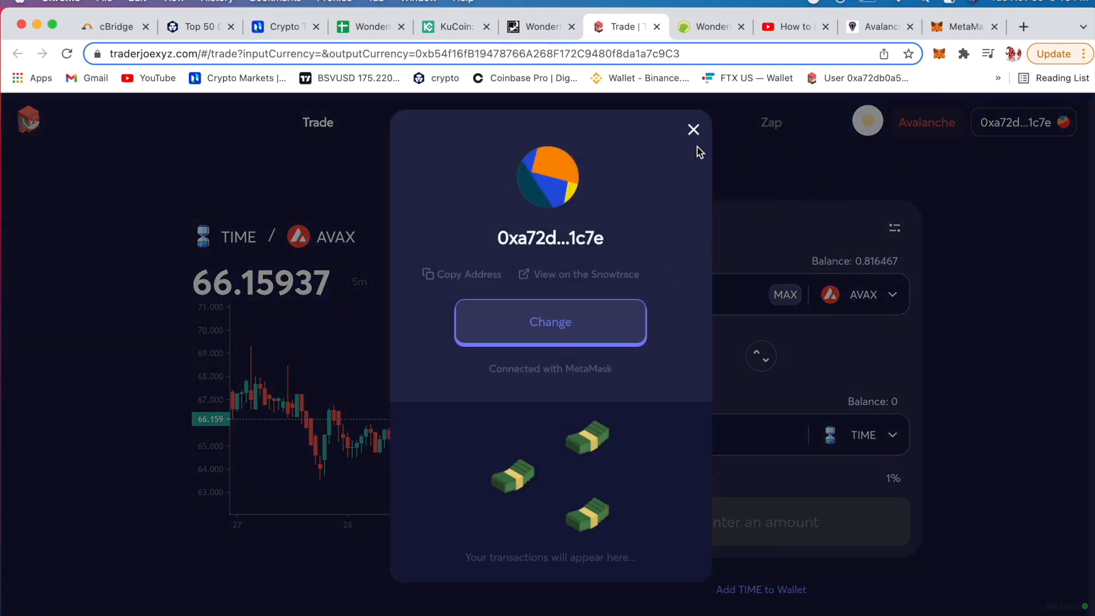
click(692, 130)
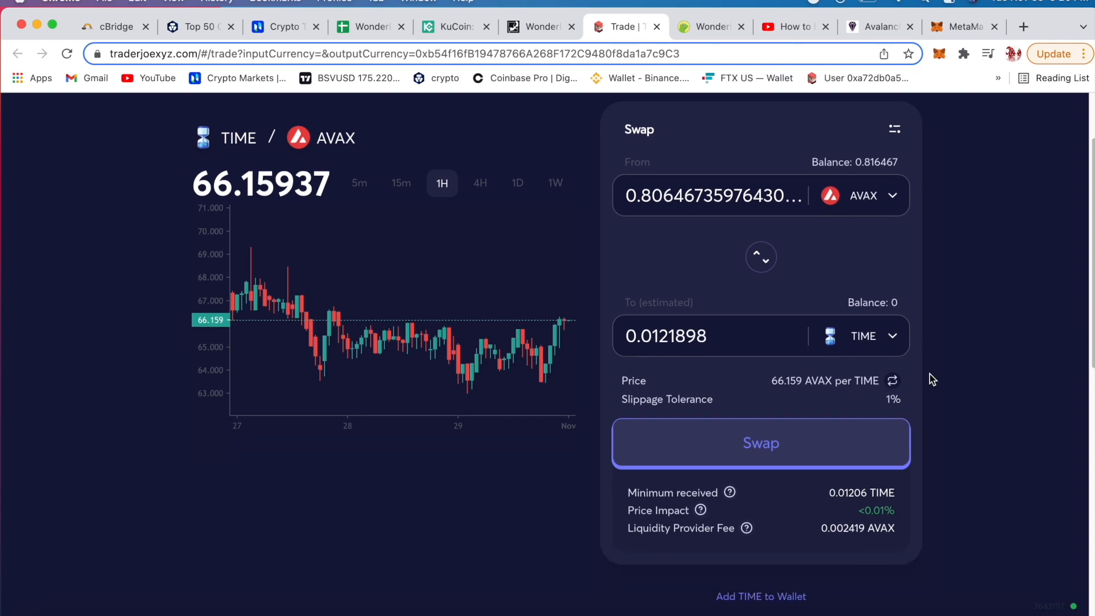
scroll(down, 3)
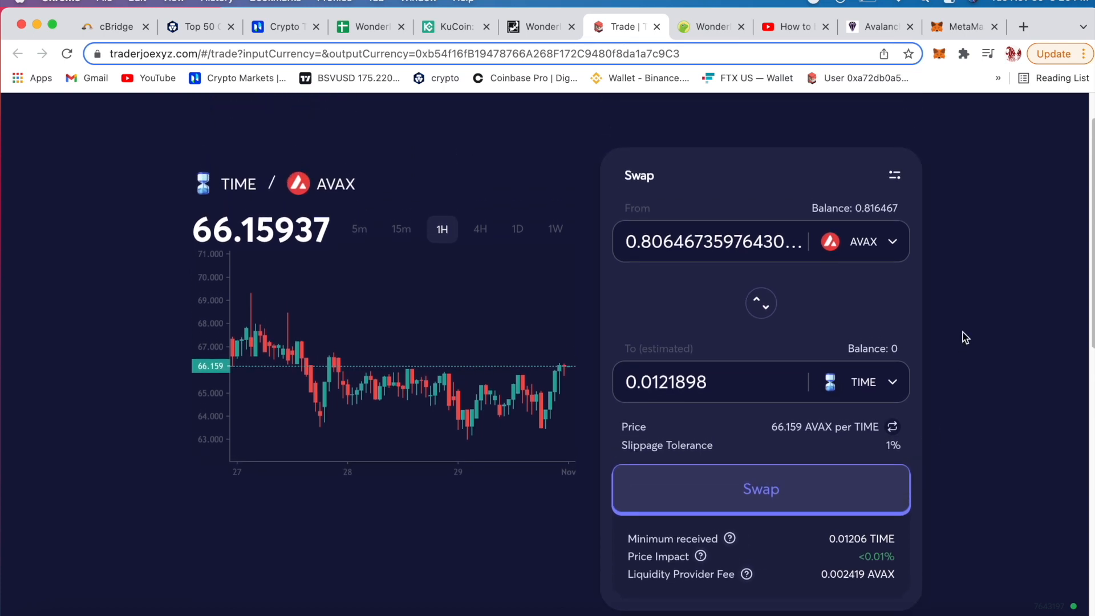
scroll(down, 3)
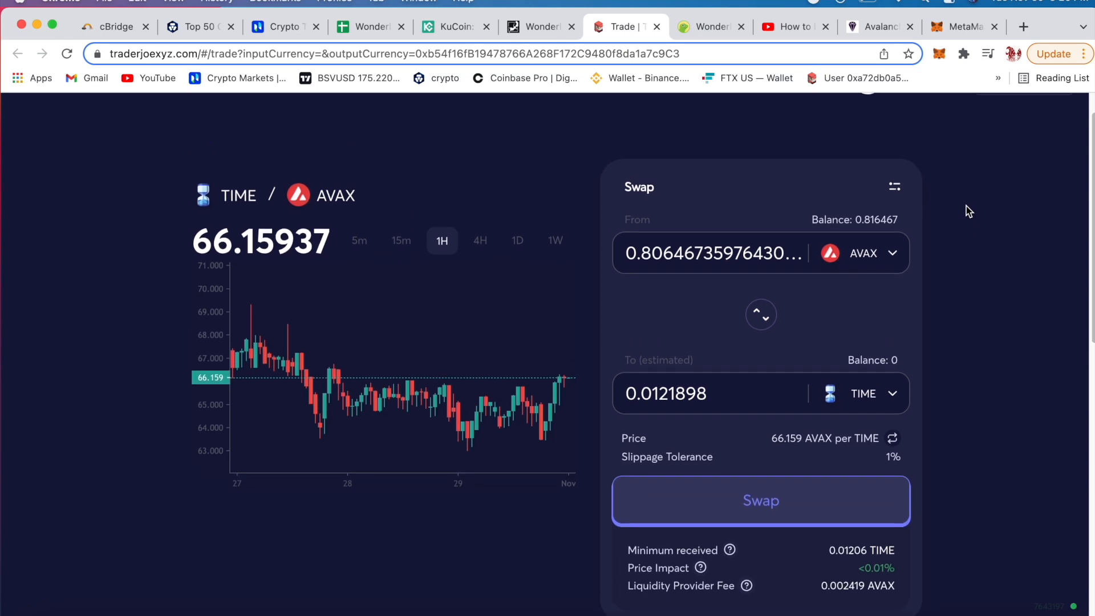
Step: Replace the swap amount with 0.01 AVAX, estimating 0.000151274 TIME via WAVAX–DAI.e–MIM
click(939, 53)
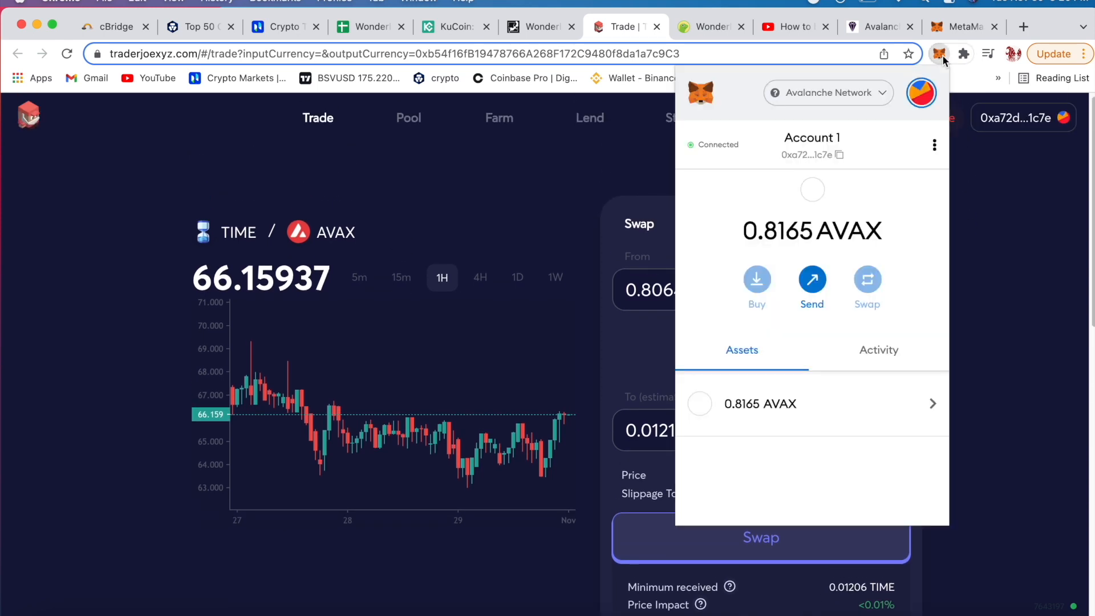
scroll(down, 3)
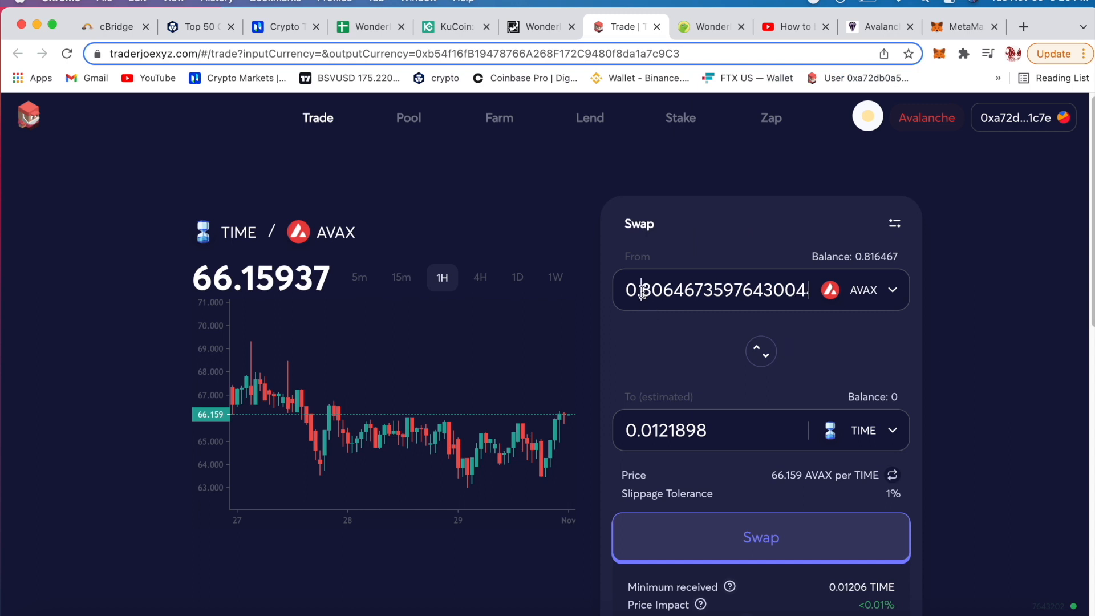
triple_click(715, 290)
text(0.01)
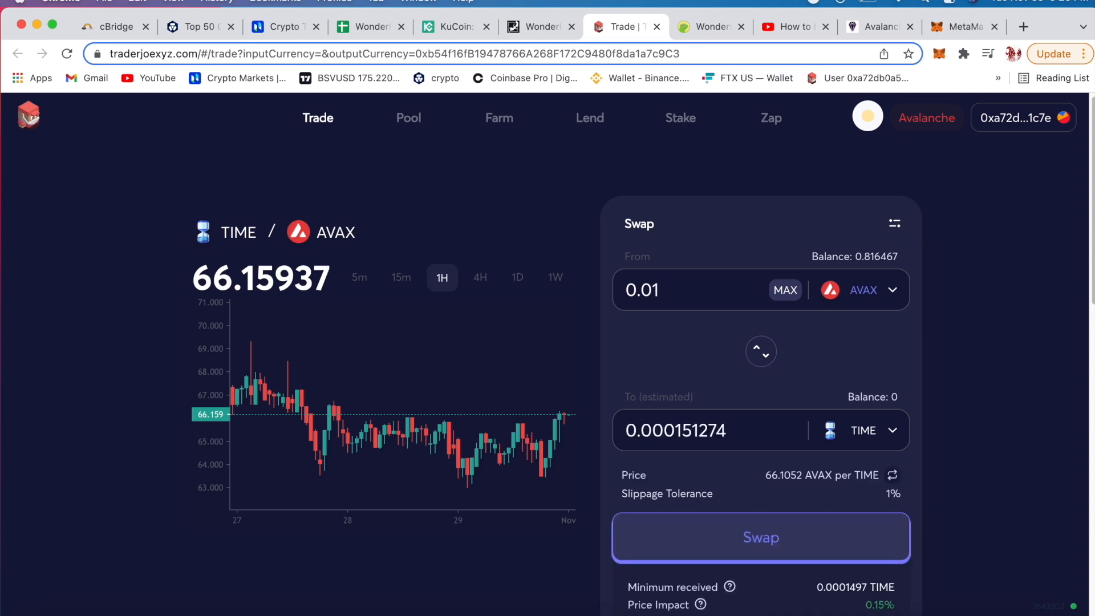
mouse_move(824, 347)
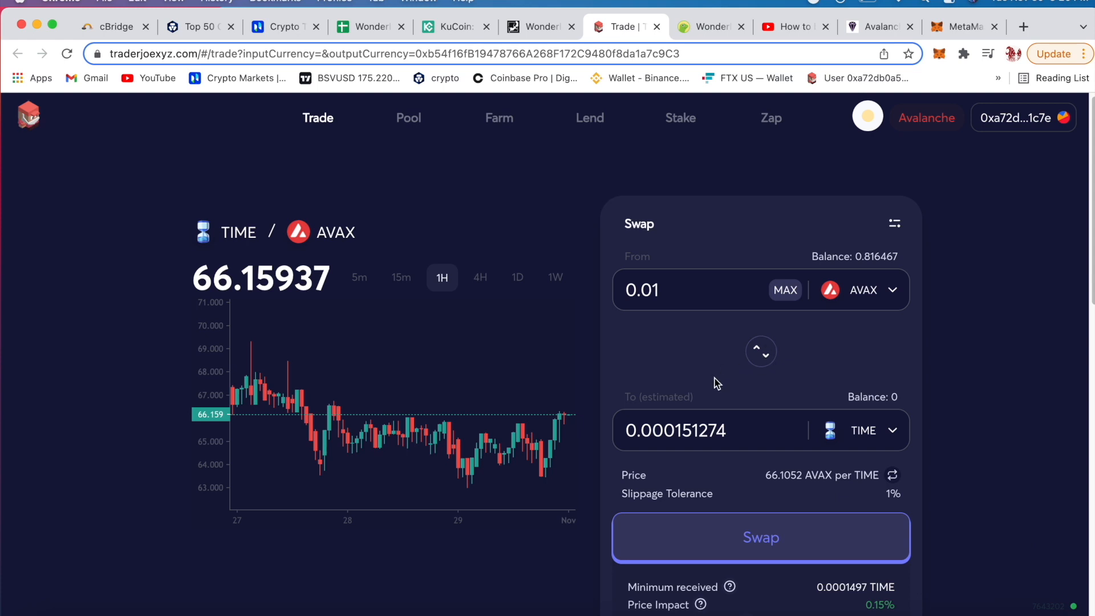
scroll(down, 3)
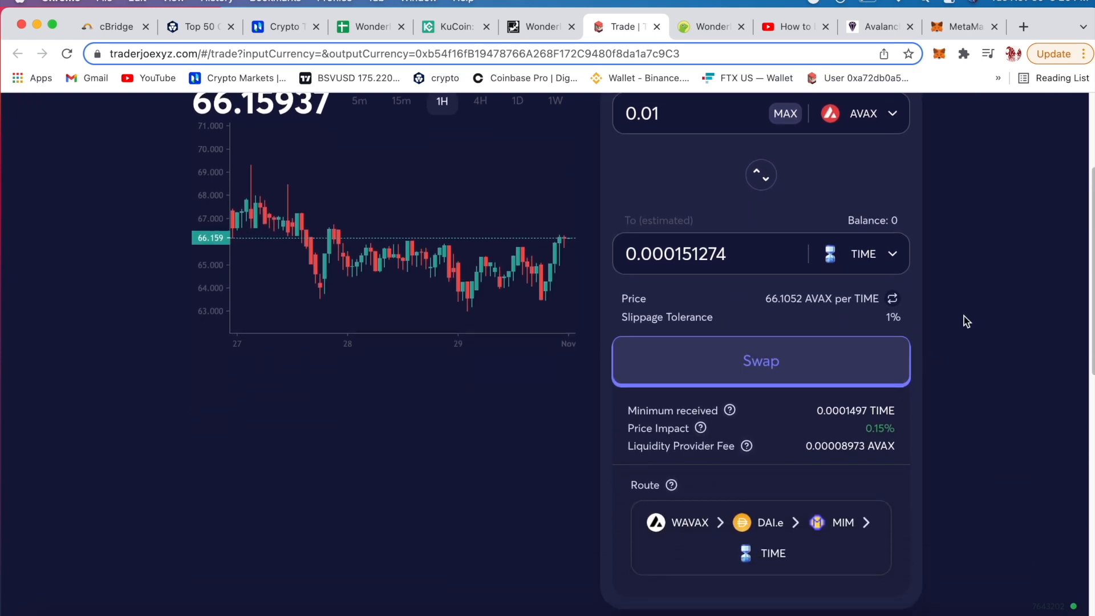
mouse_move(803, 360)
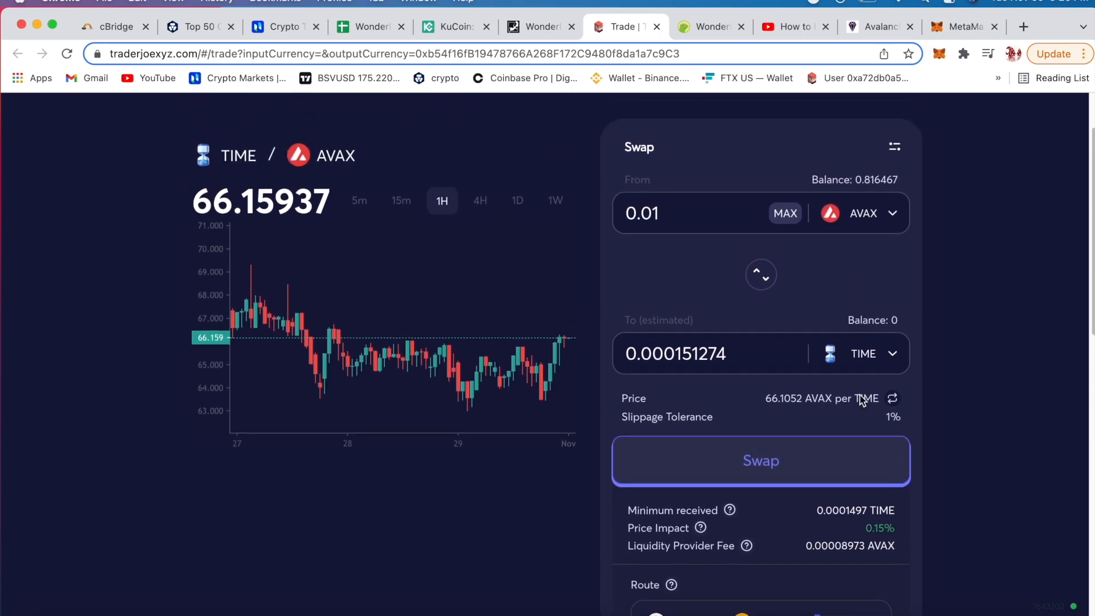
Step: Review and confirm the 0.01 AVAX to TIME swap, then reject it in MetaMask
click(760, 460)
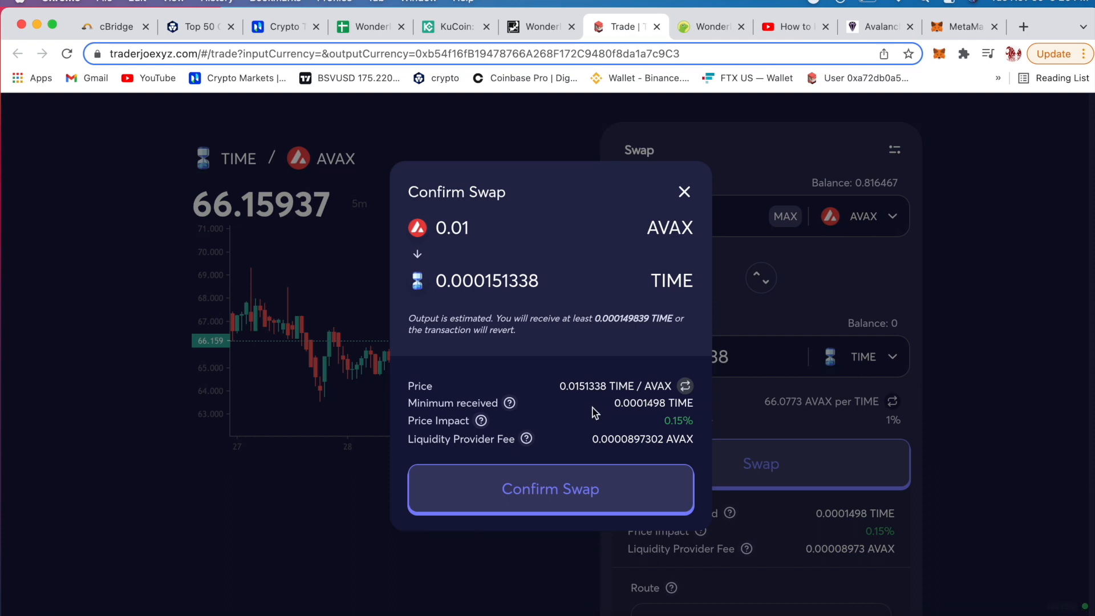
mouse_move(569, 400)
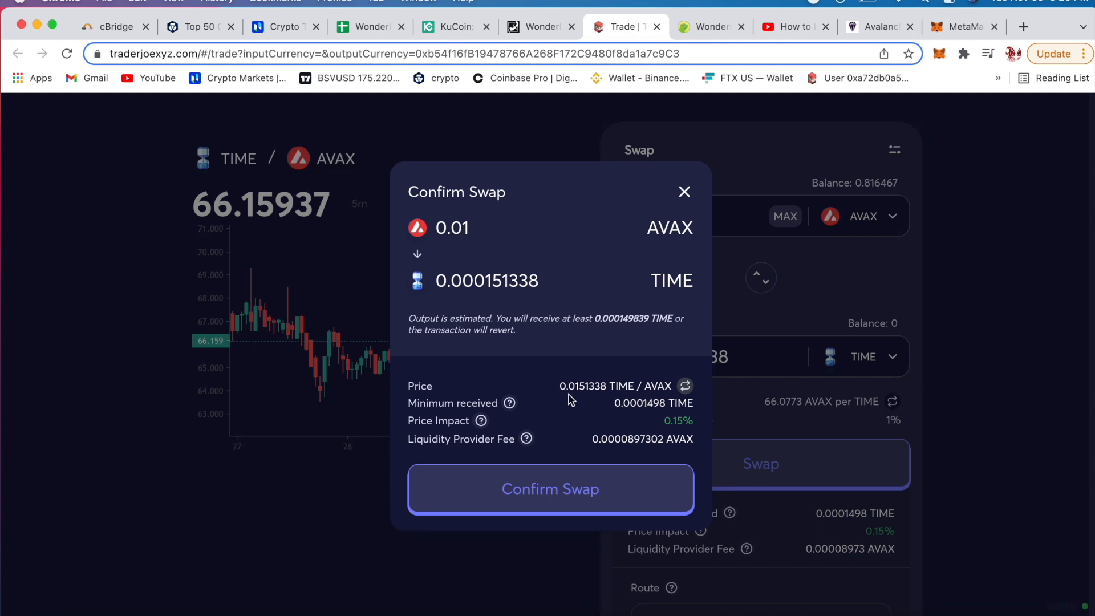
mouse_move(580, 430)
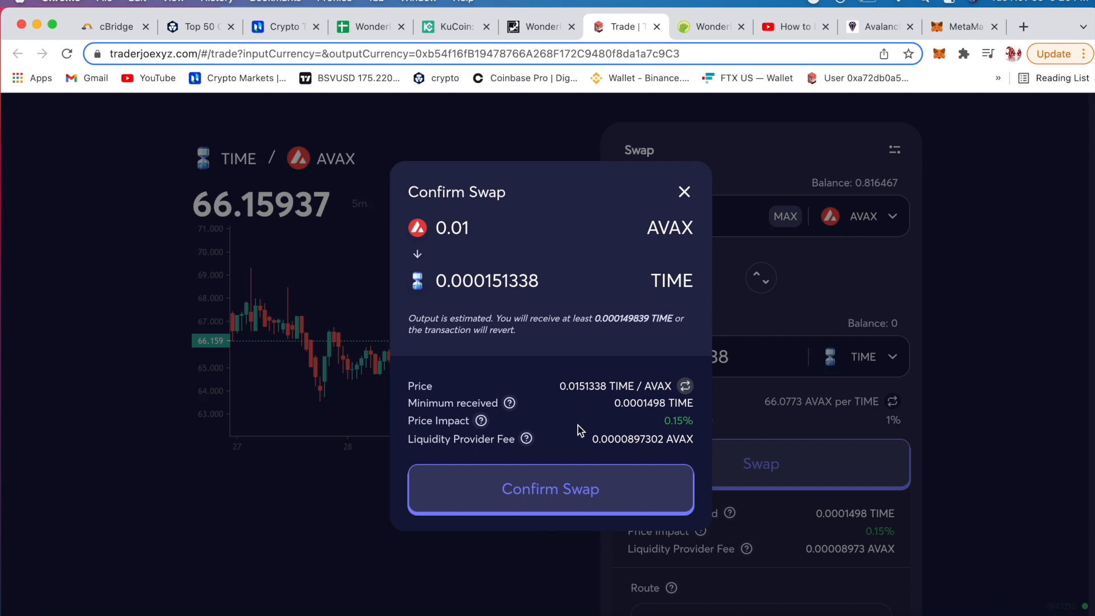
mouse_move(626, 431)
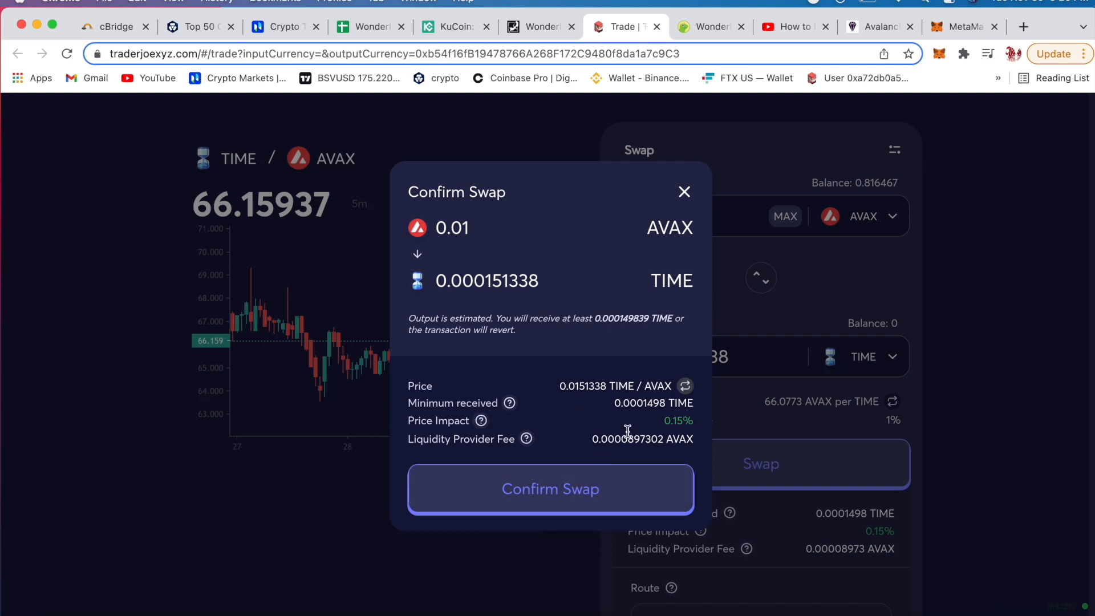
click(550, 488)
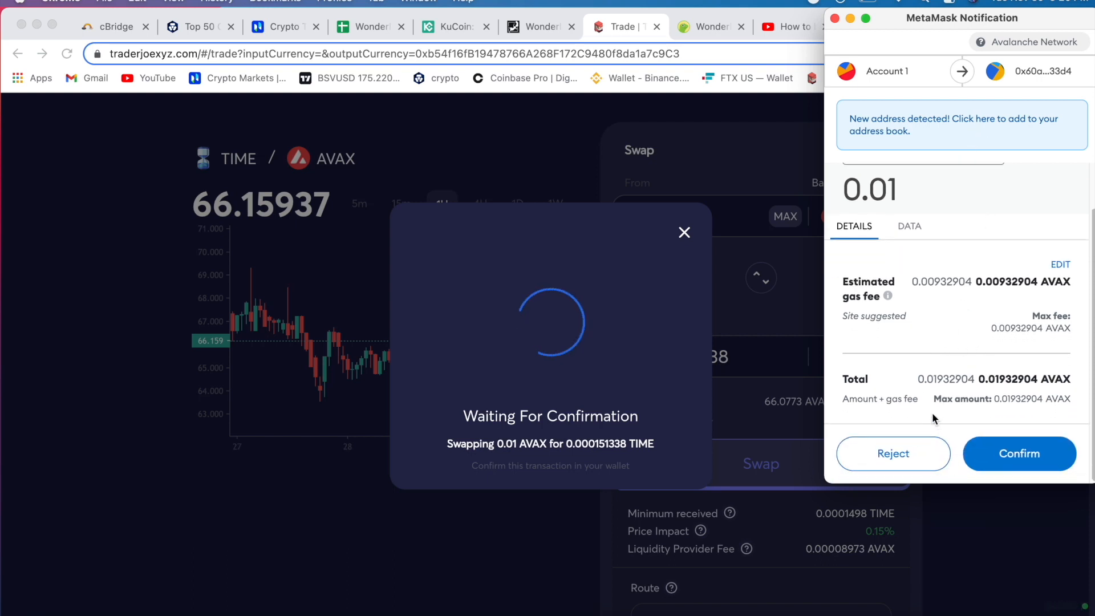
mouse_move(923, 463)
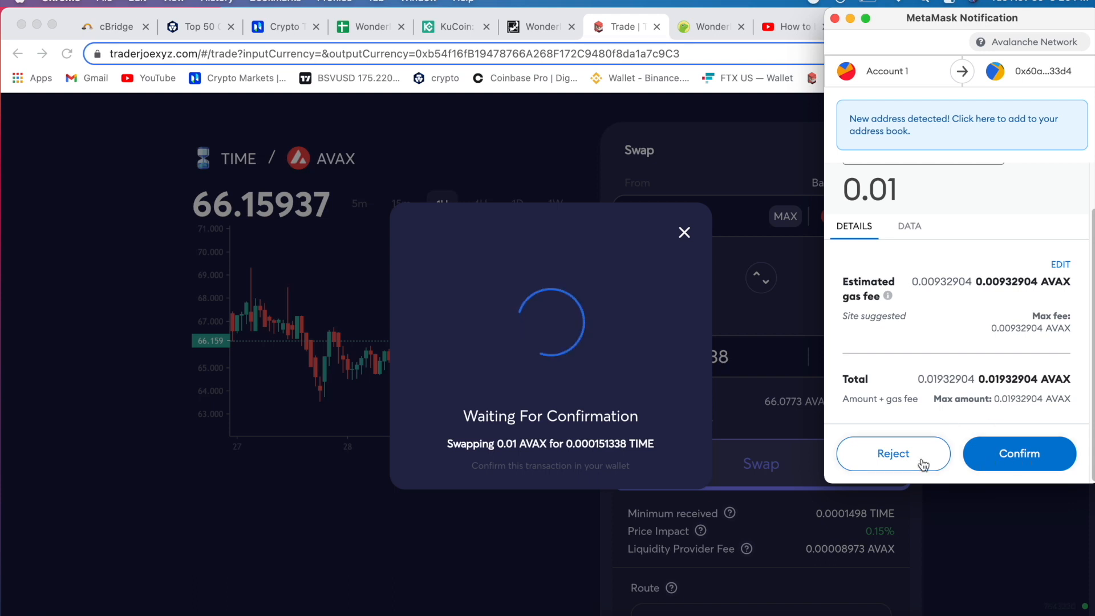
click(893, 453)
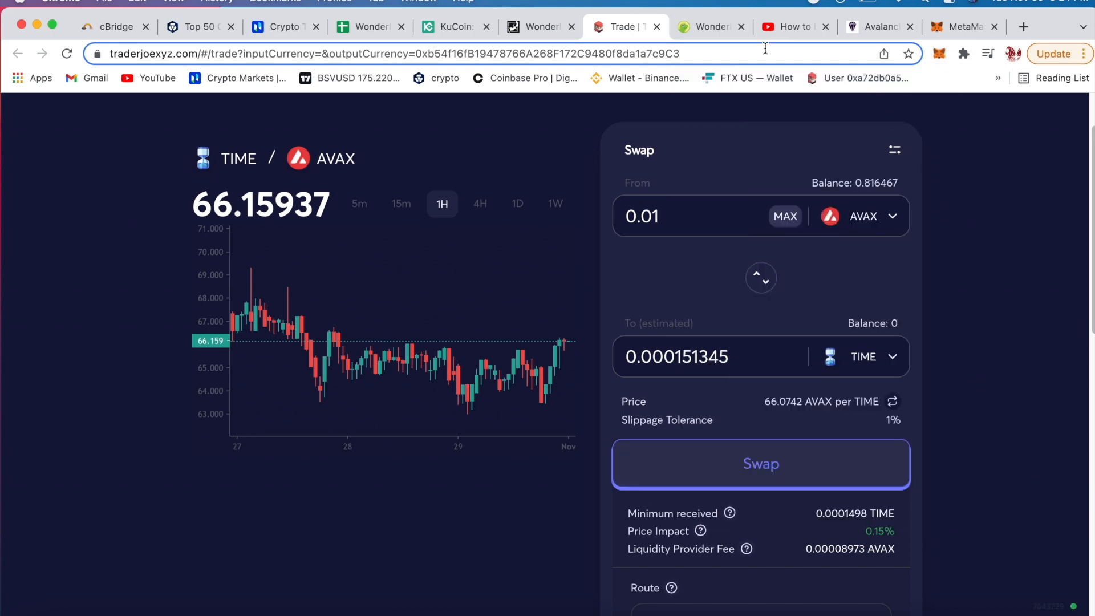
Step: View Wonderland's Stake page with 0.687021 MEMO staked, then disconnect the wallet
click(538, 26)
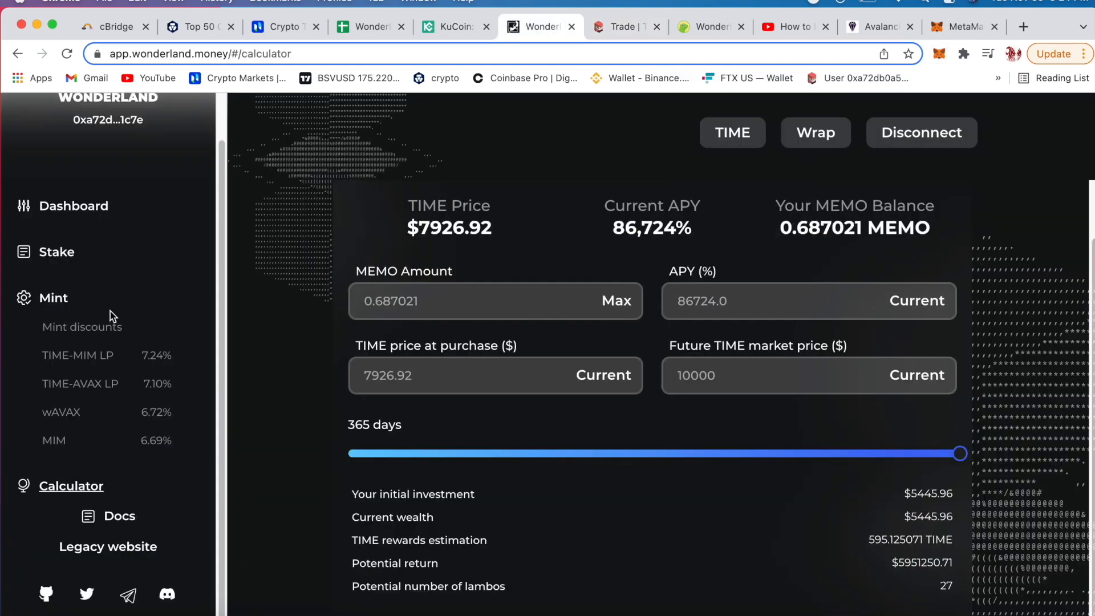
click(55, 251)
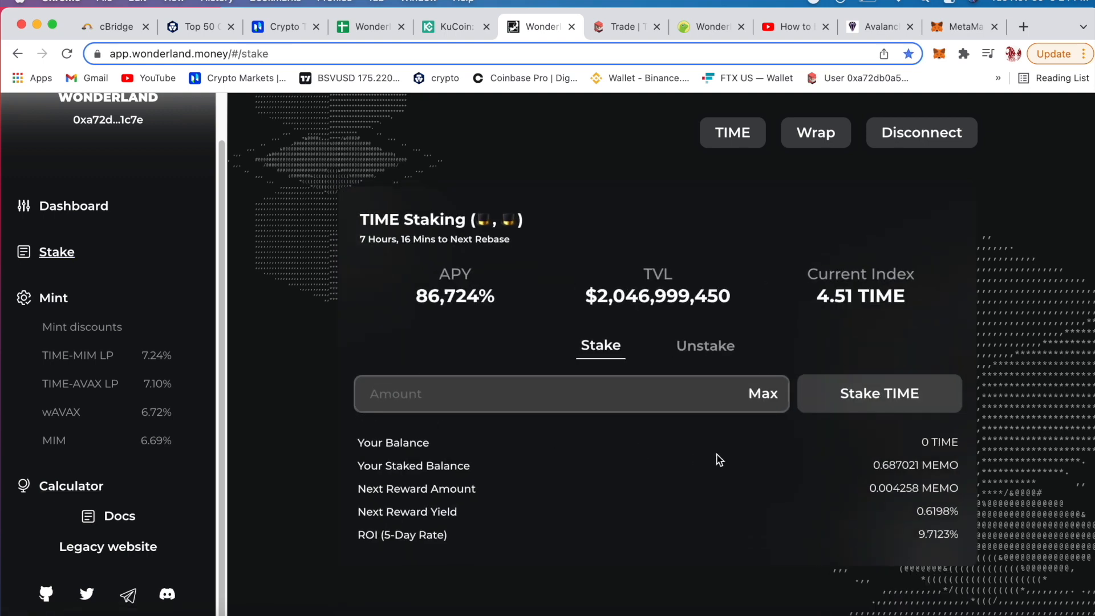
mouse_move(930, 446)
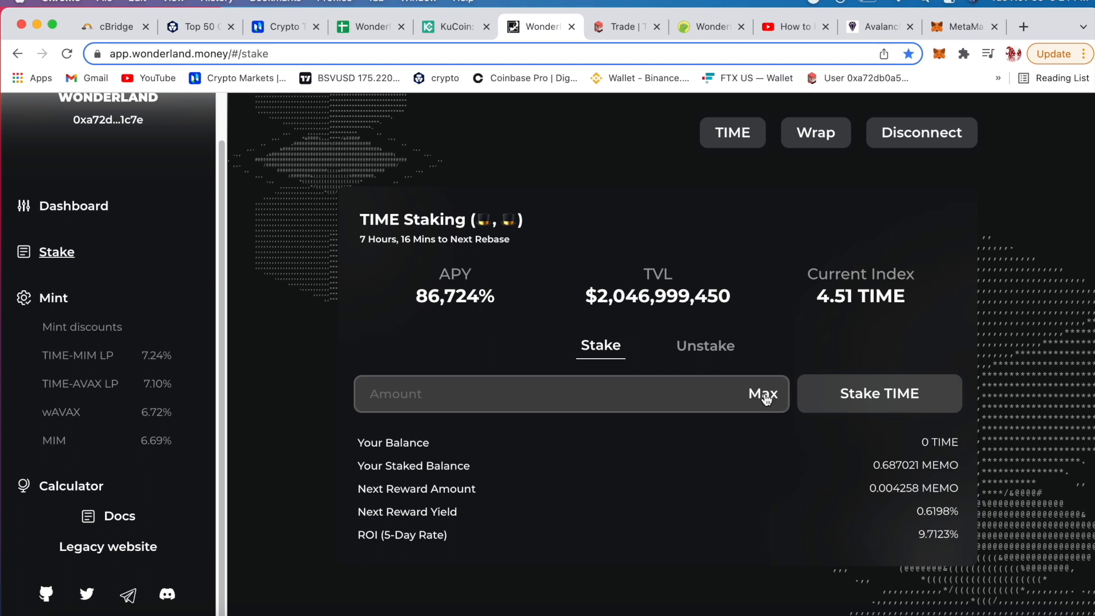
mouse_move(757, 510)
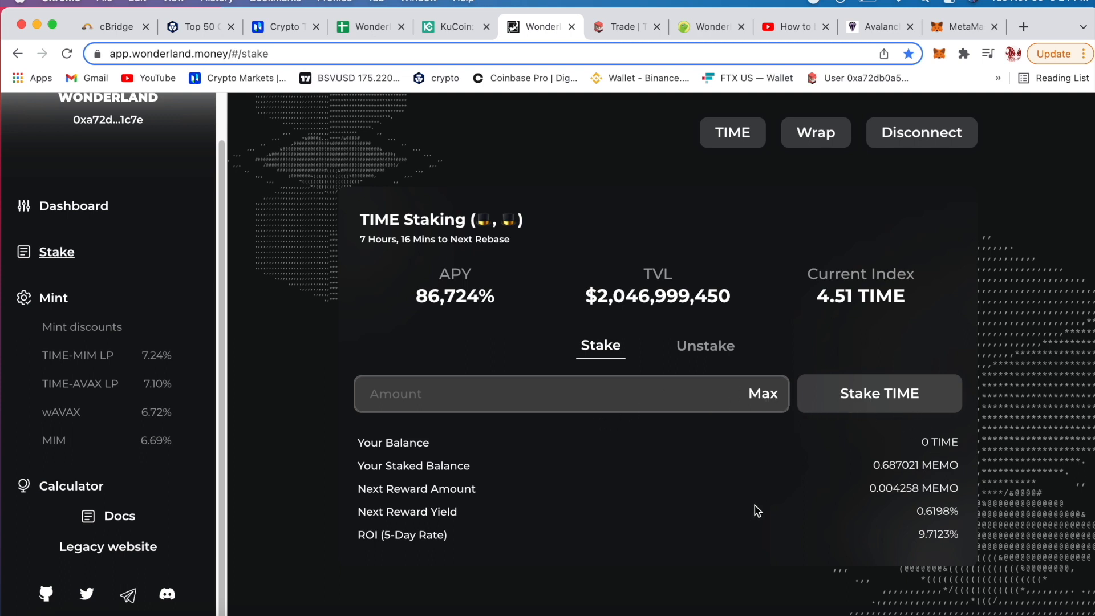
mouse_move(980, 208)
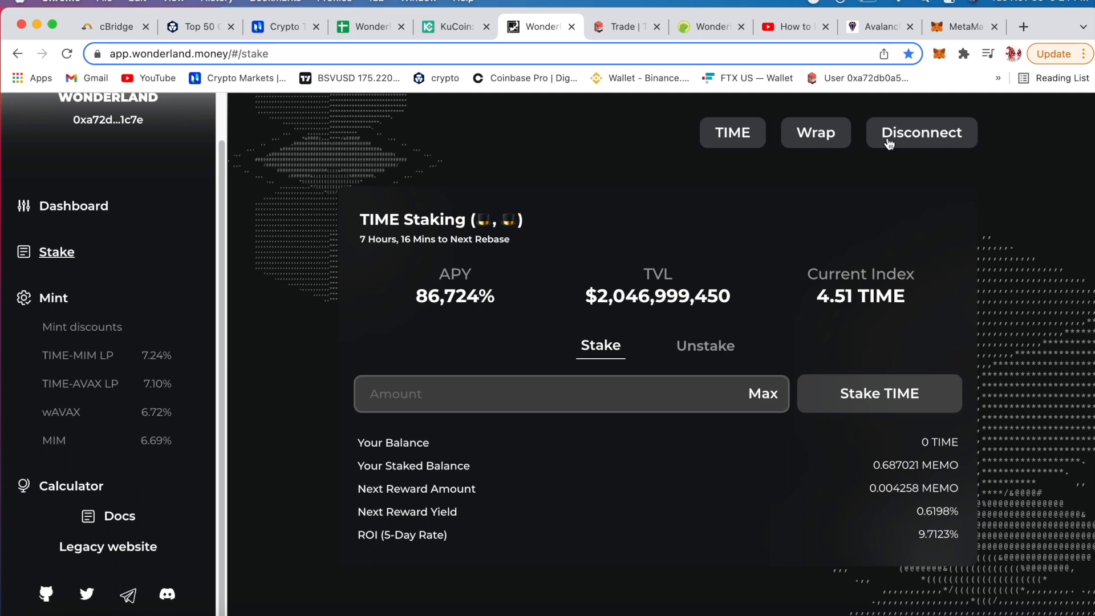
mouse_move(907, 134)
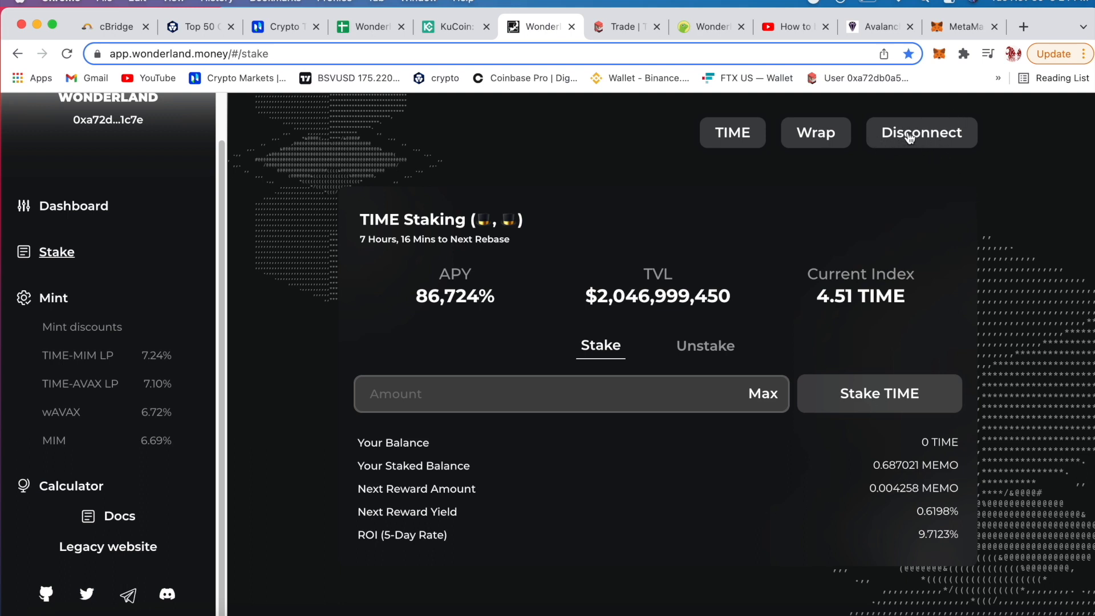
mouse_move(925, 156)
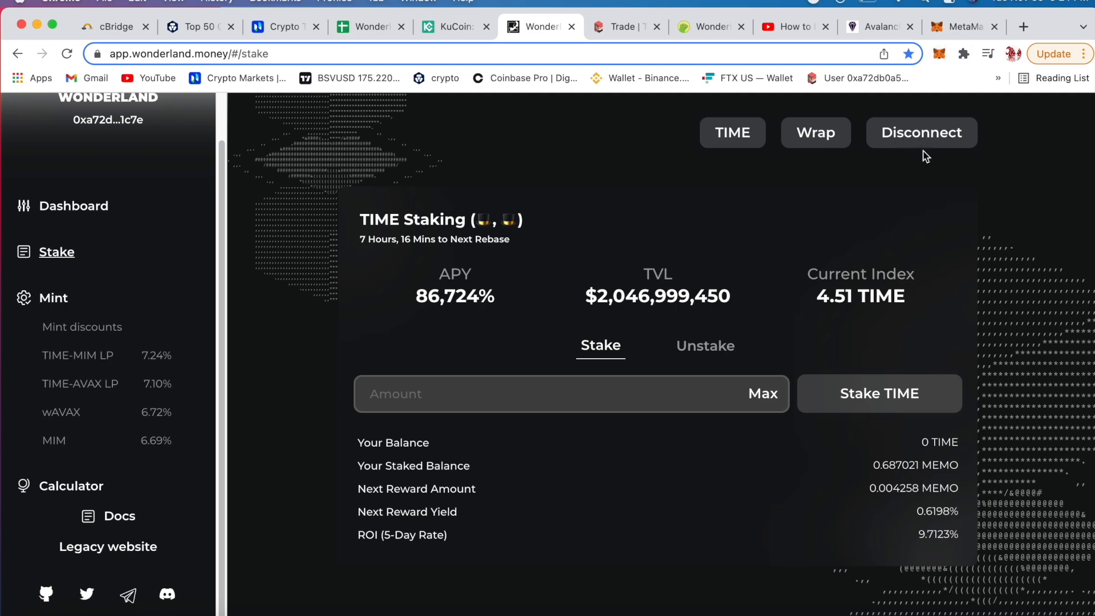
click(921, 132)
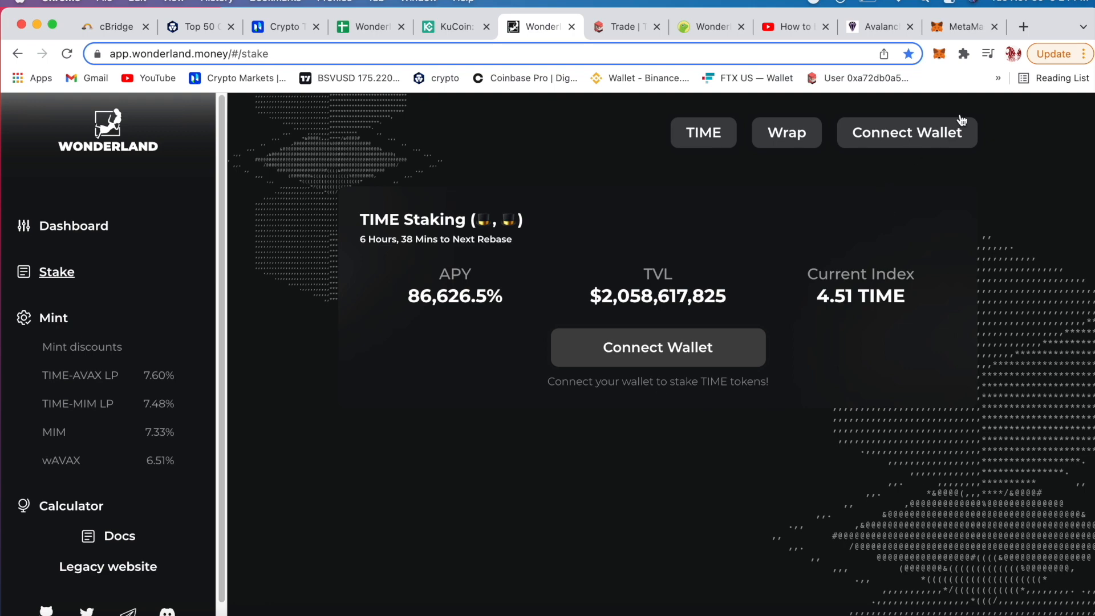
Step: Reconnect Wonderland through MetaMask, restoring the 0.687021 MEMO staked and 0 TIME balance
click(906, 133)
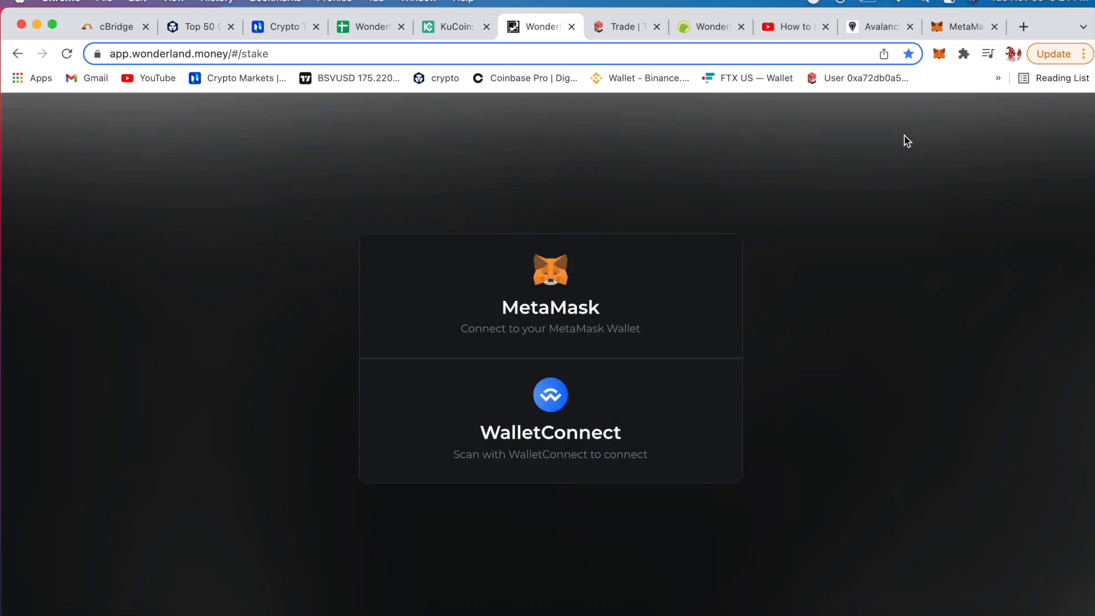
click(550, 293)
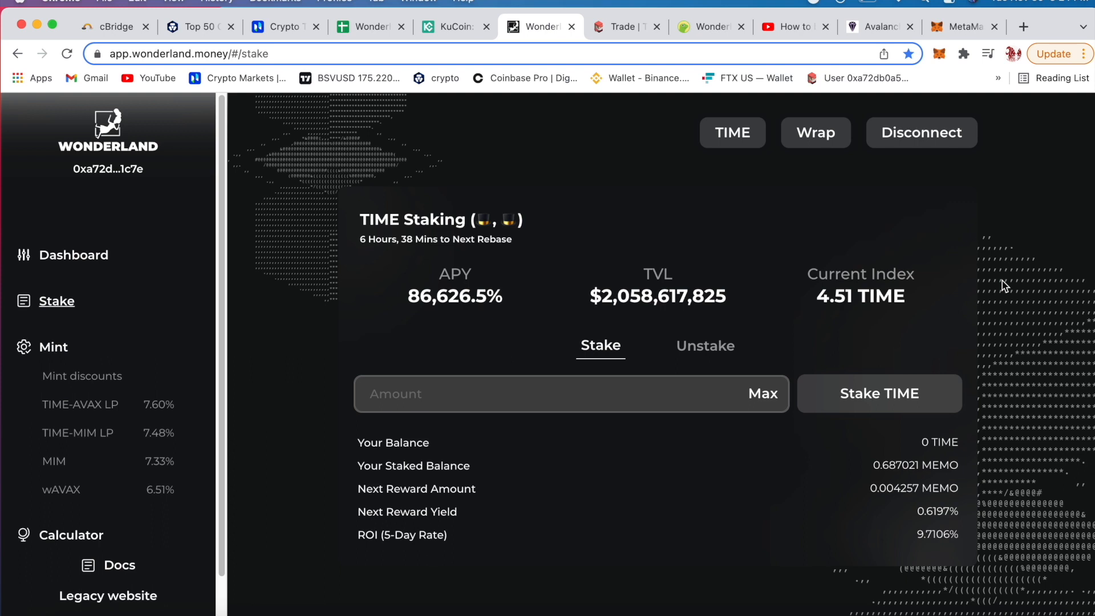
mouse_move(1011, 221)
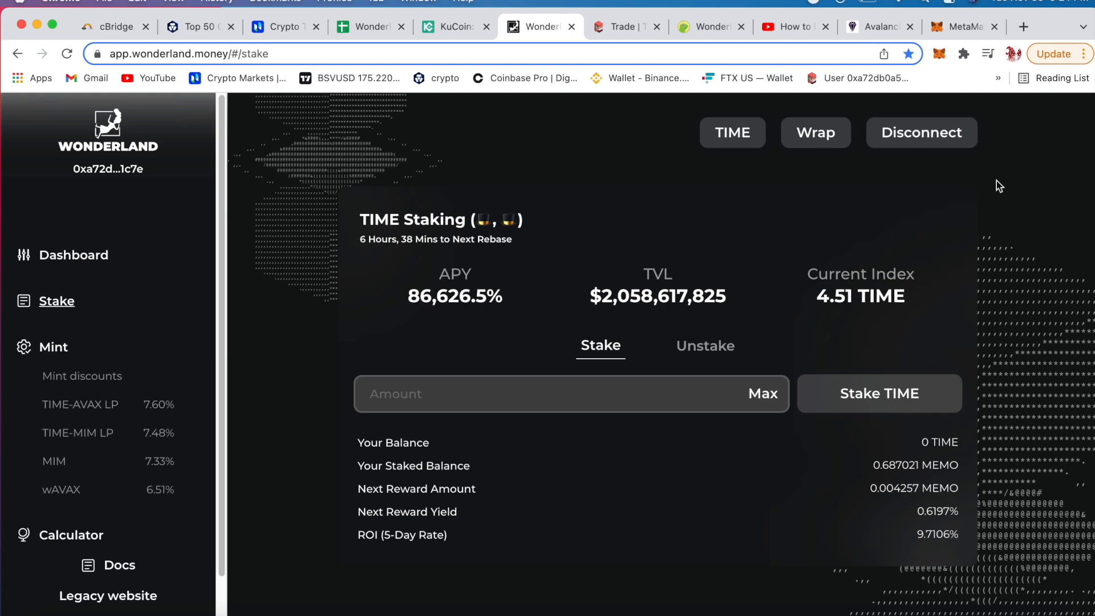
mouse_move(1027, 231)
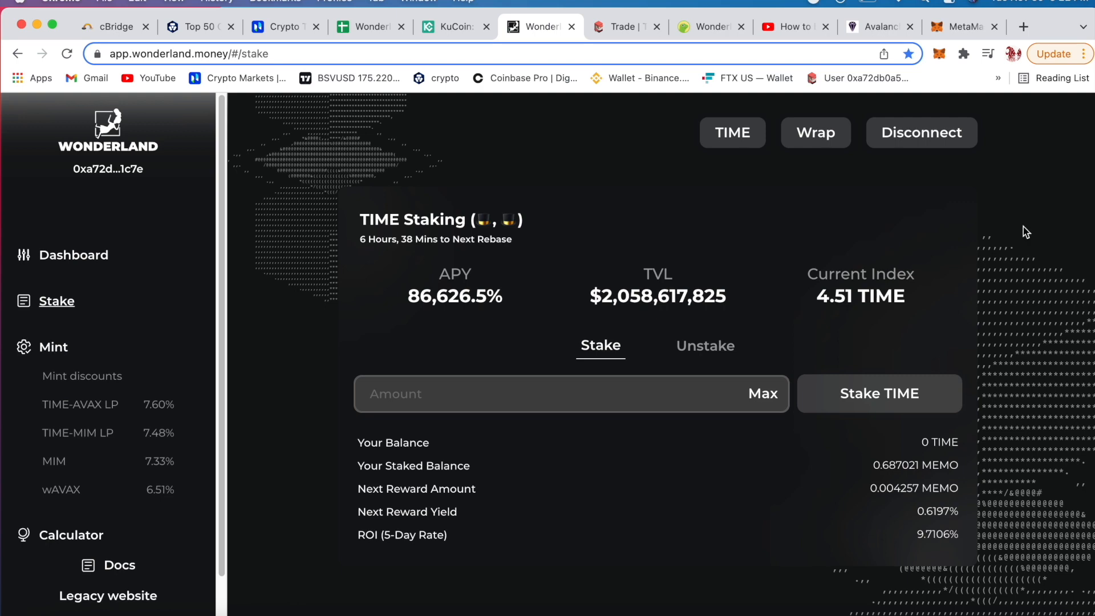
mouse_move(305, 466)
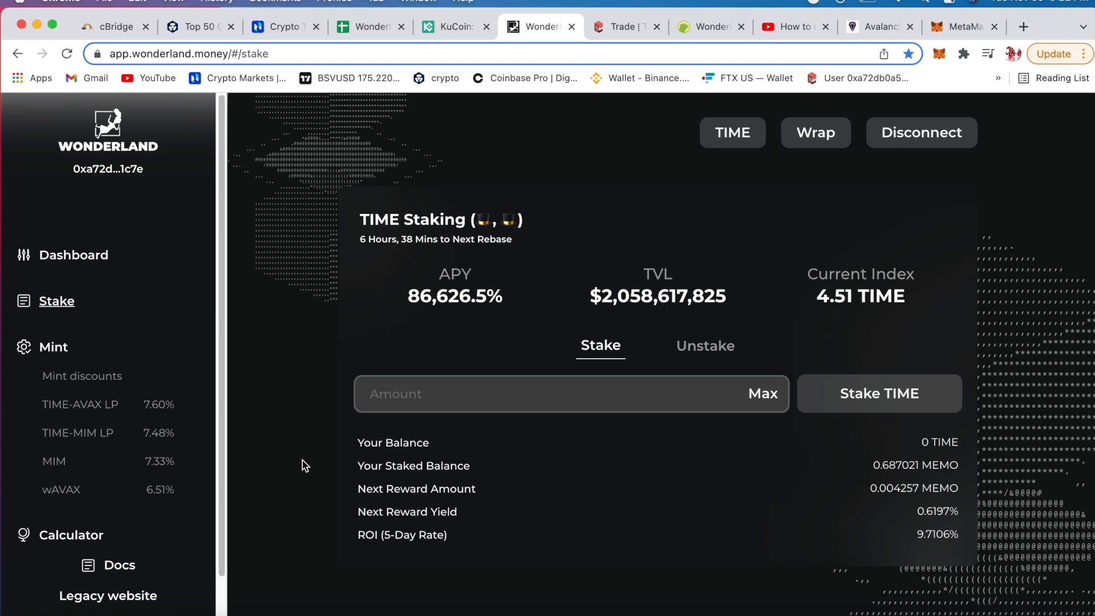
click(71, 534)
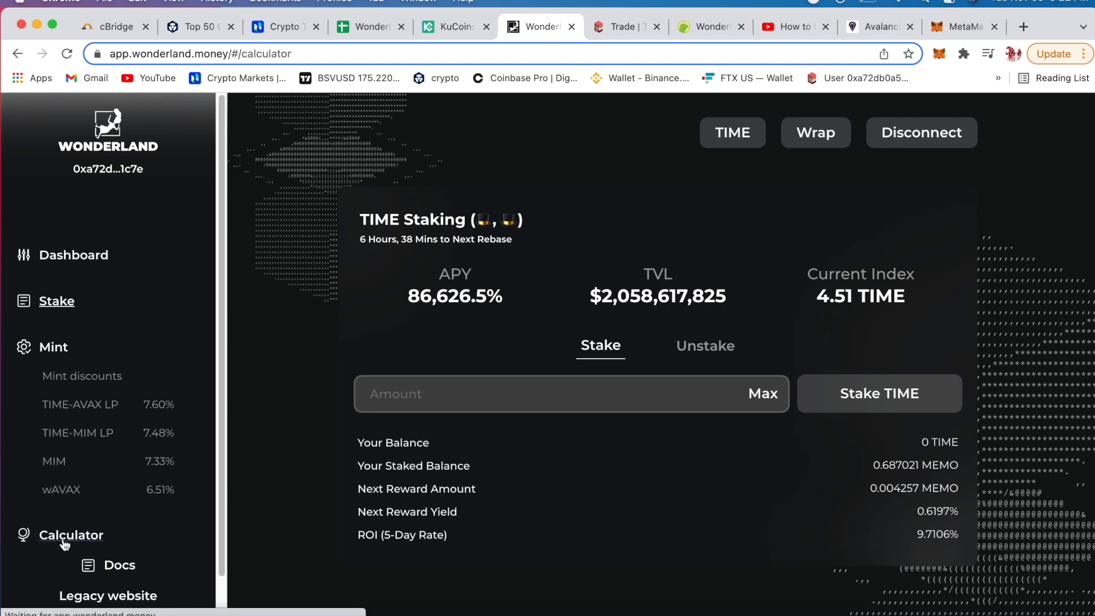
Step: View projected returns for 0.687021 MEMO, then switch to the Wonderlandtopia staking spreadsheet
click(70, 535)
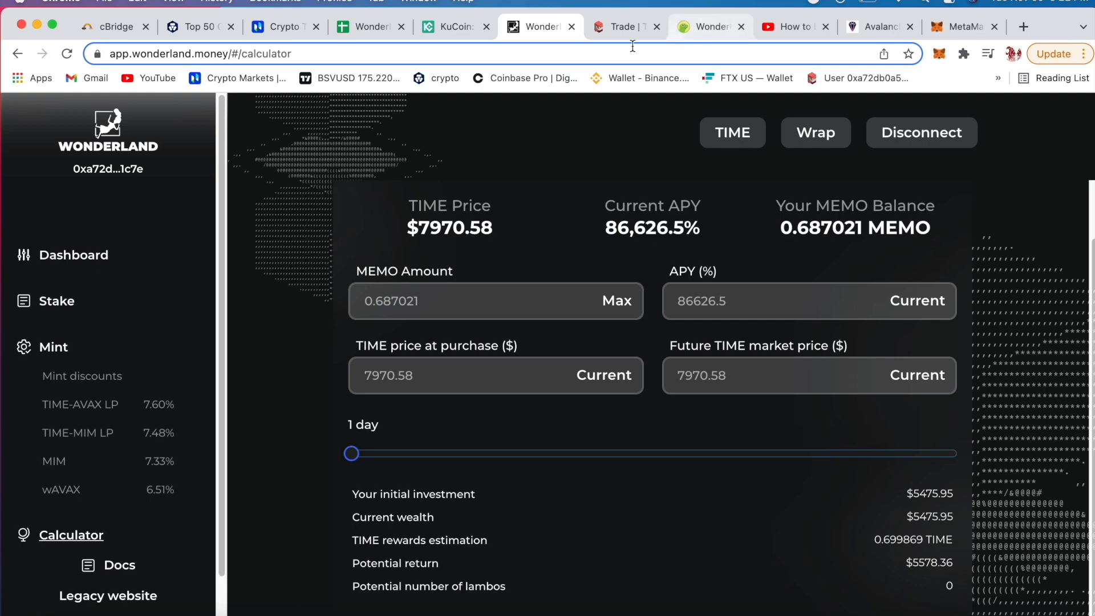
click(370, 27)
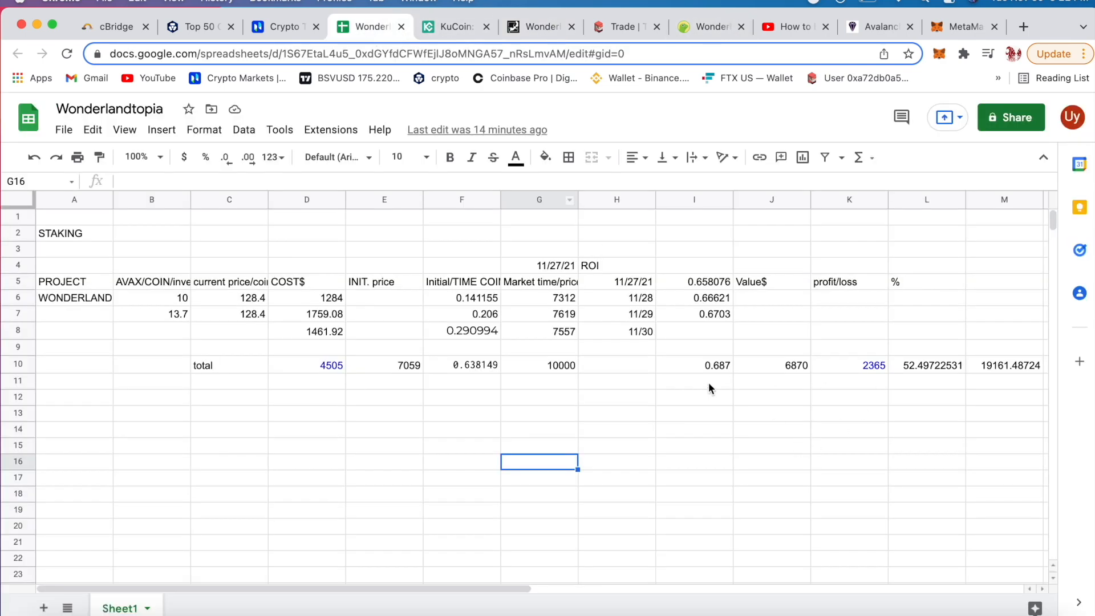